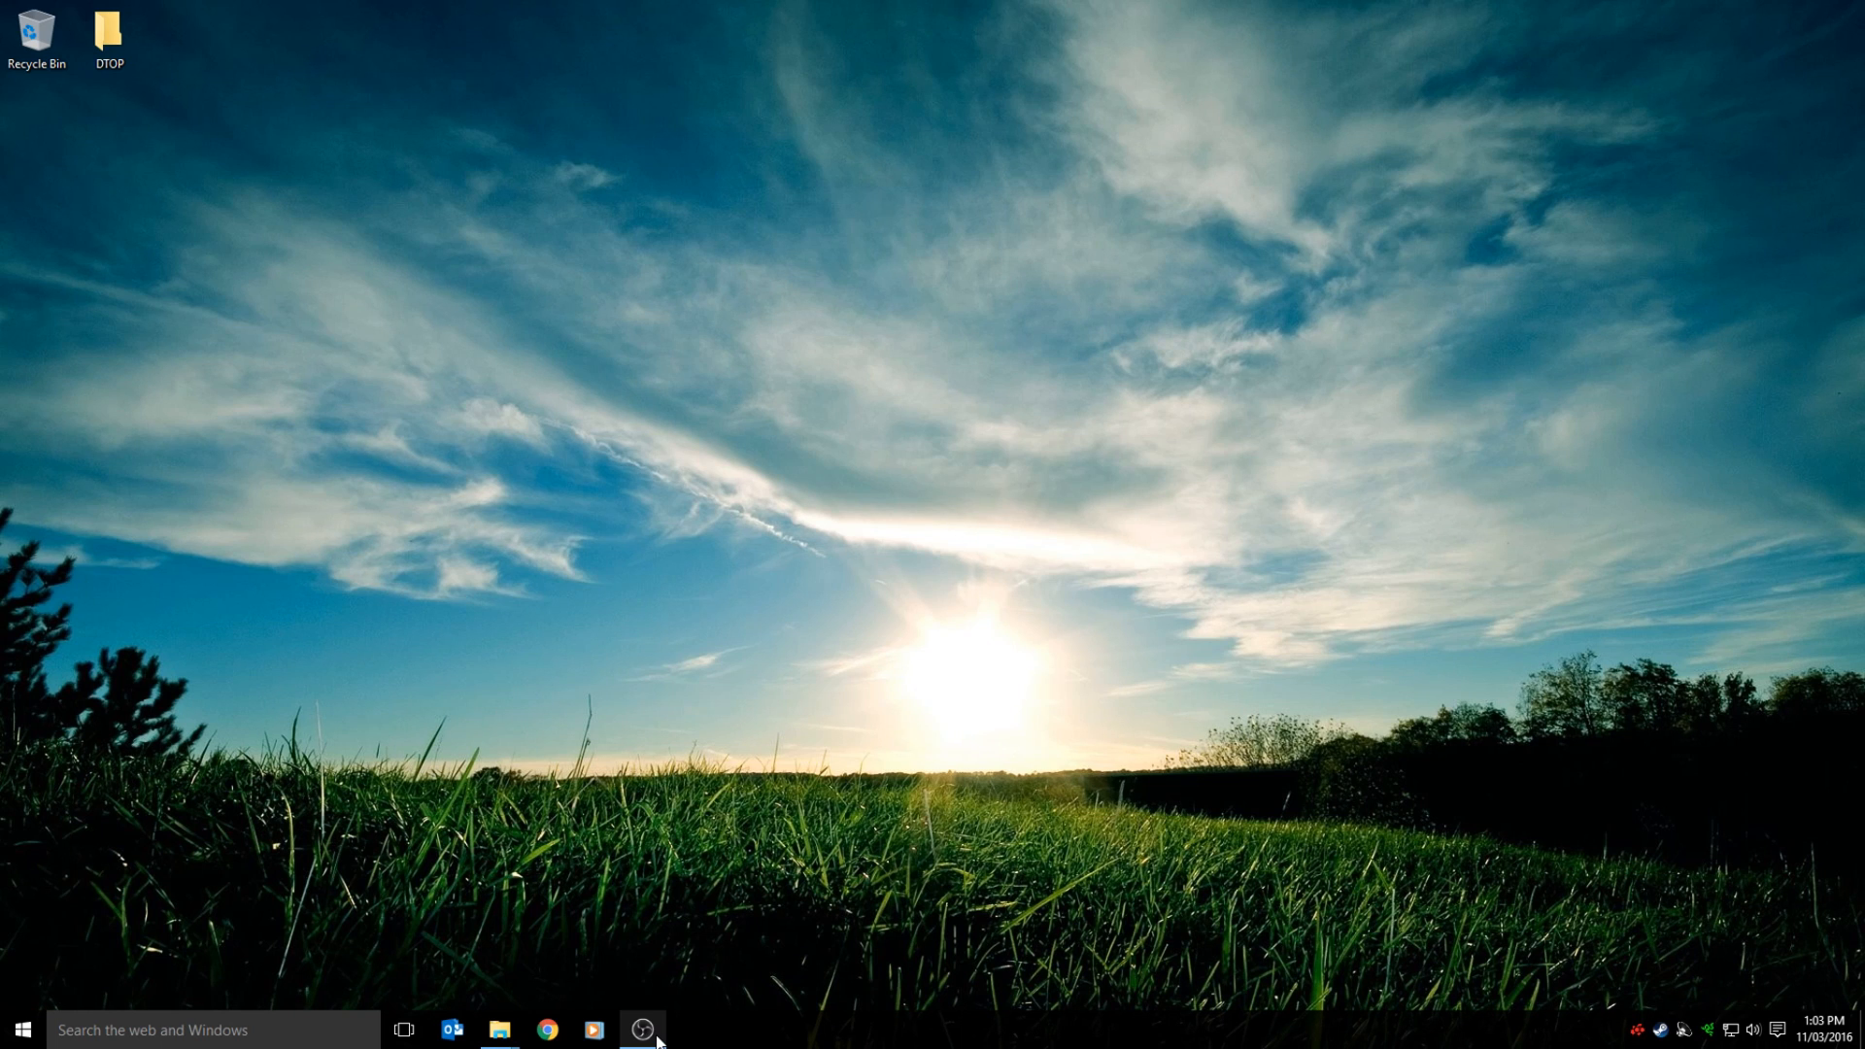
mouse_move(903, 965)
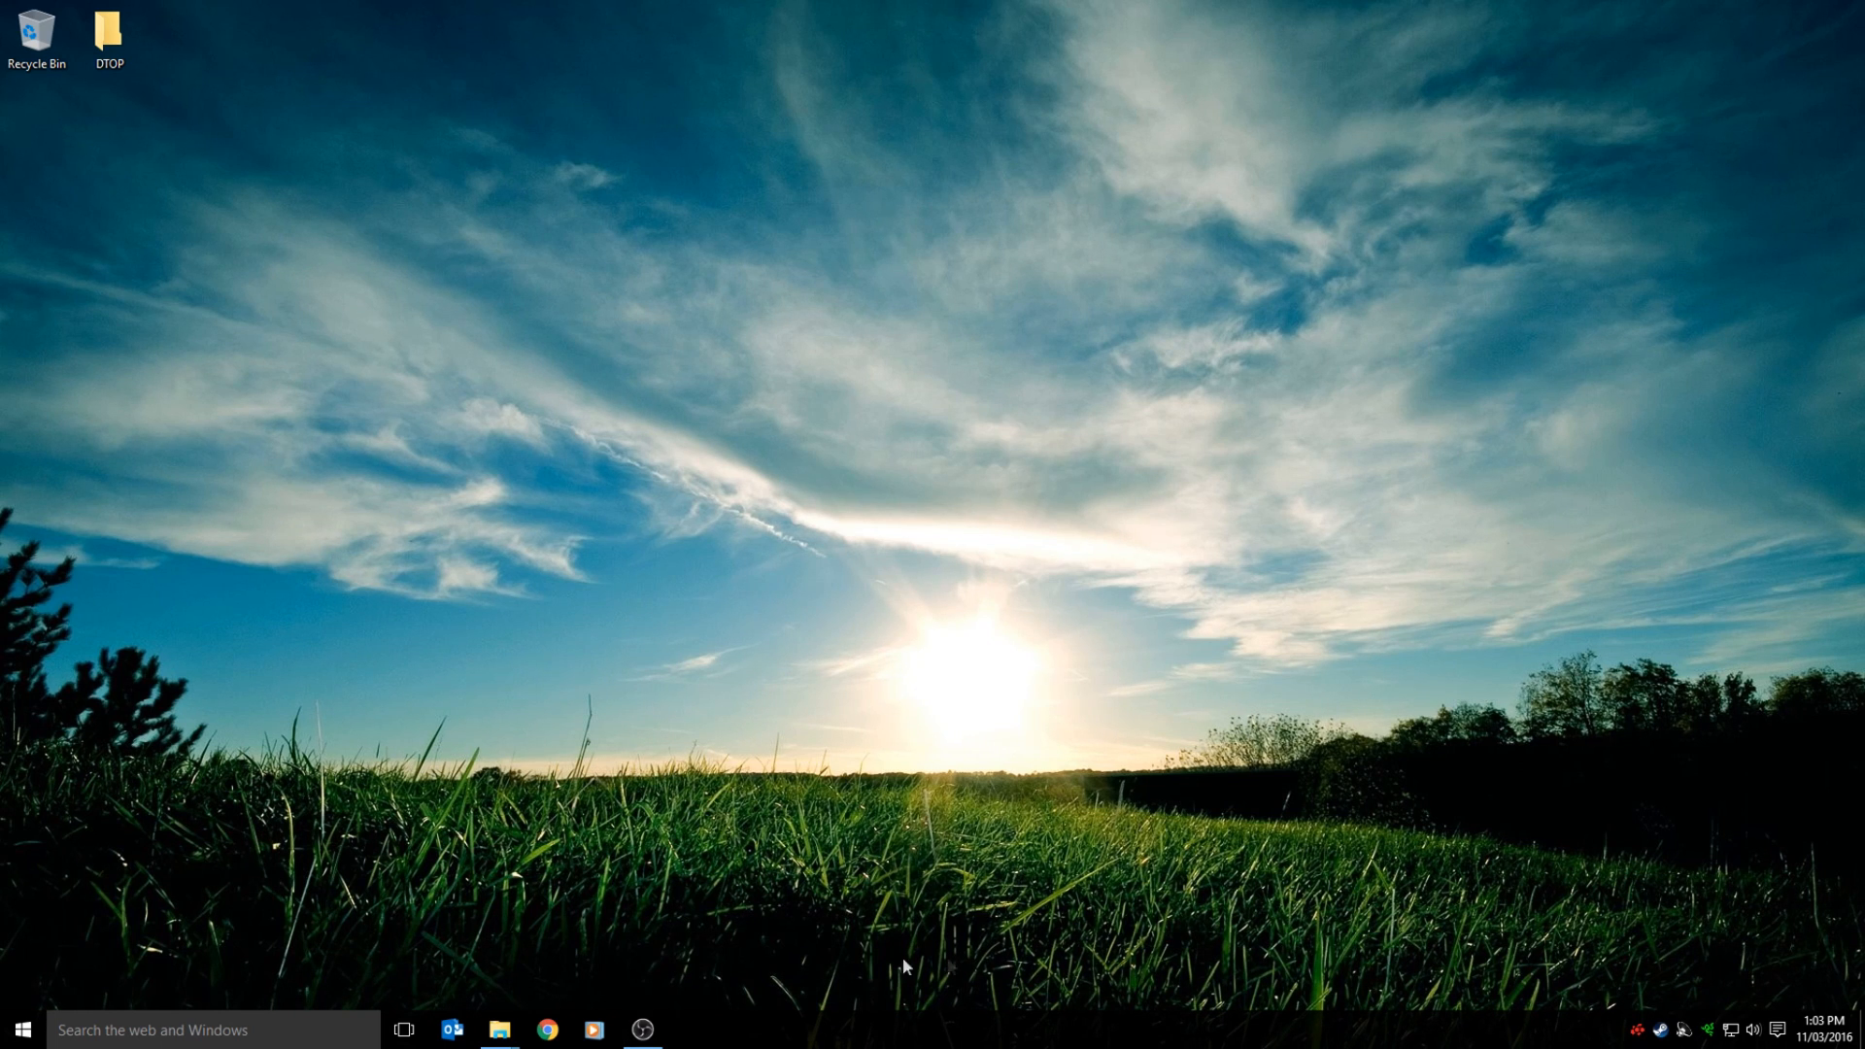
mouse_move(950, 919)
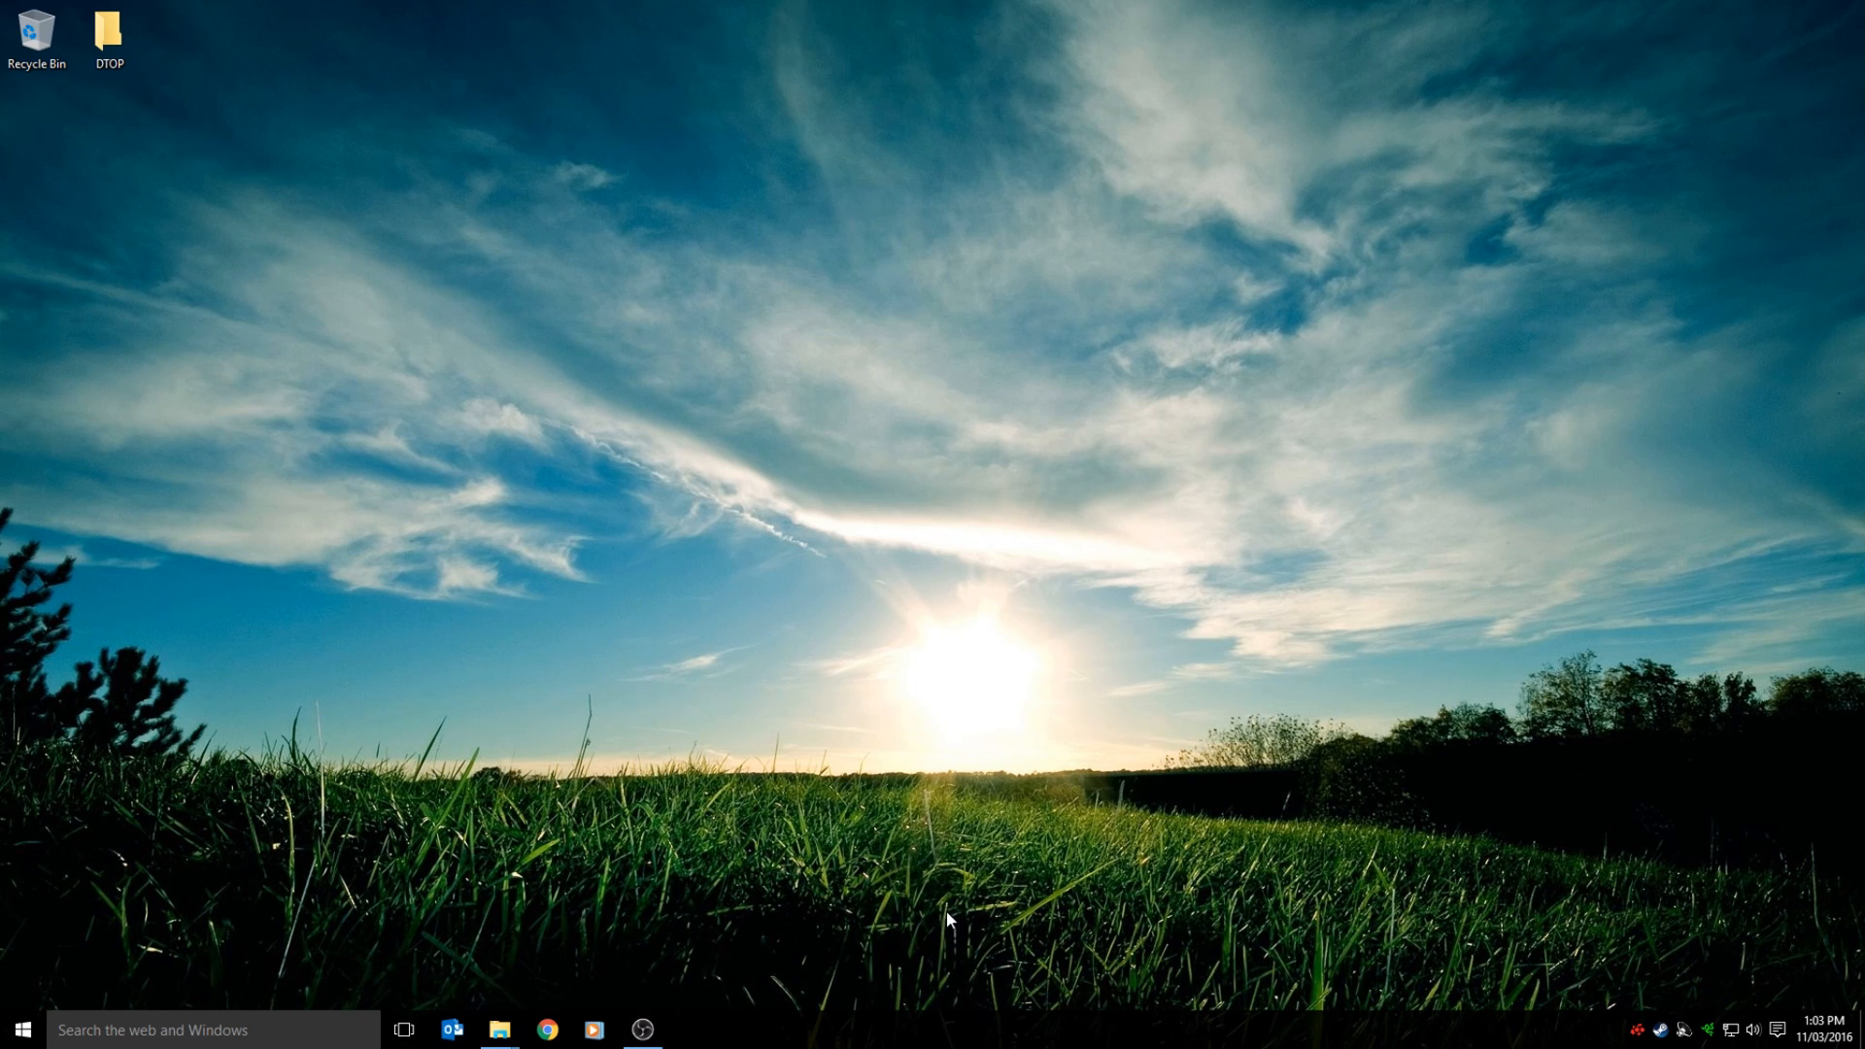
Bring up Steam's tray menu listing recent games including XCOM 2.
left_click(1656, 1030)
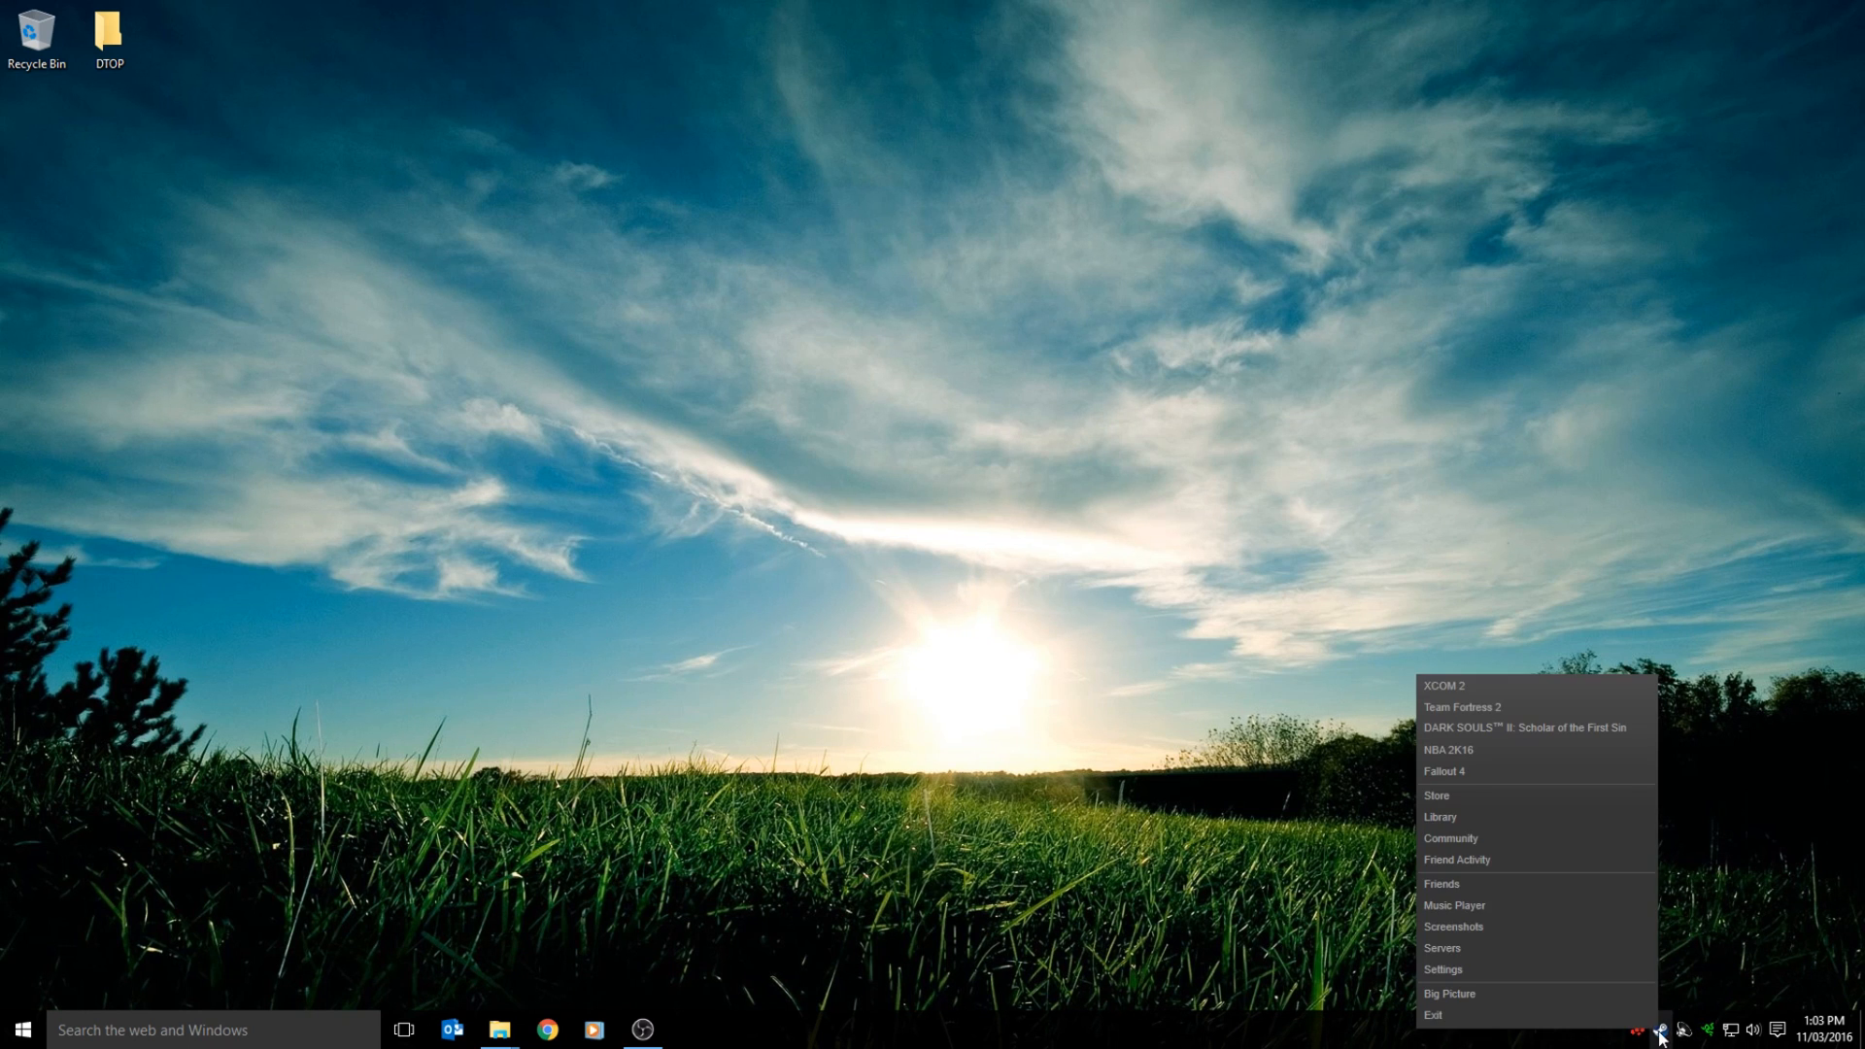
Show XCOM 2's Properties on the Updates tab with Steam Cloud sync unchecked.
left_click(1439, 817)
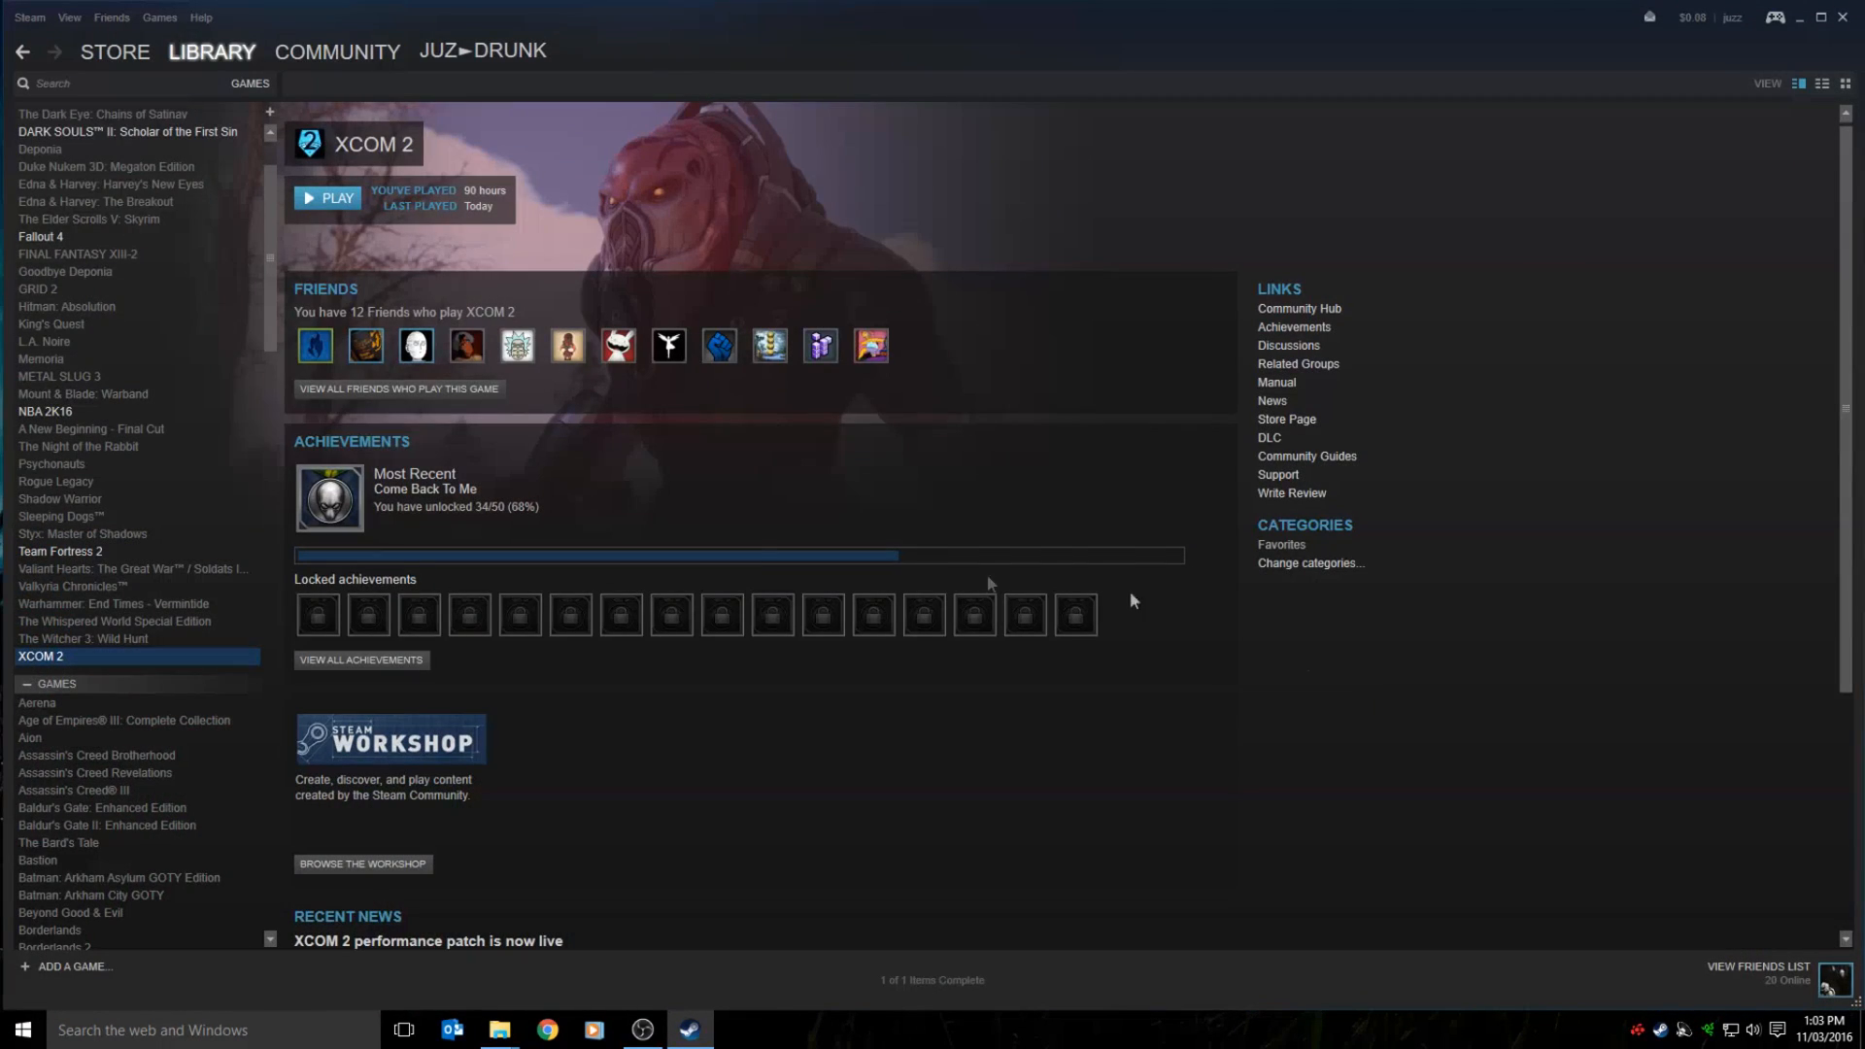
right_click(41, 654)
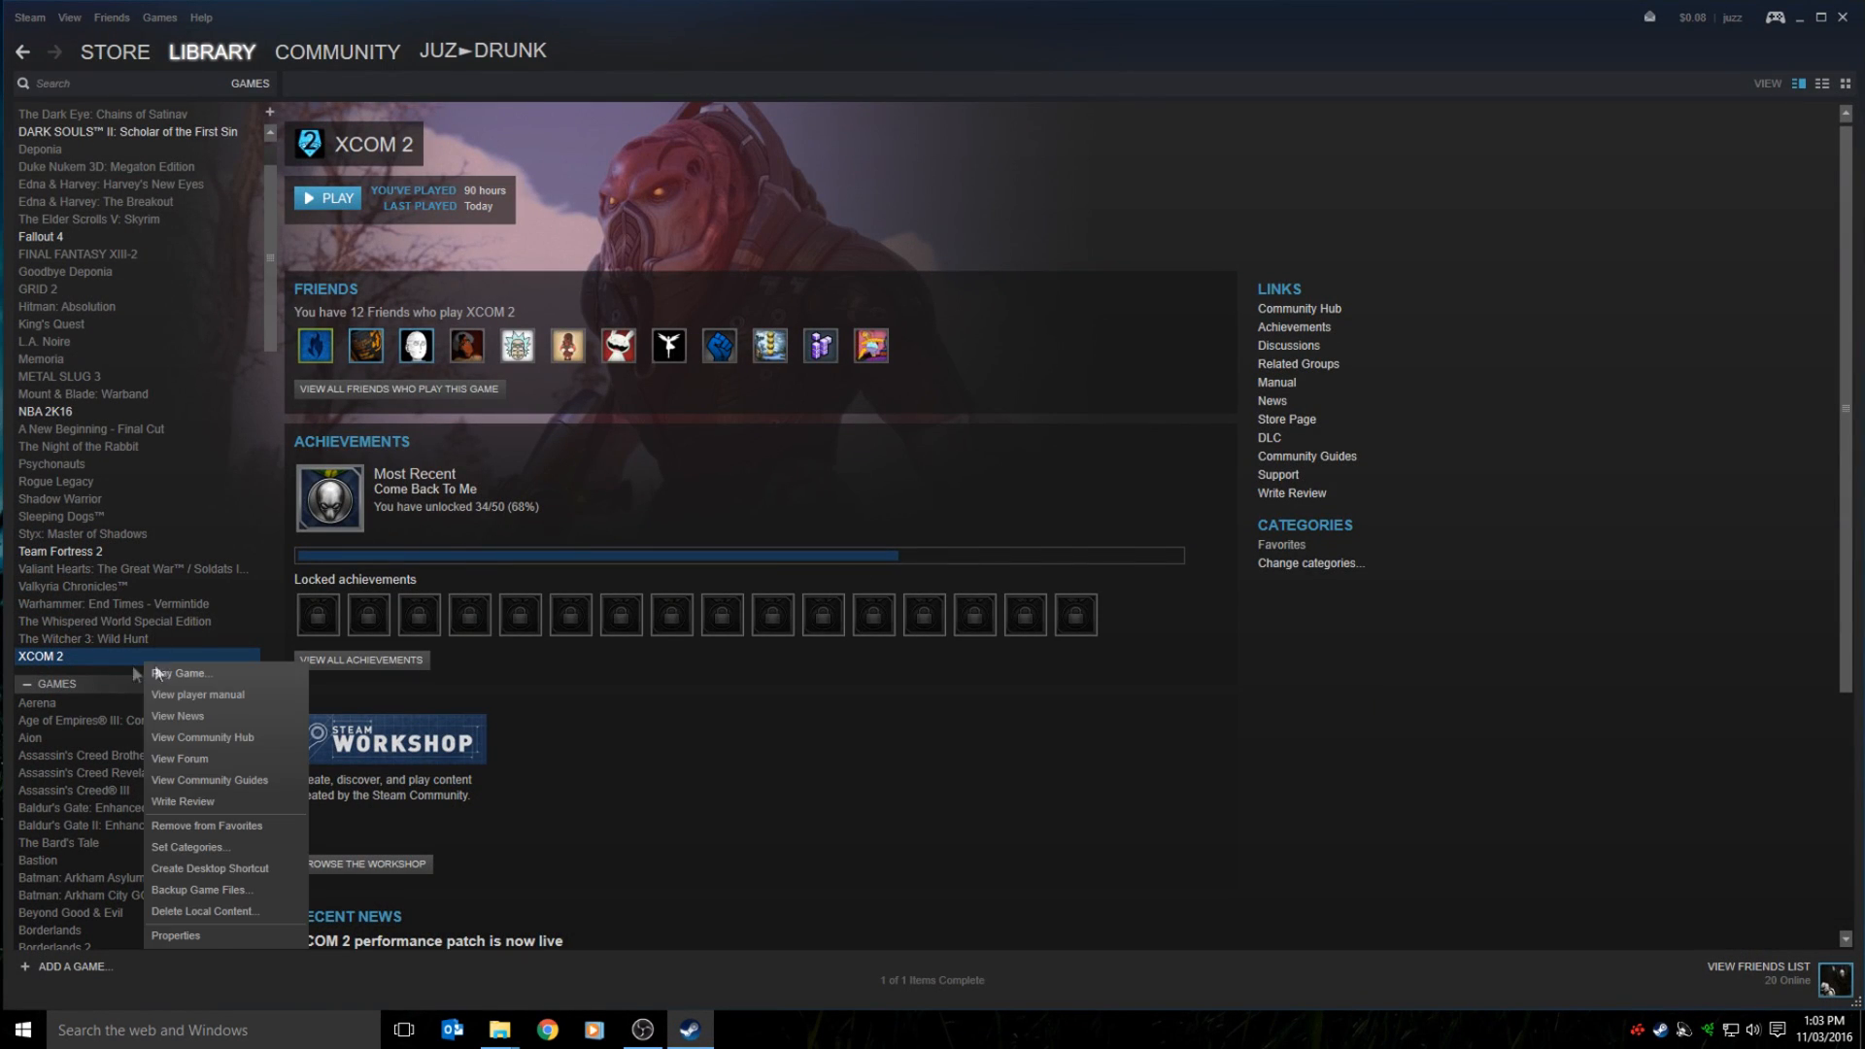
left_click(175, 938)
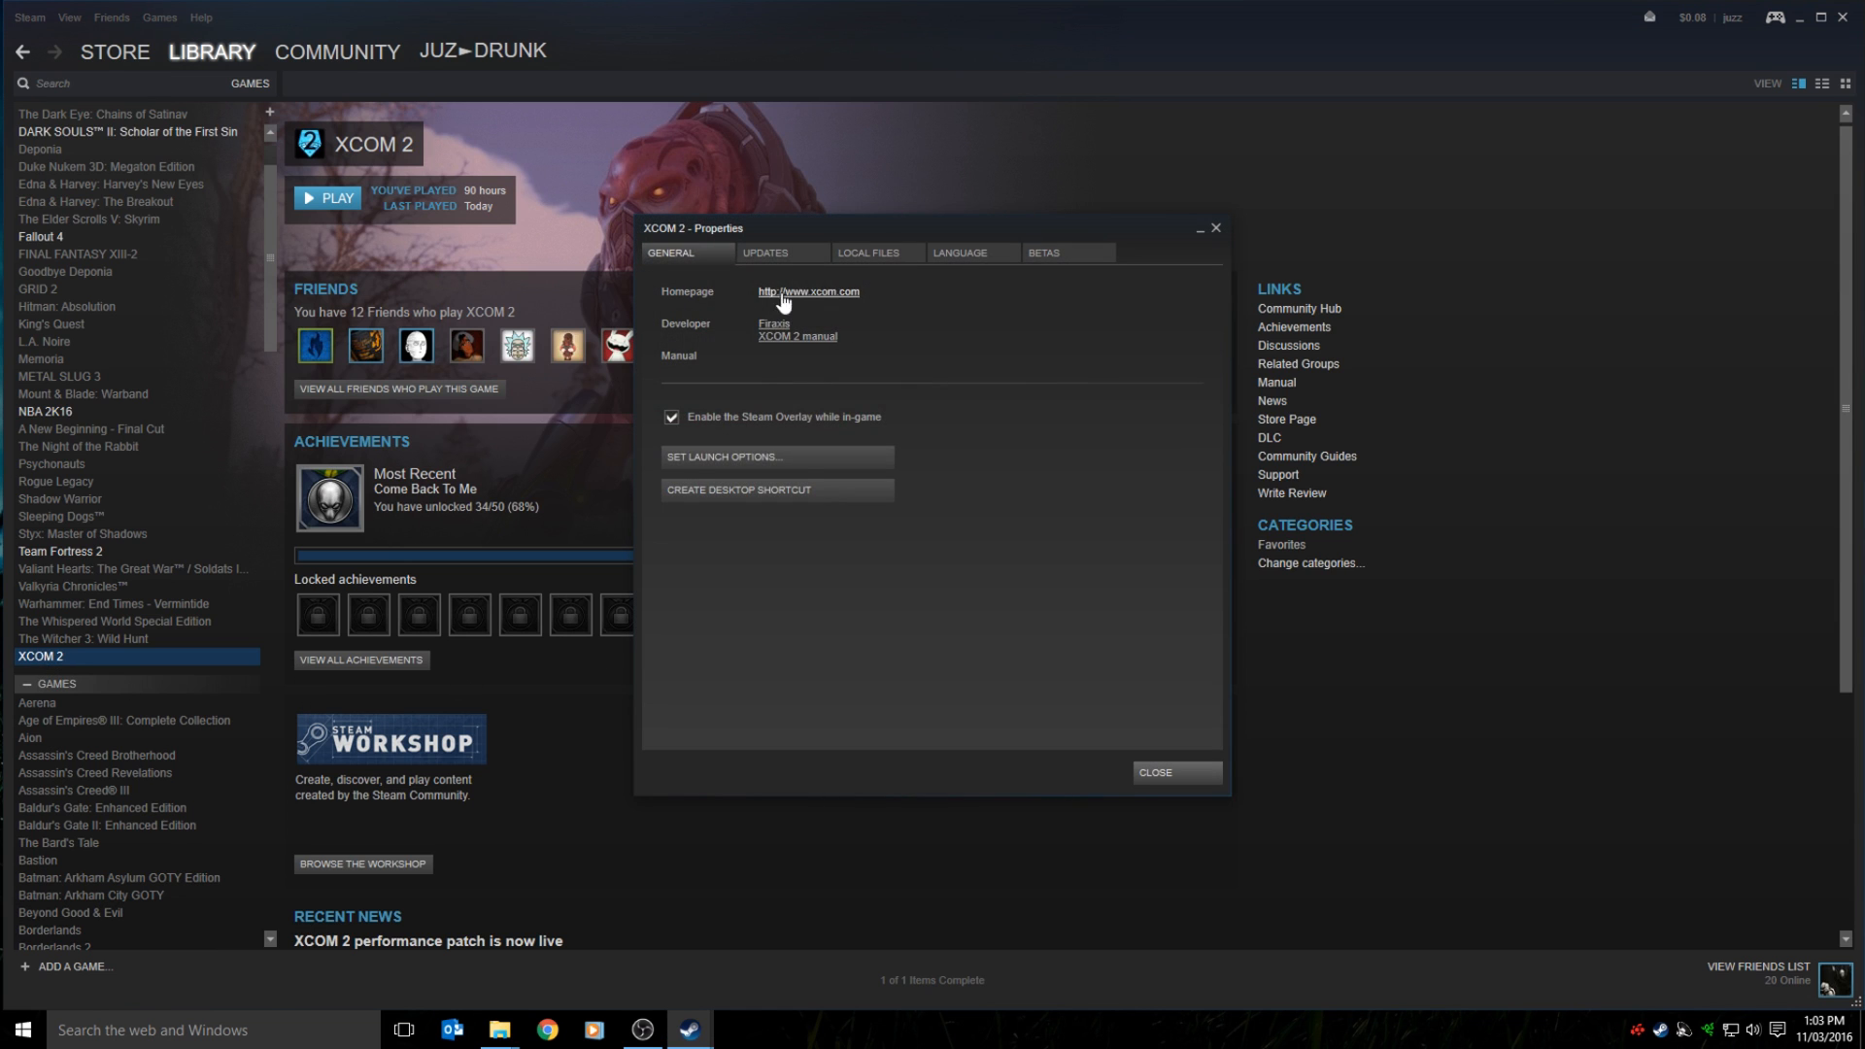
left_click(766, 253)
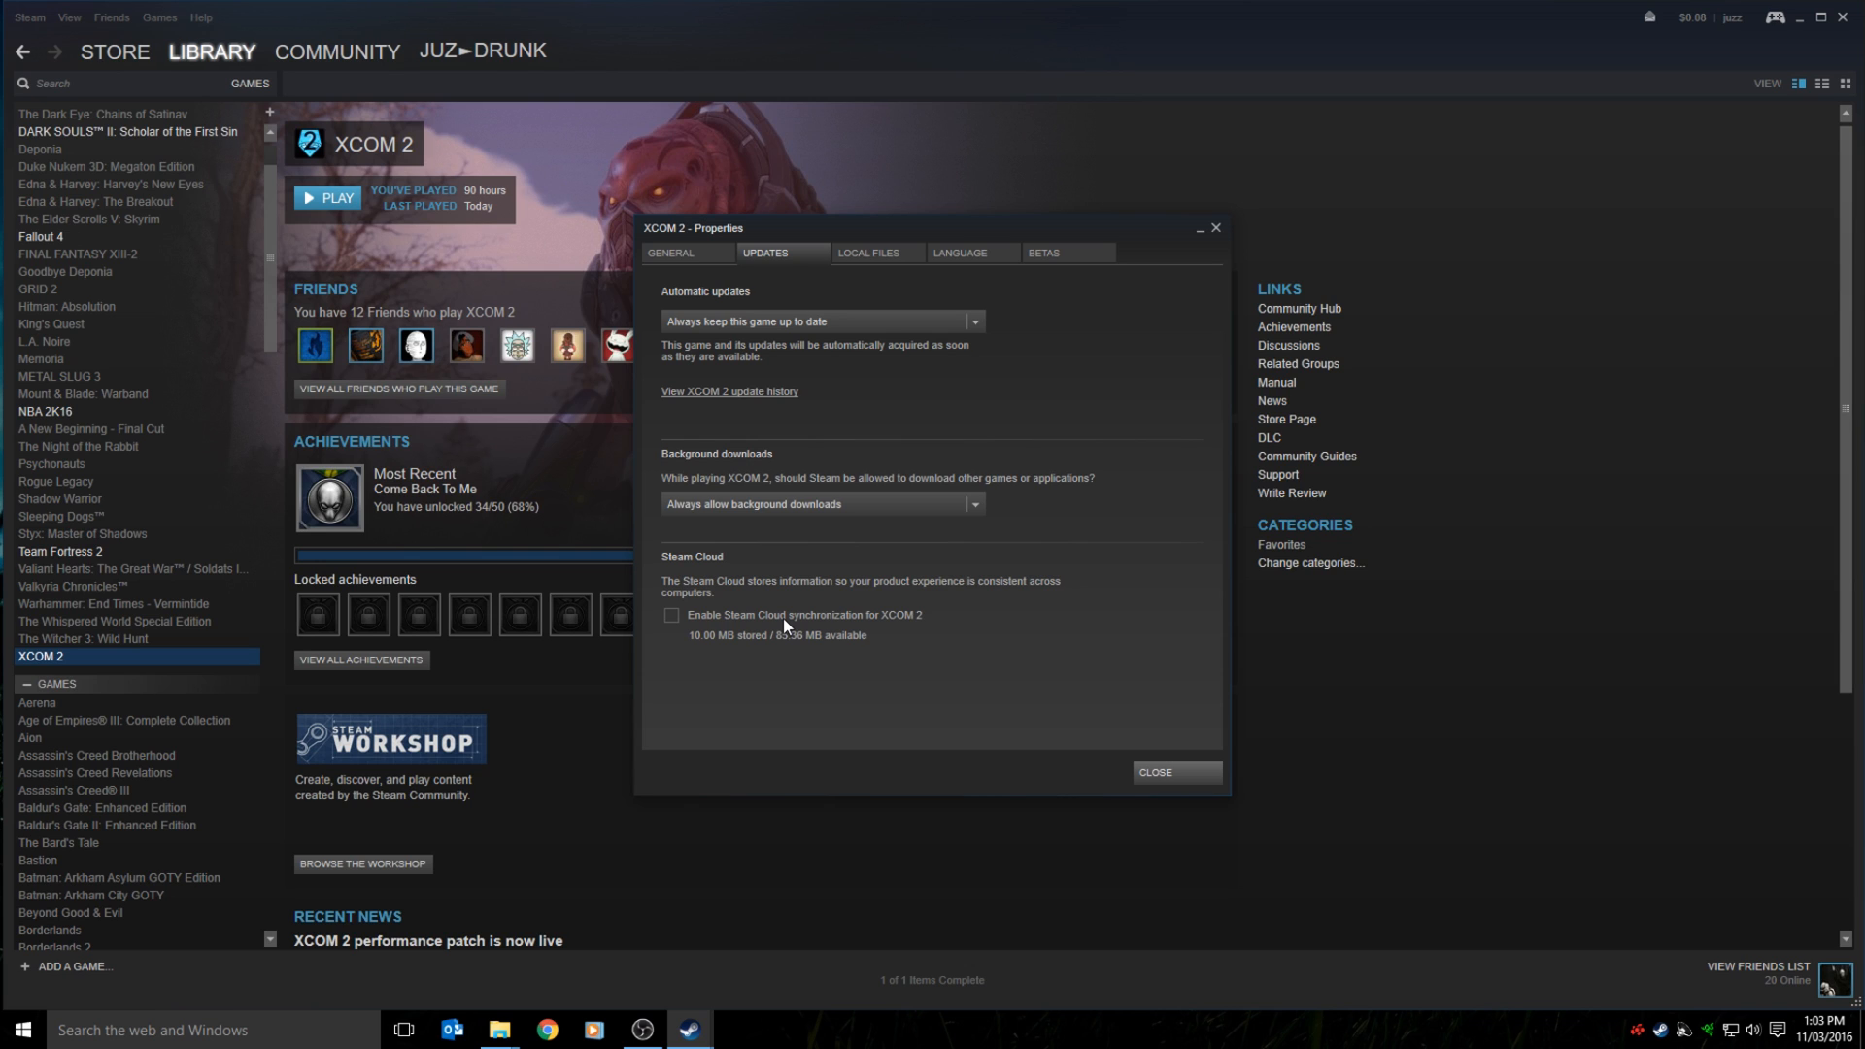
mouse_move(983, 316)
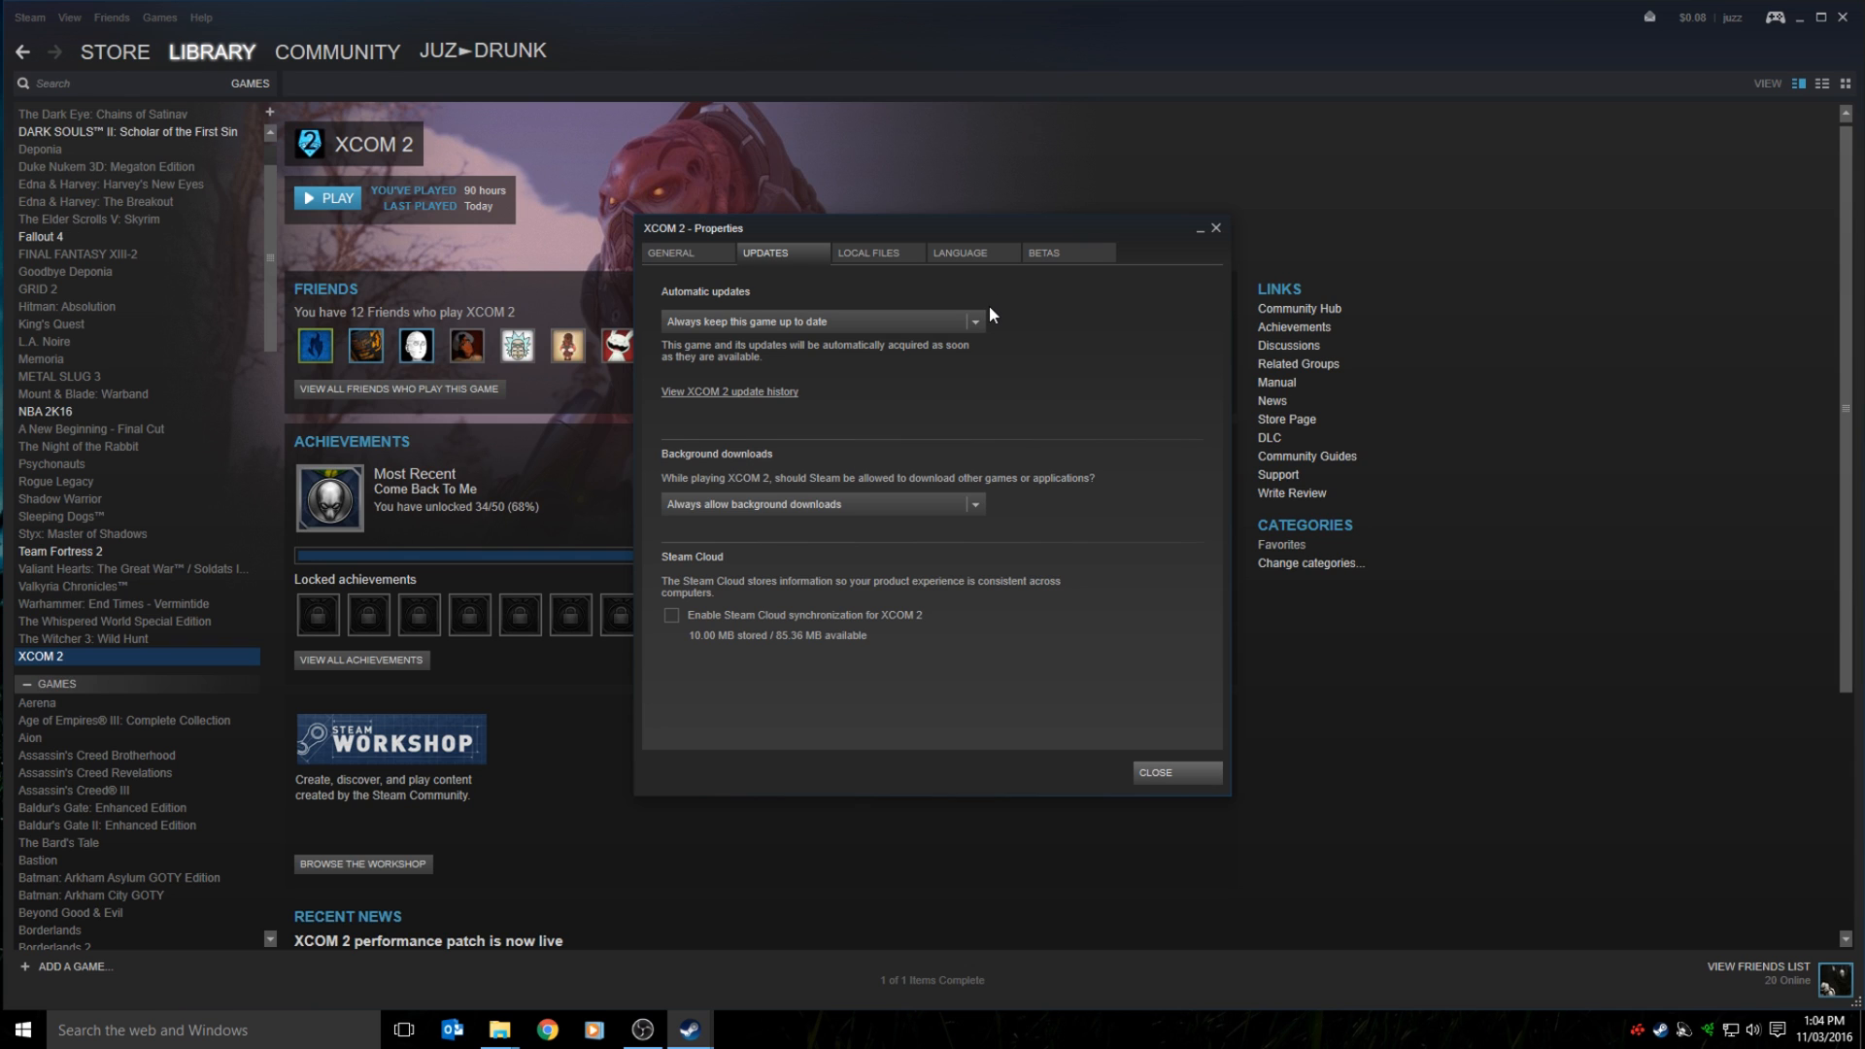
Review XCOM 2's Local Files options and close its Properties window.
left_click(871, 253)
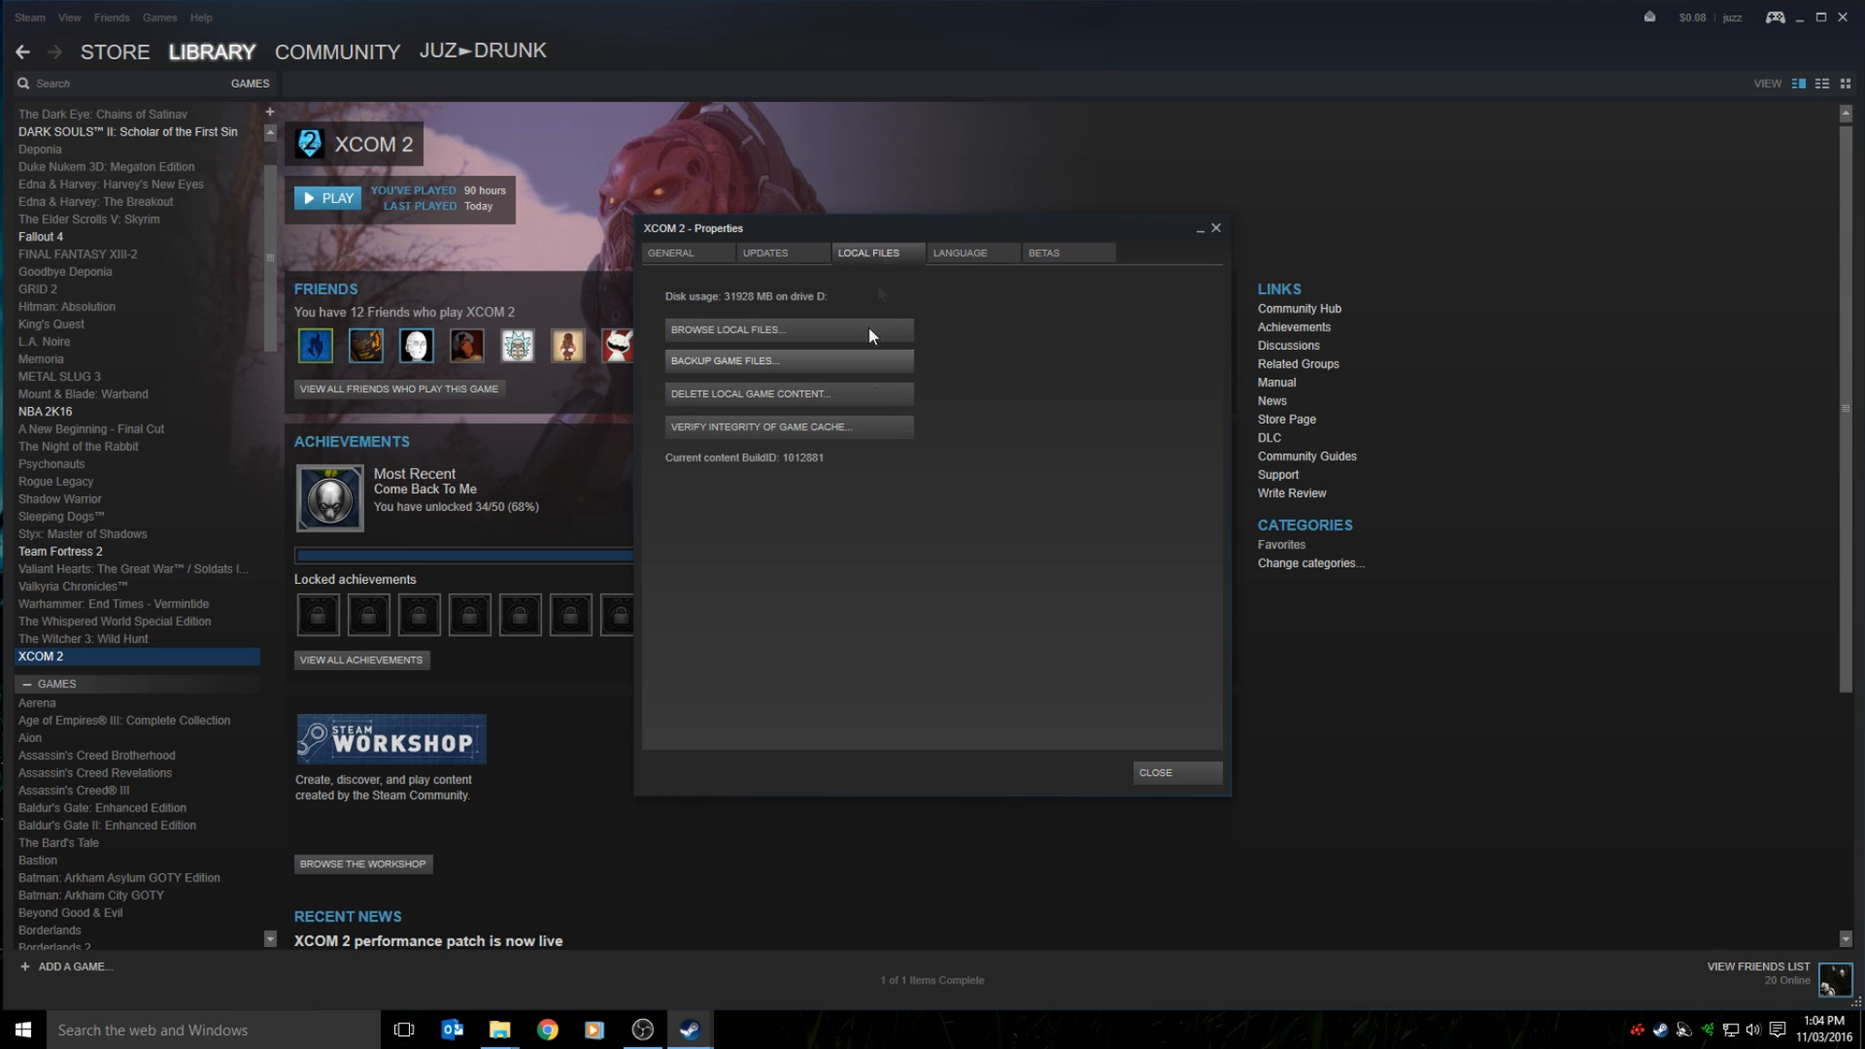
mouse_move(874, 433)
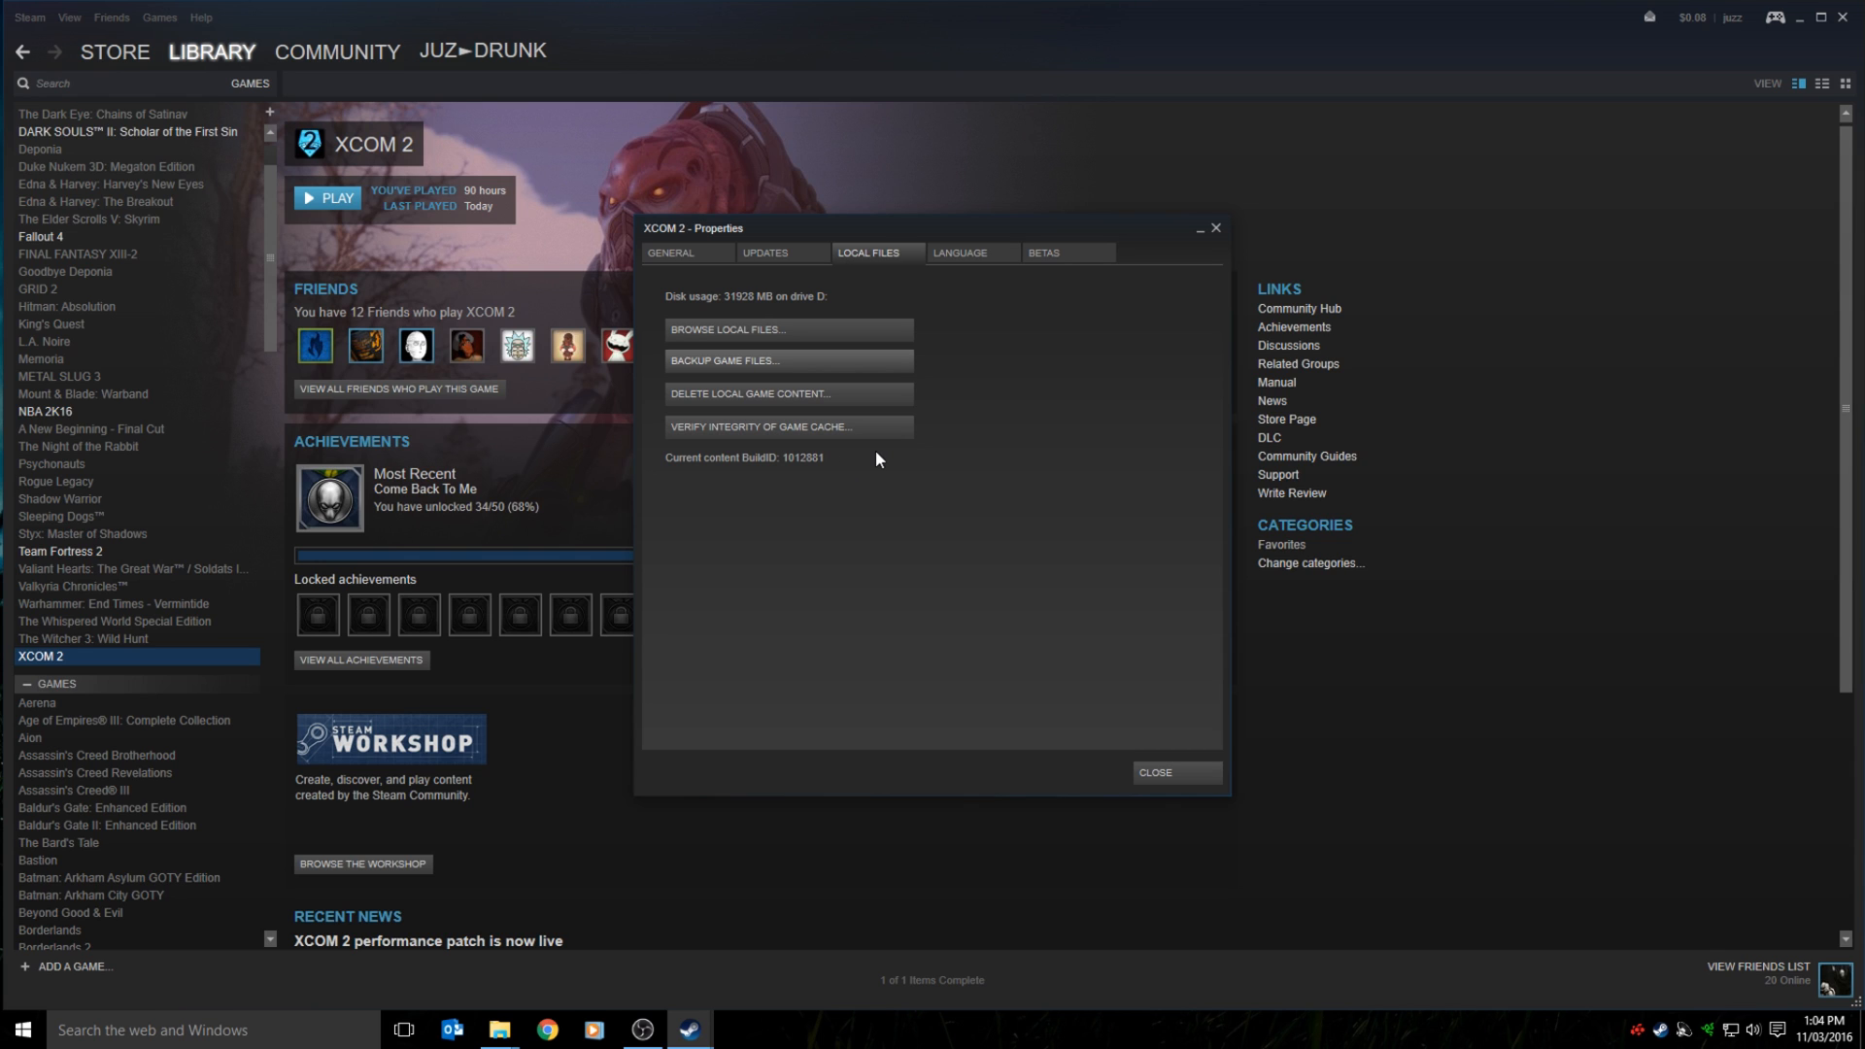
mouse_move(860, 449)
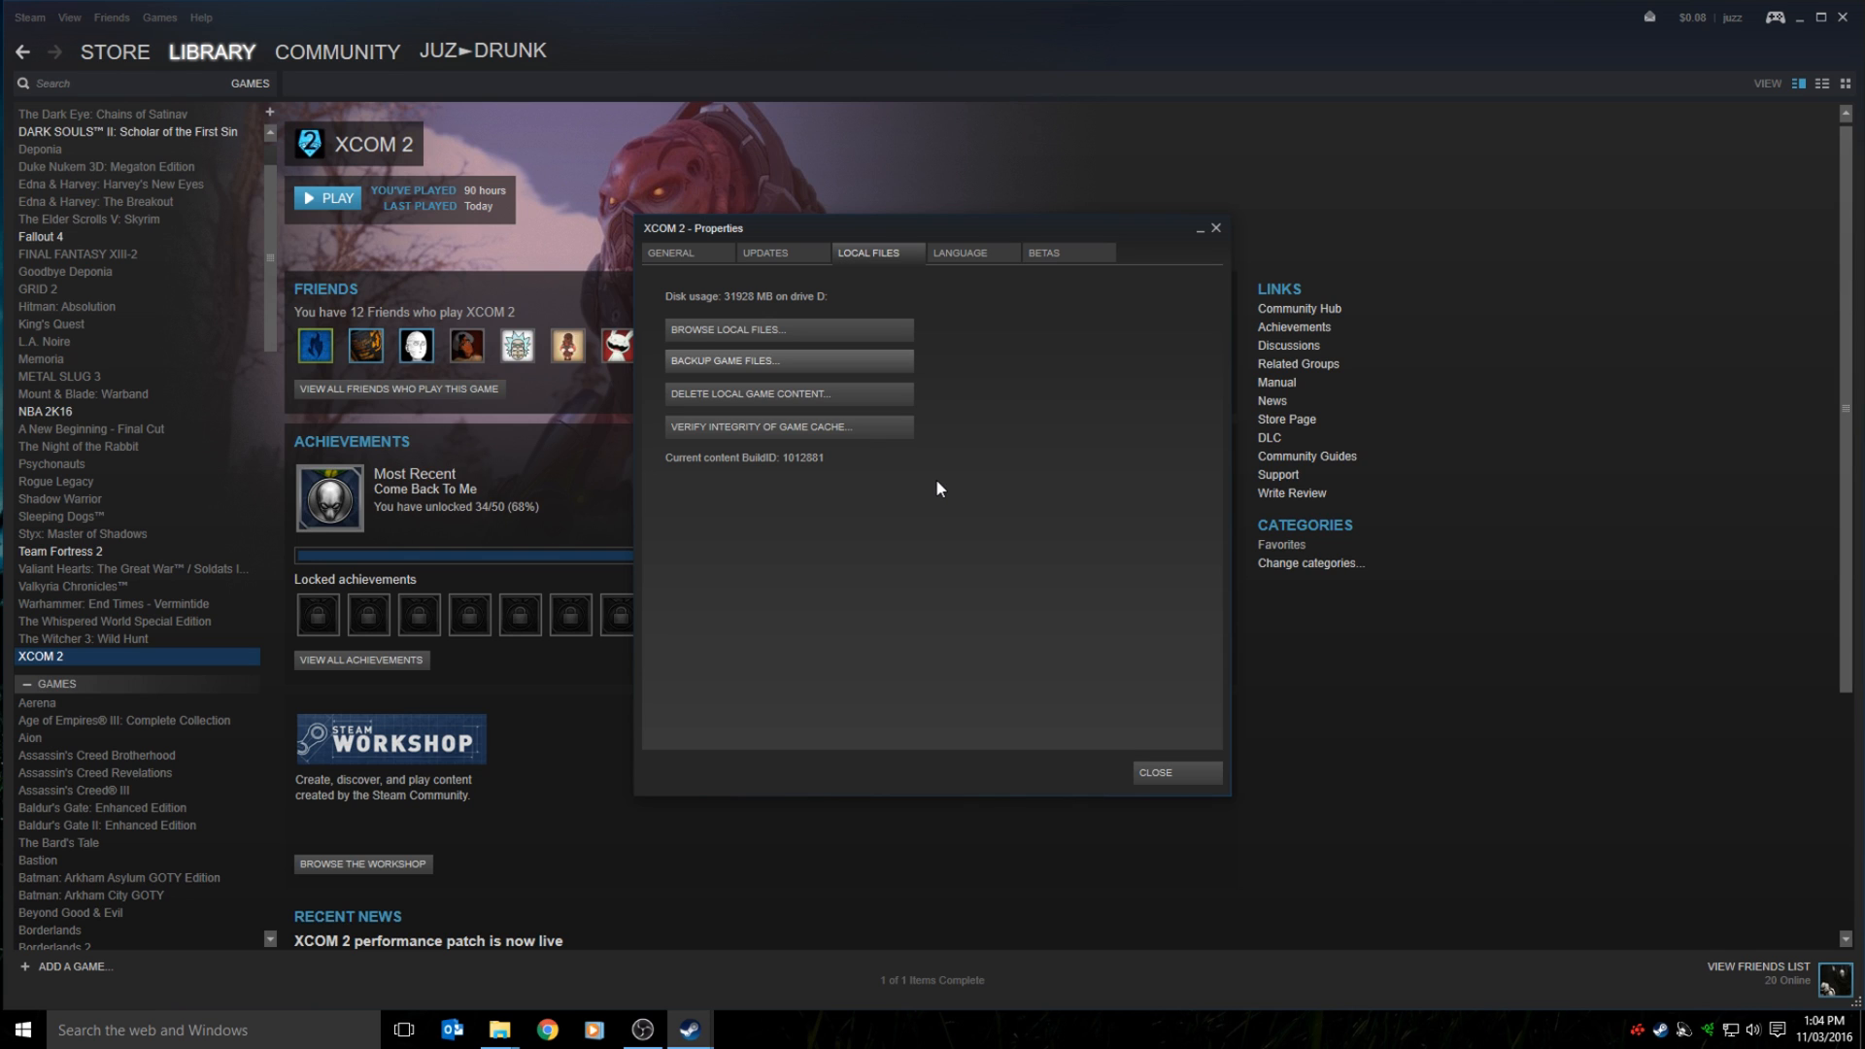
mouse_move(1029, 495)
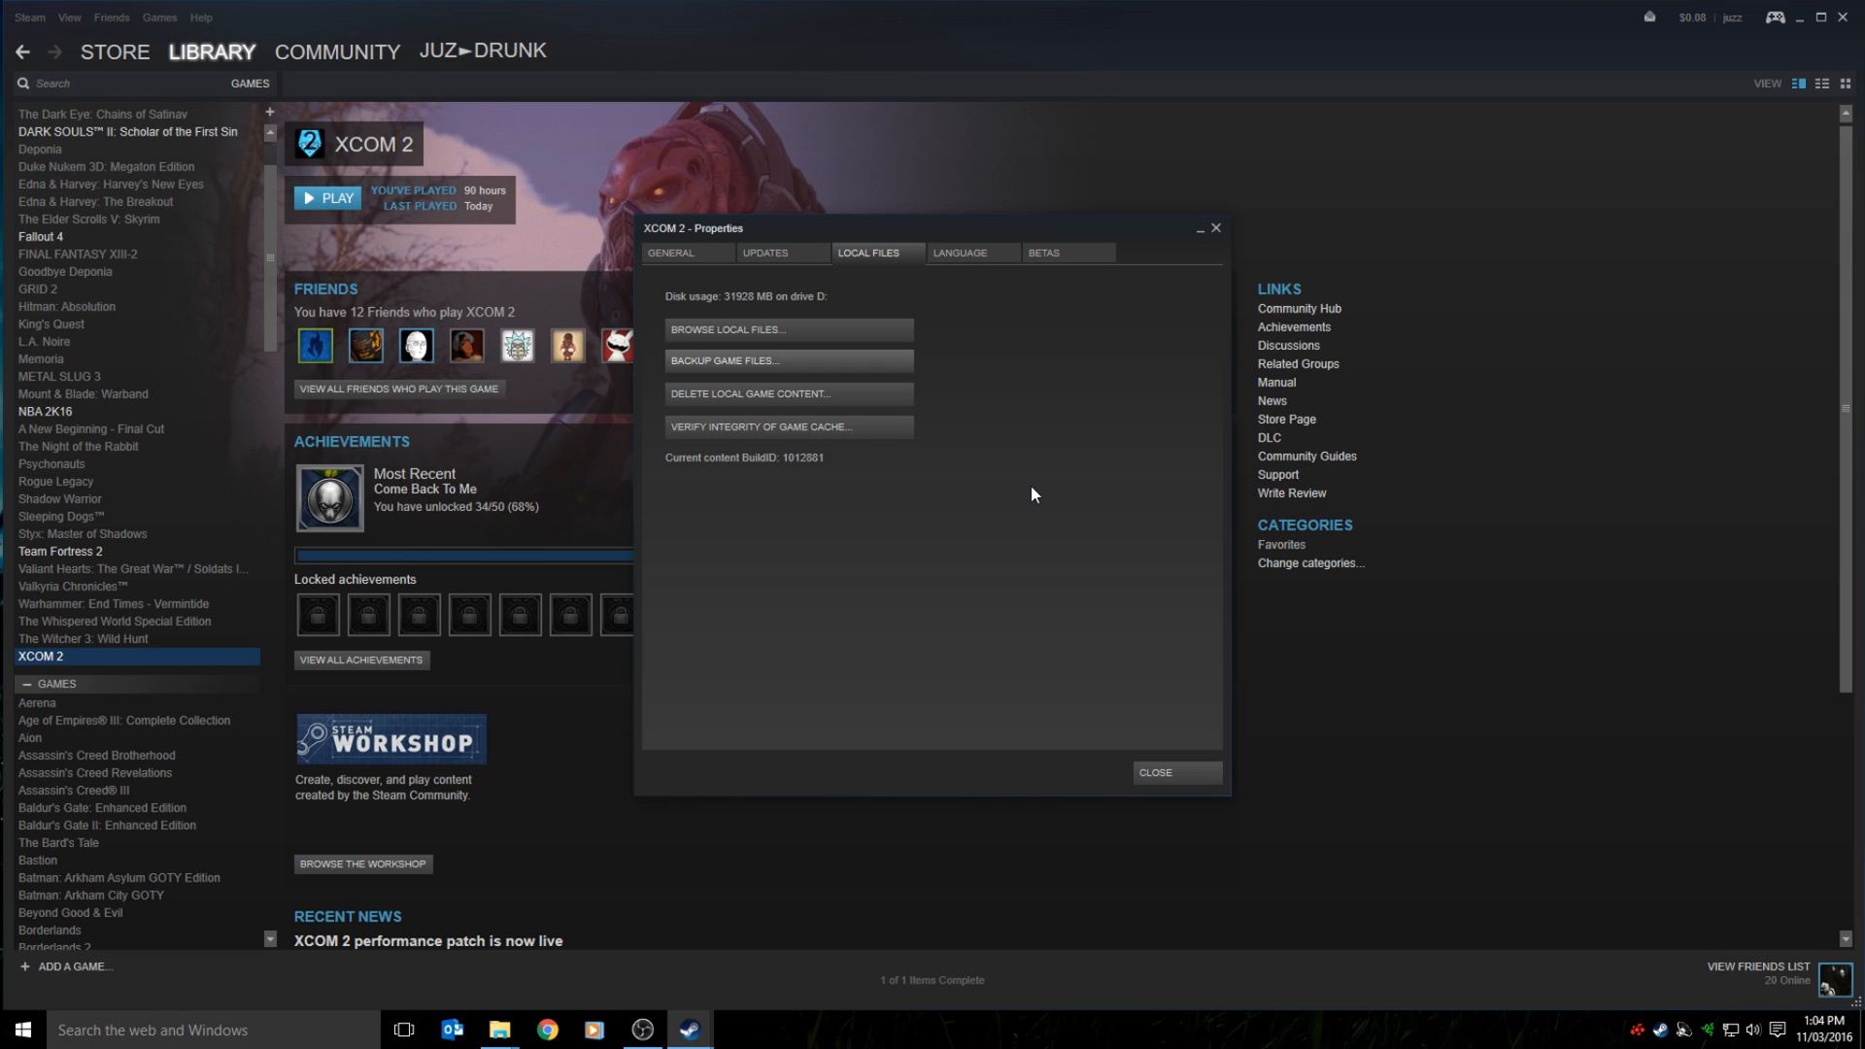
mouse_move(938, 493)
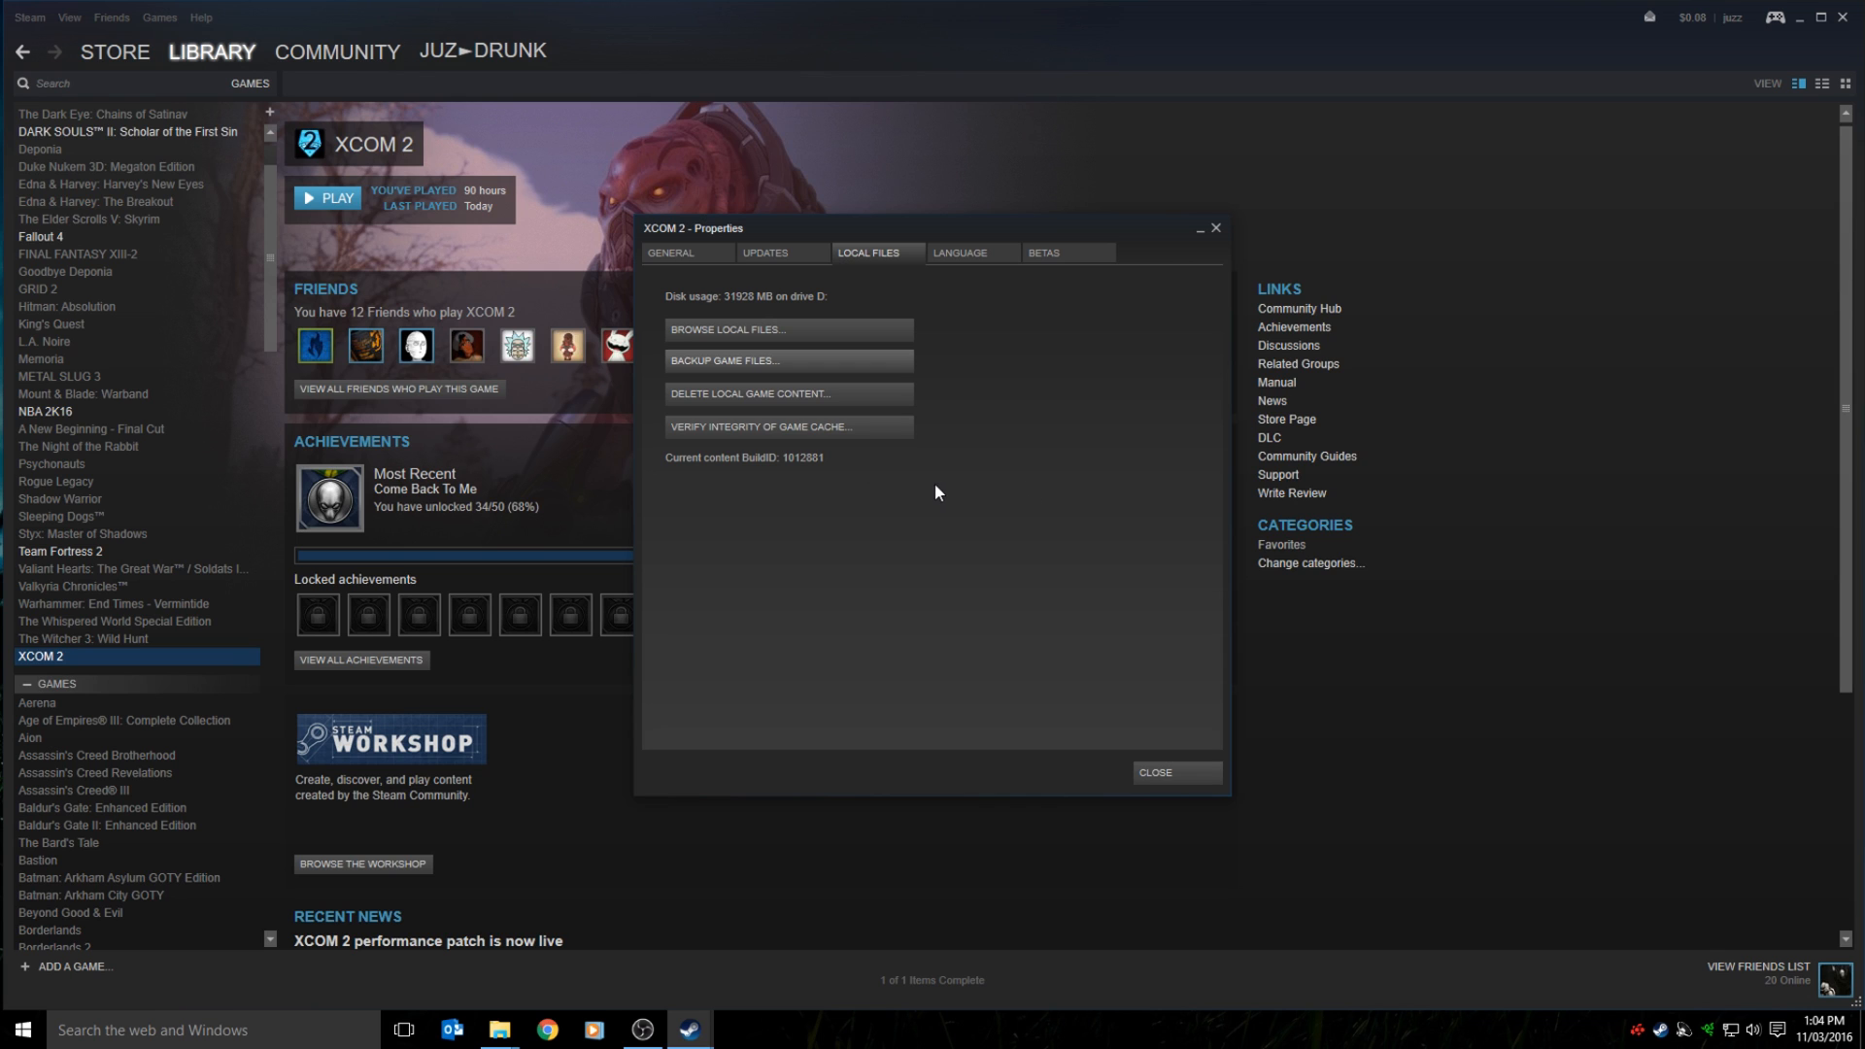
left_click(1152, 771)
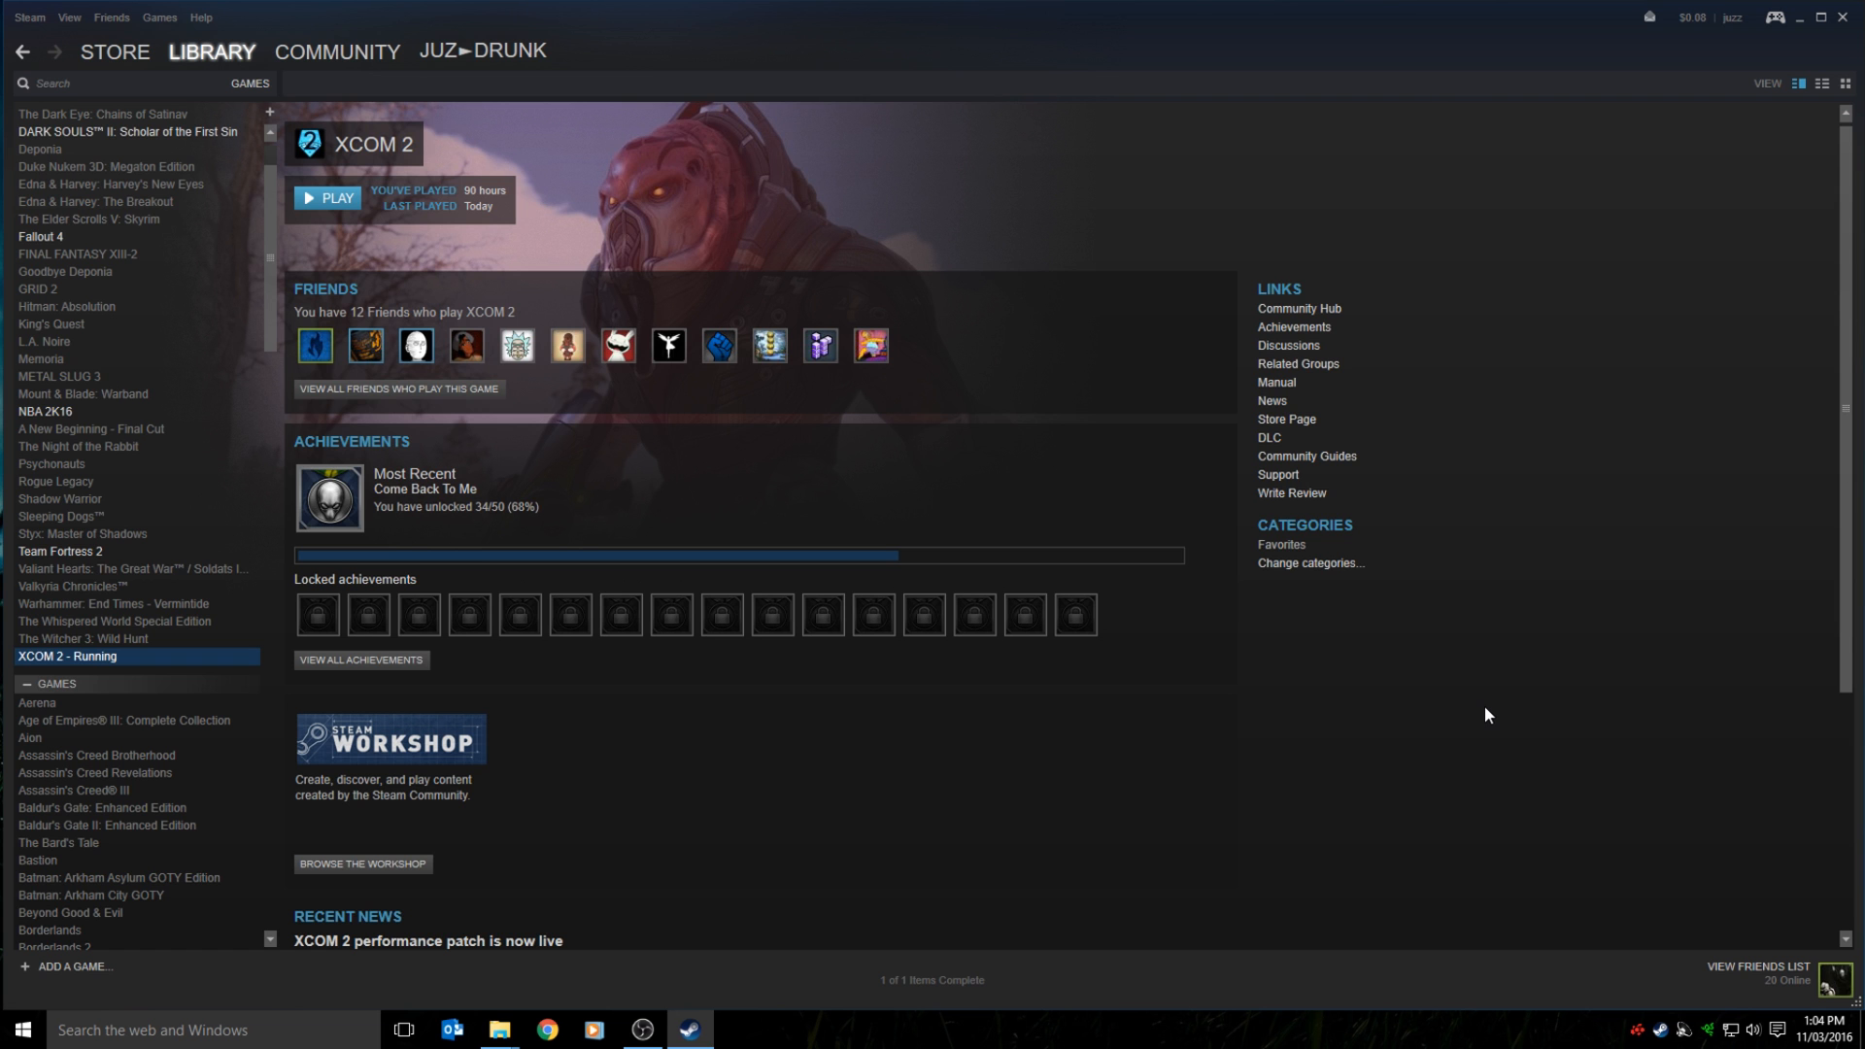
mouse_move(1826, 29)
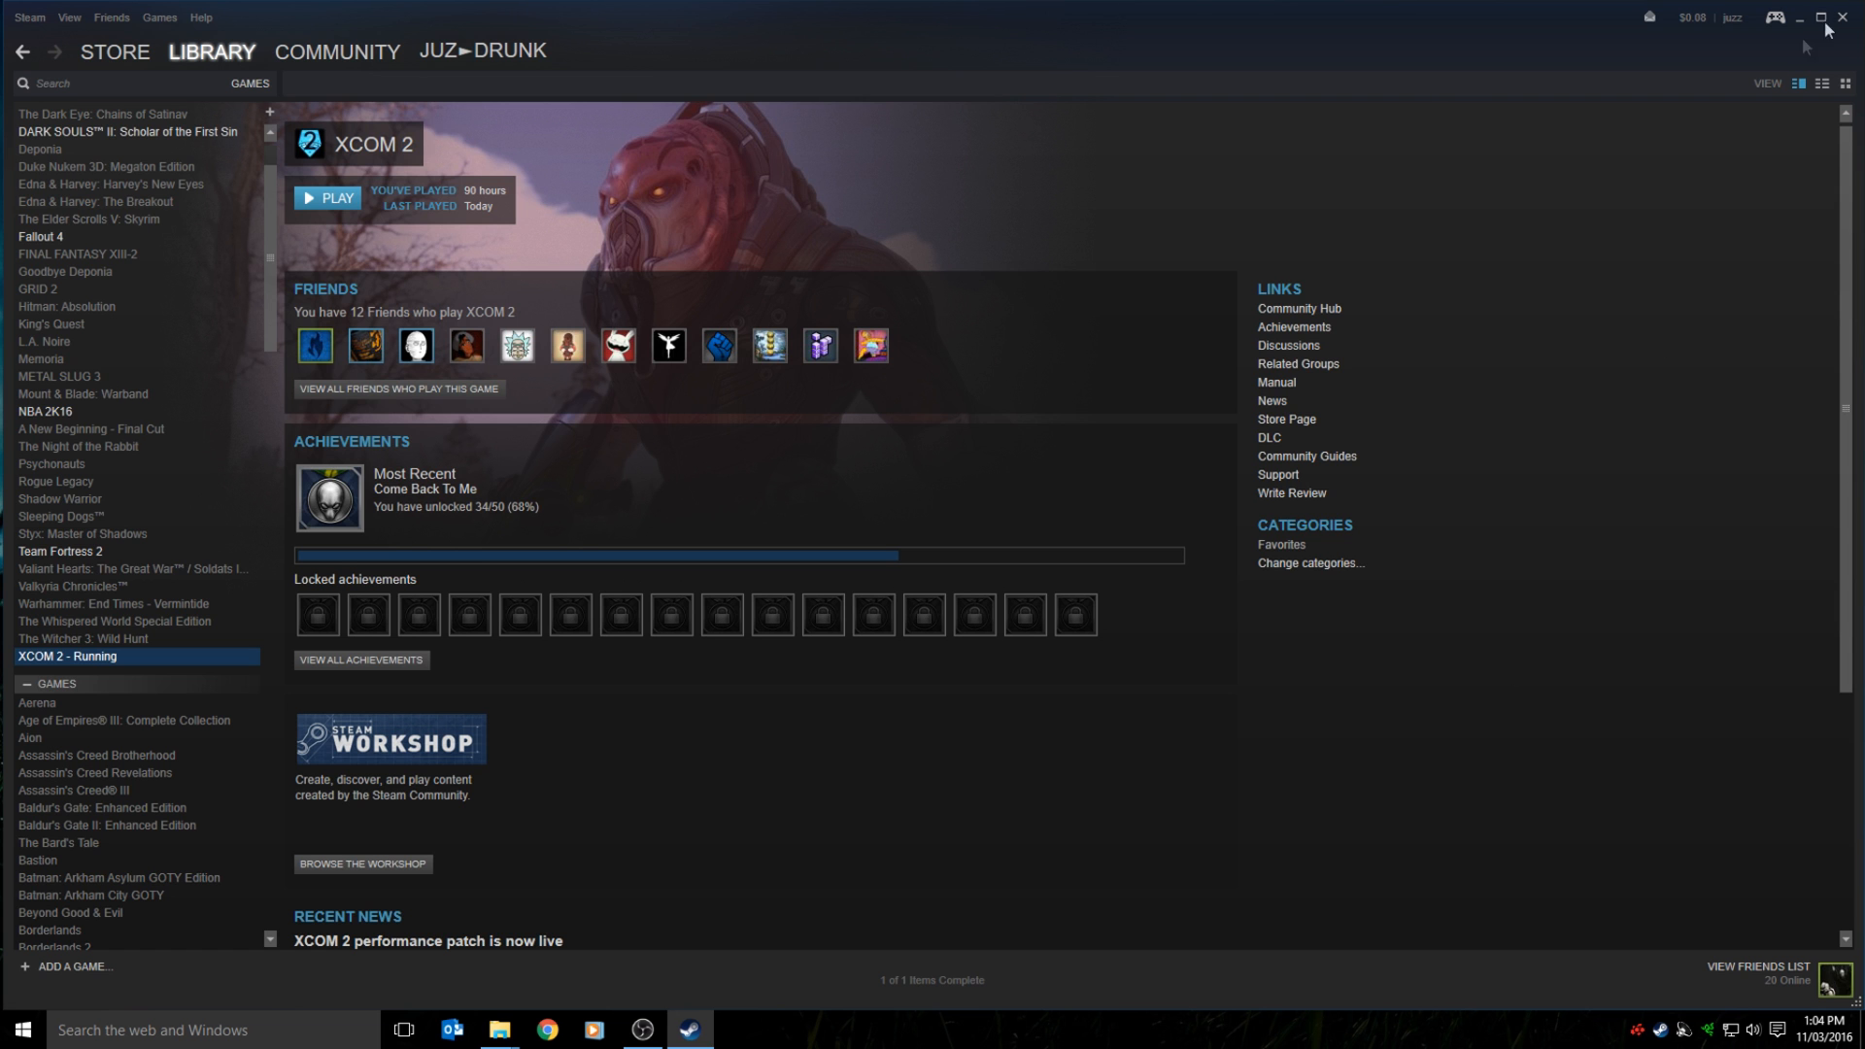
Minimize Steam and scroll the launcher's mod list to verify mods remain ticked.
left_click(1820, 17)
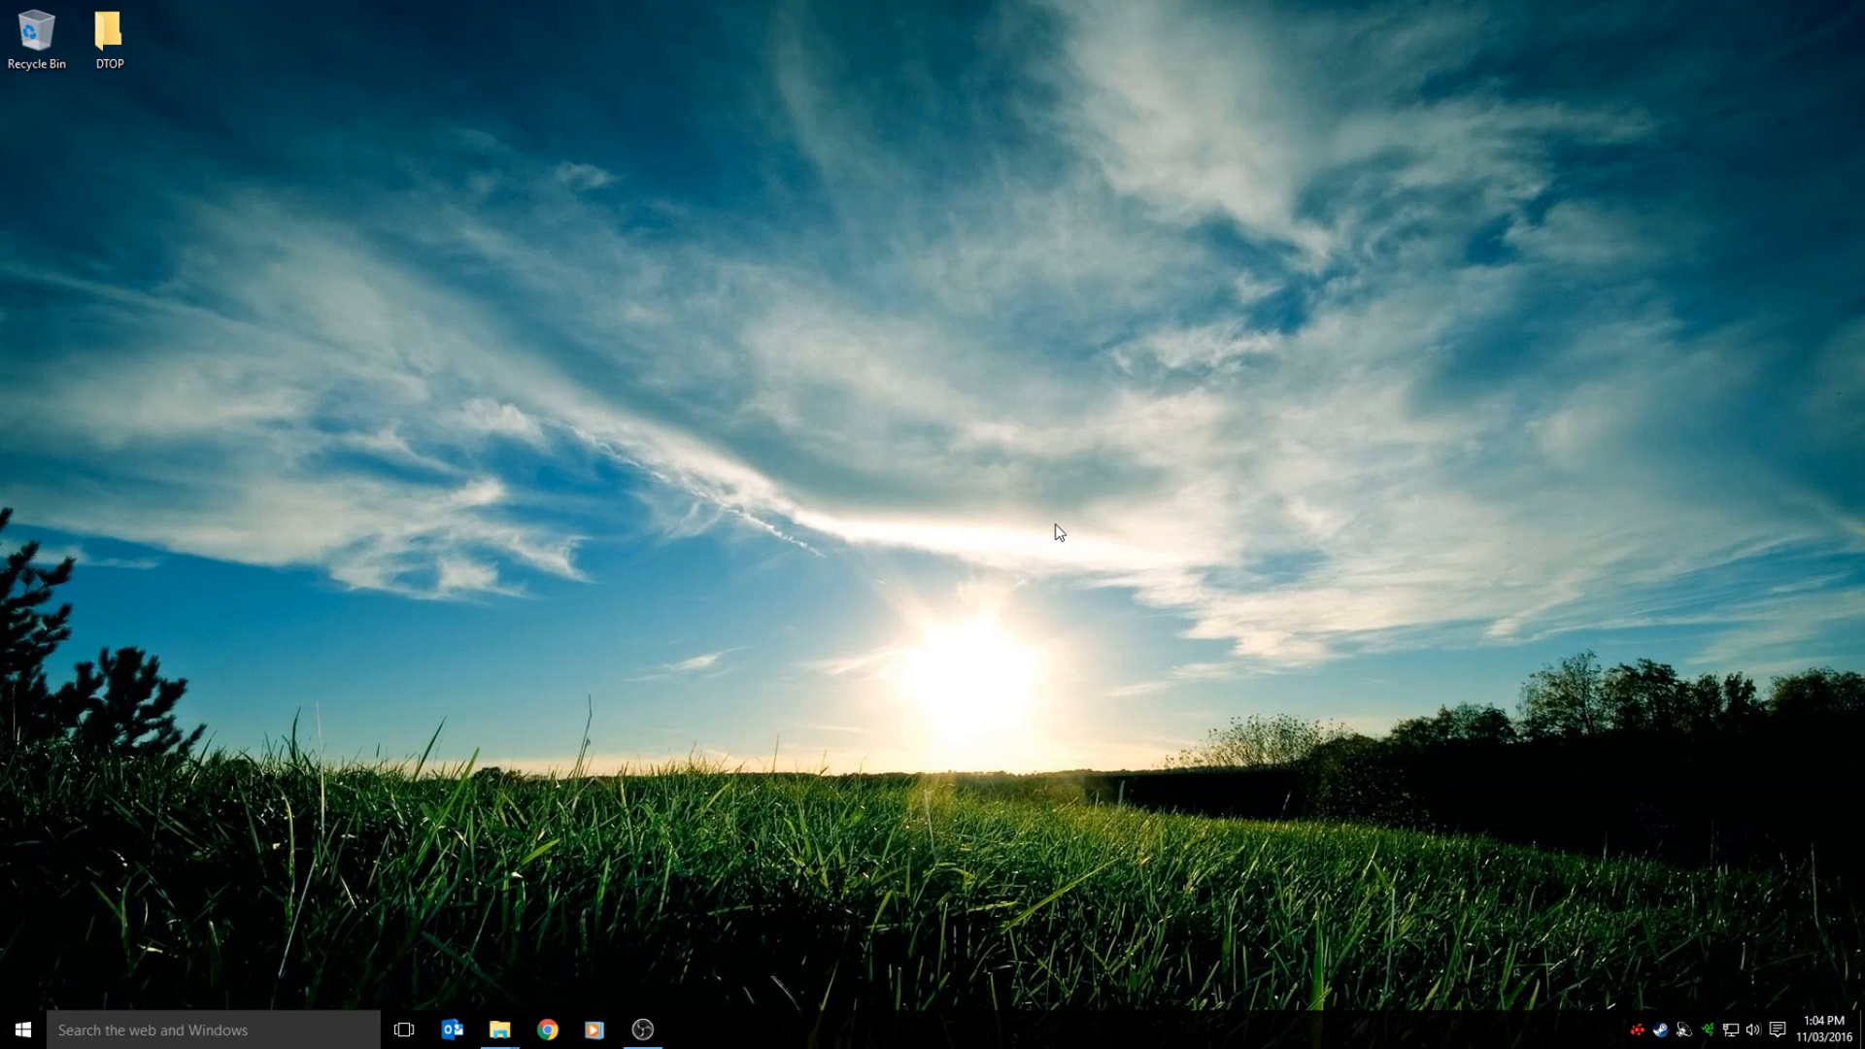
mouse_move(1031, 652)
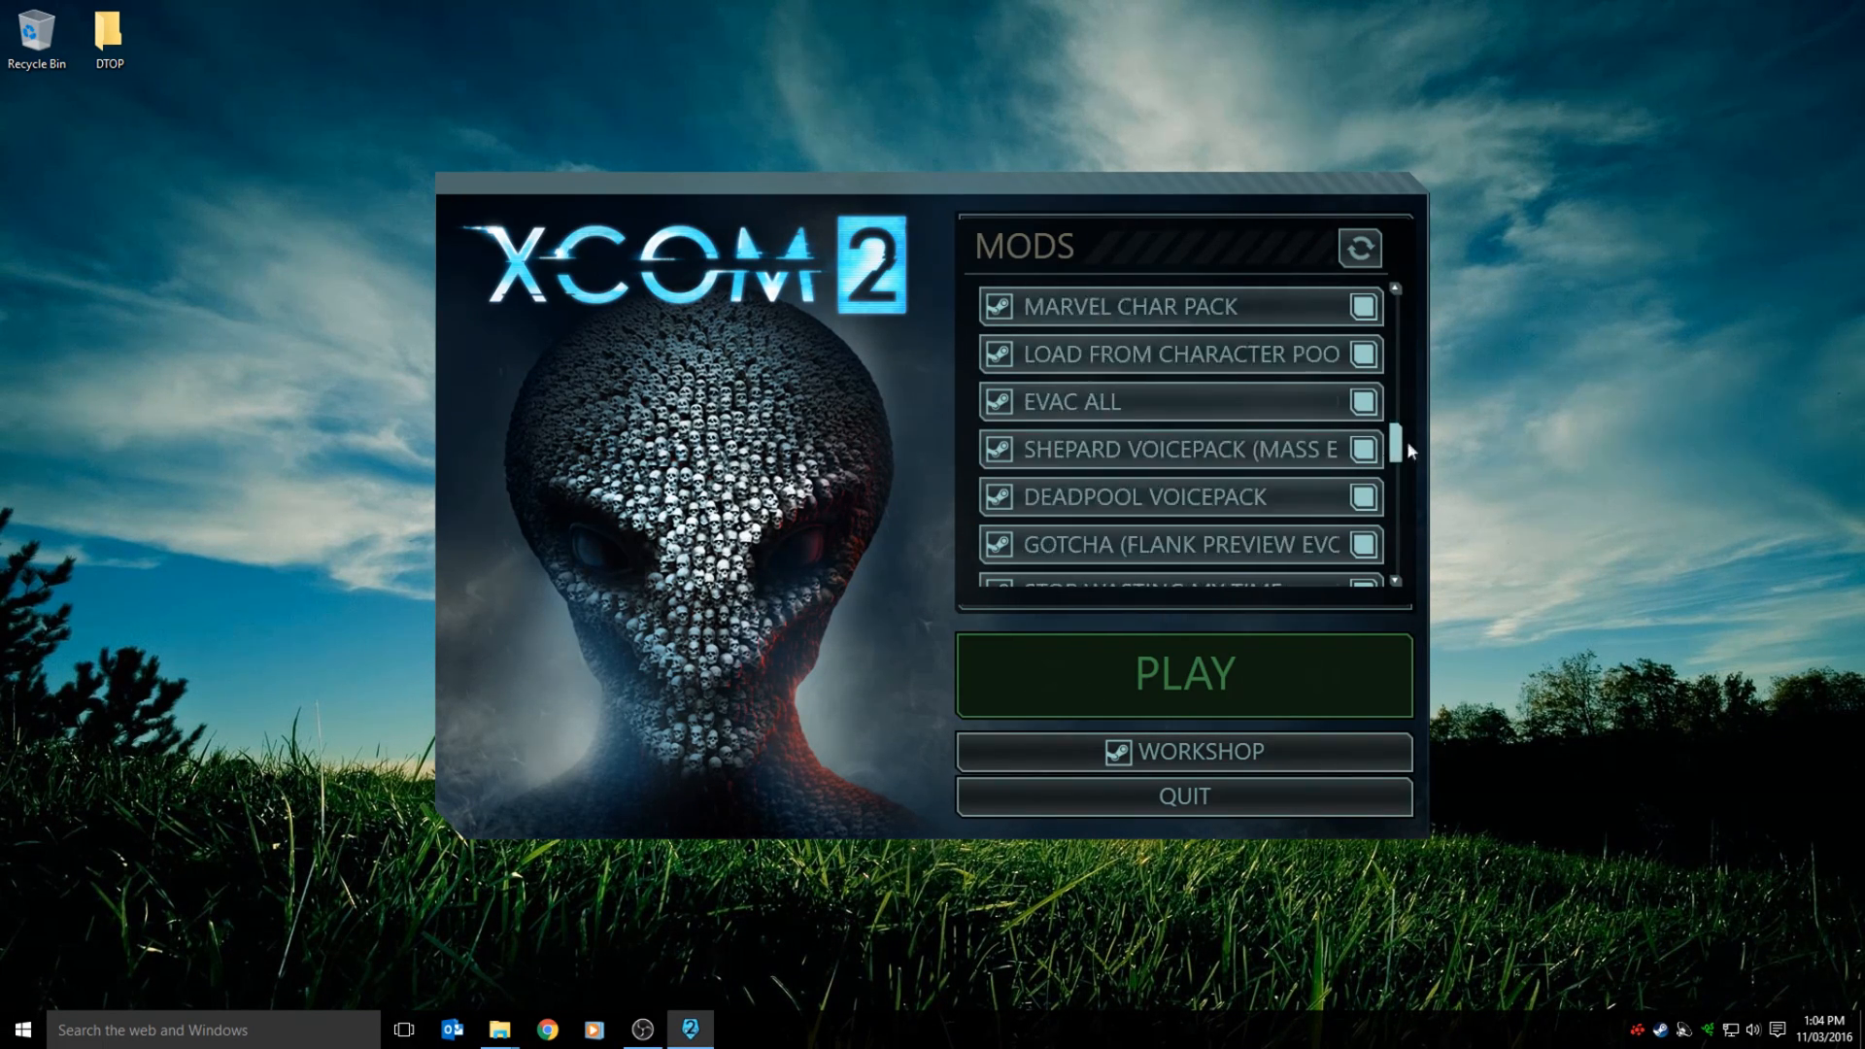
scroll("down", 3)
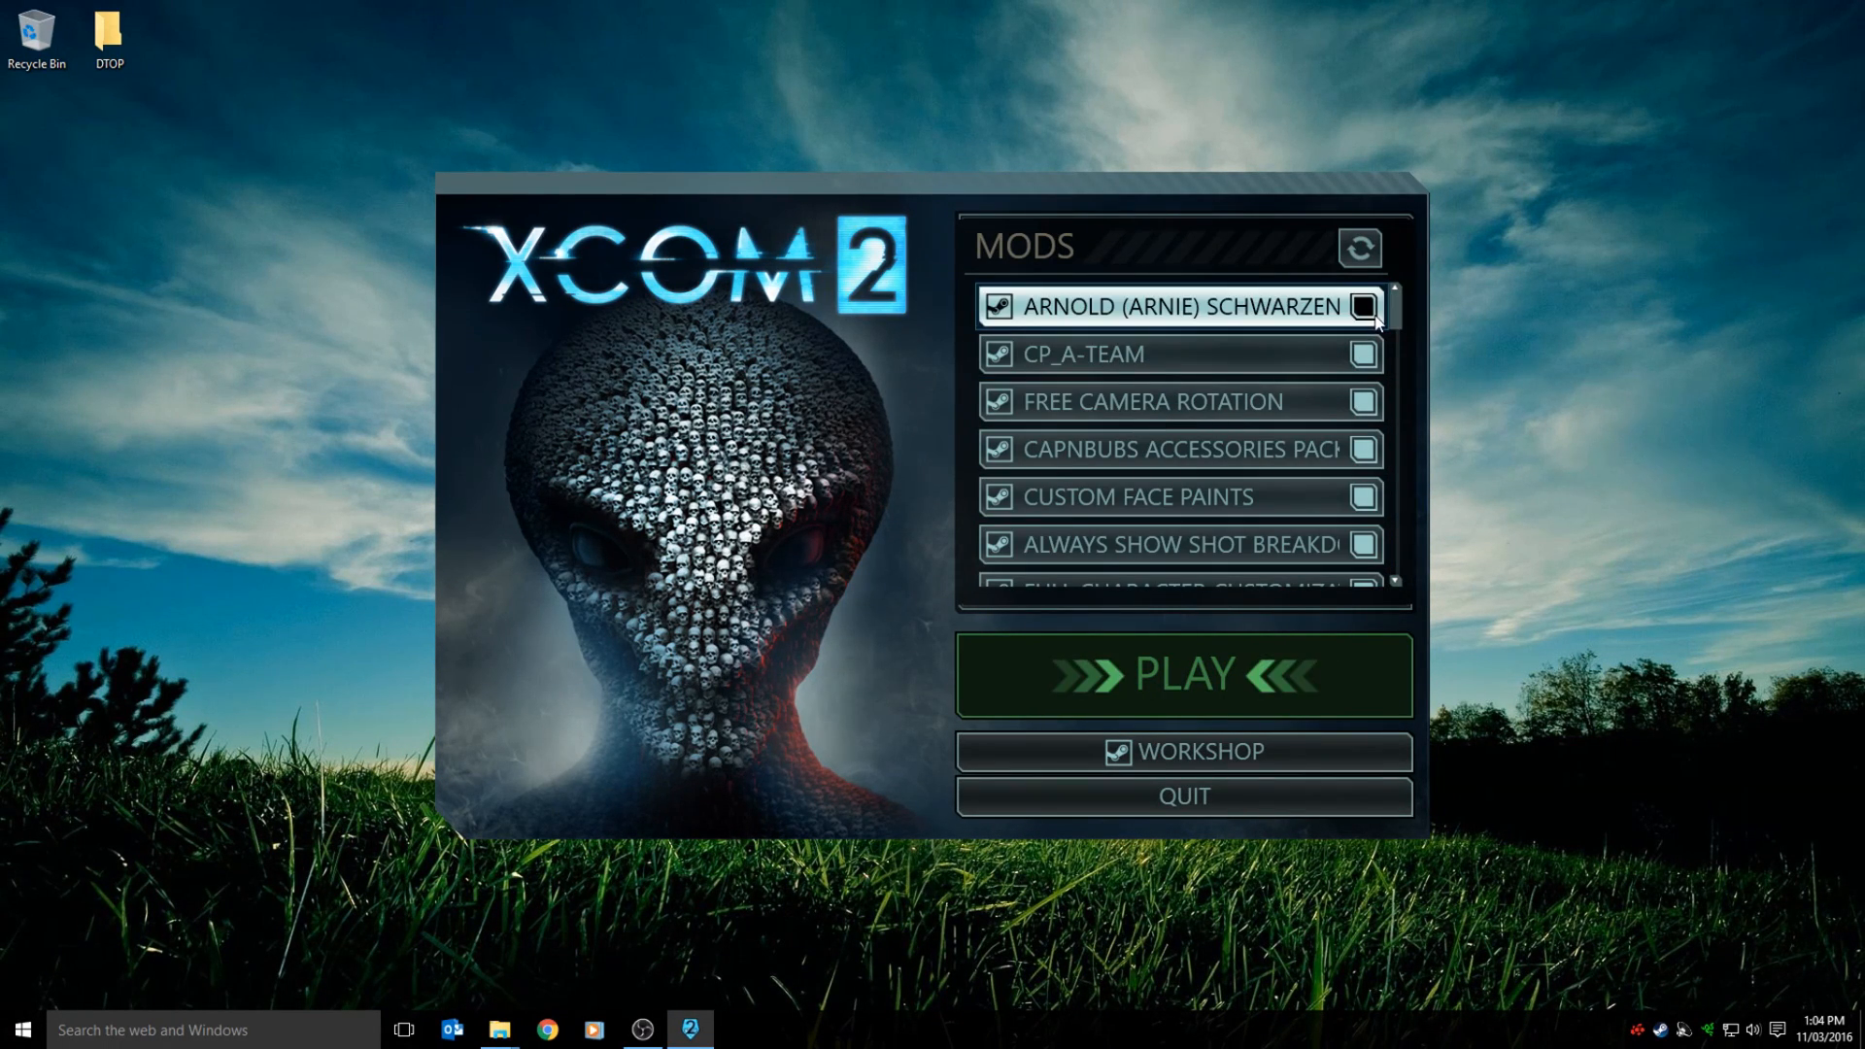
scroll("down", 3)
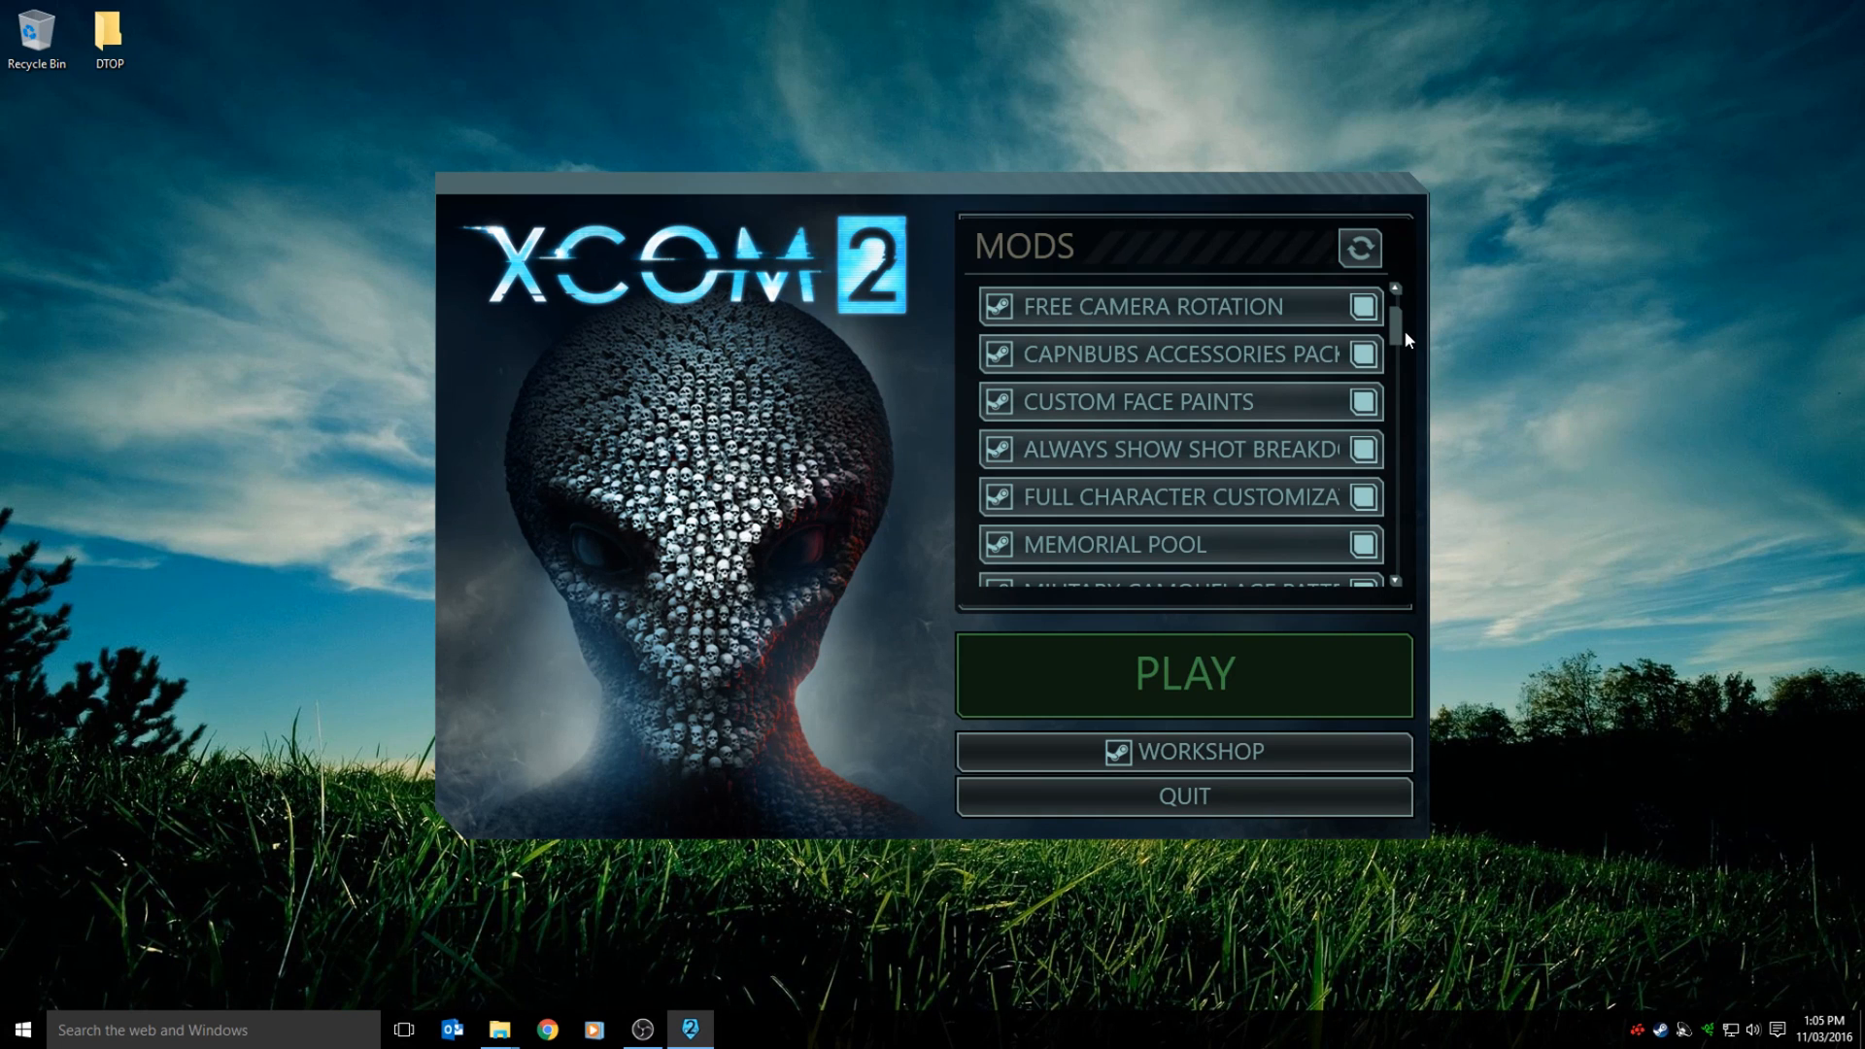
mouse_move(1183, 674)
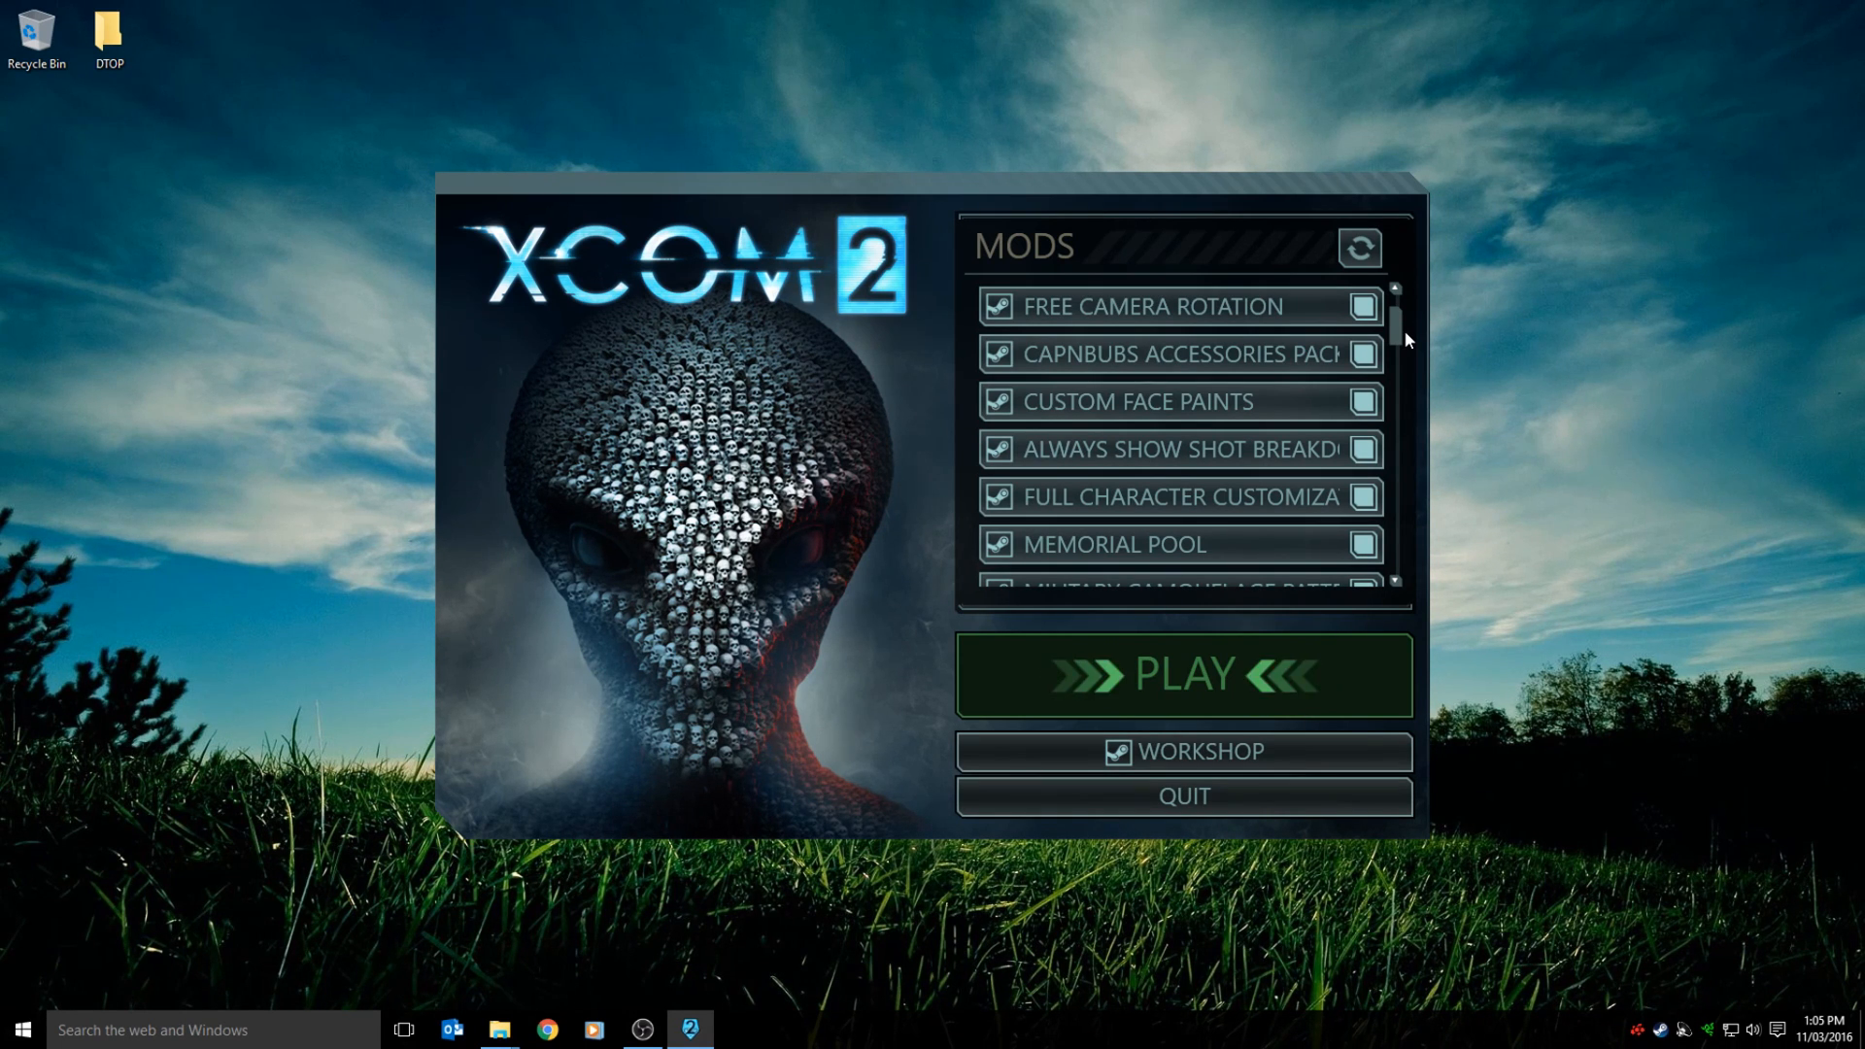
mouse_move(1183, 796)
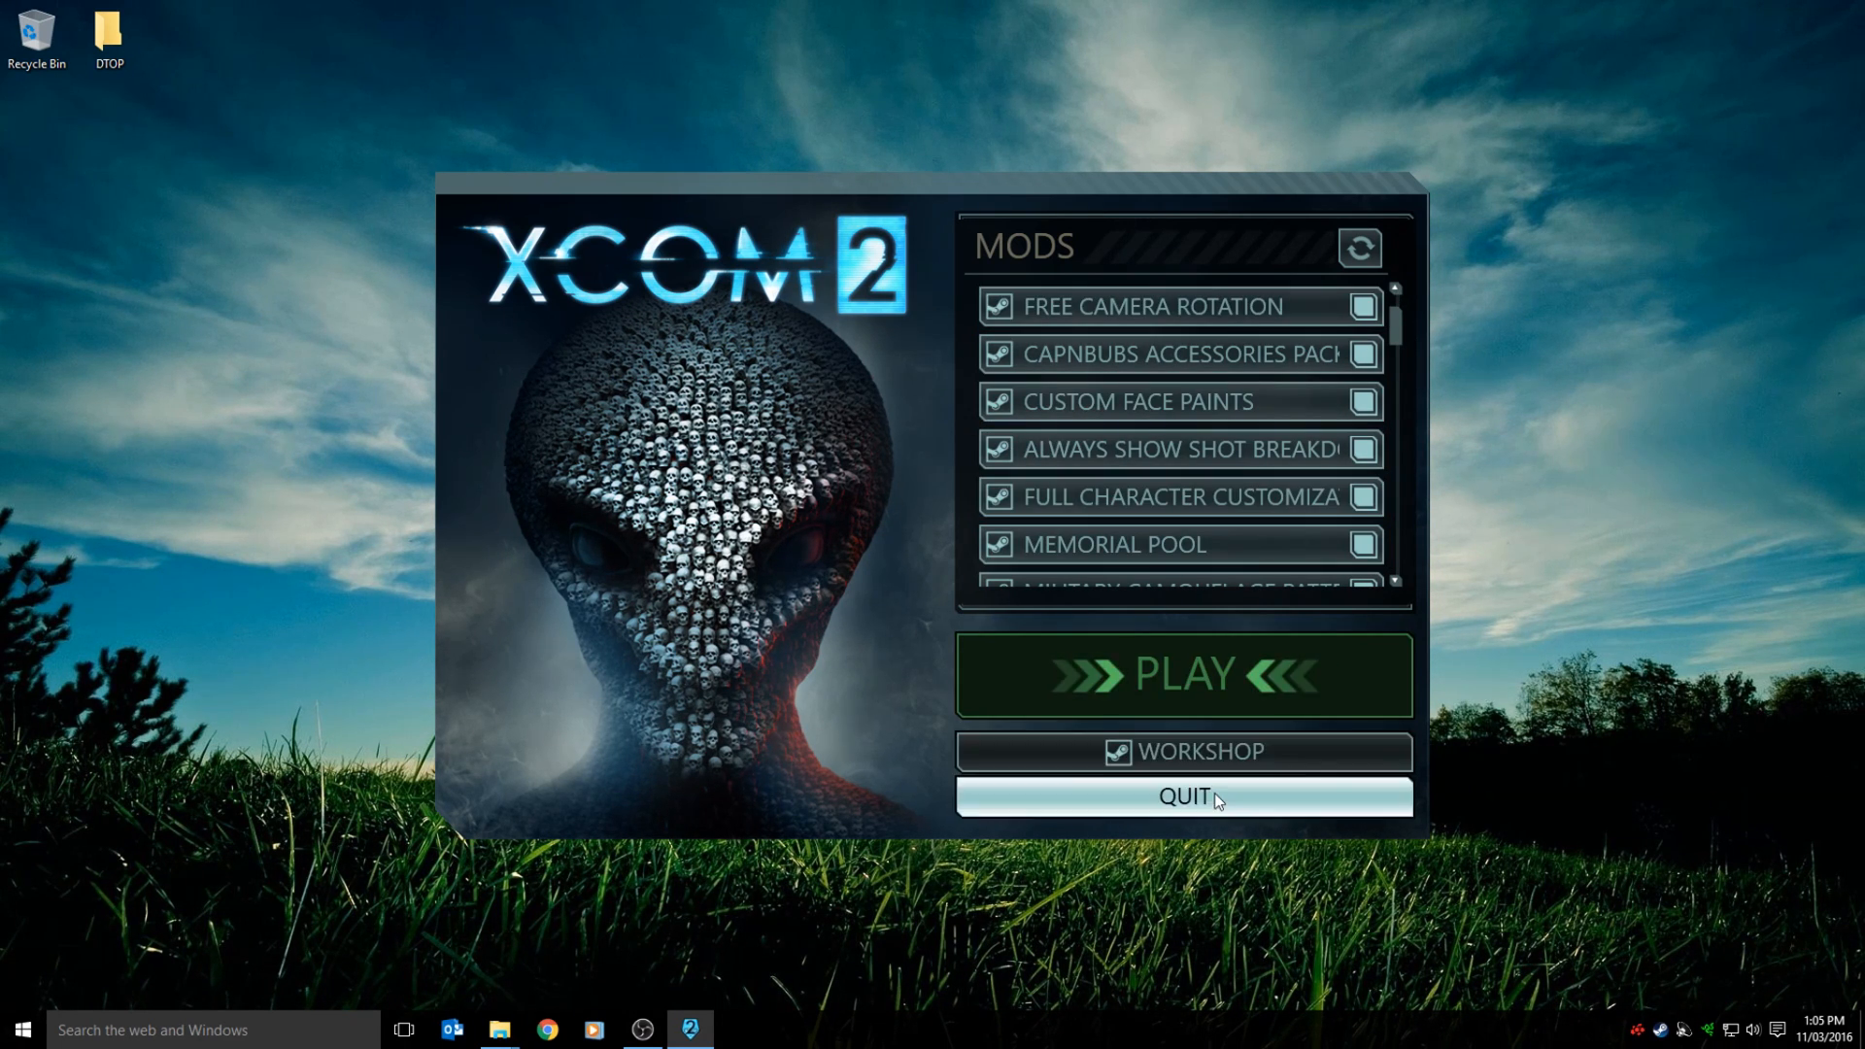
mouse_move(499, 1030)
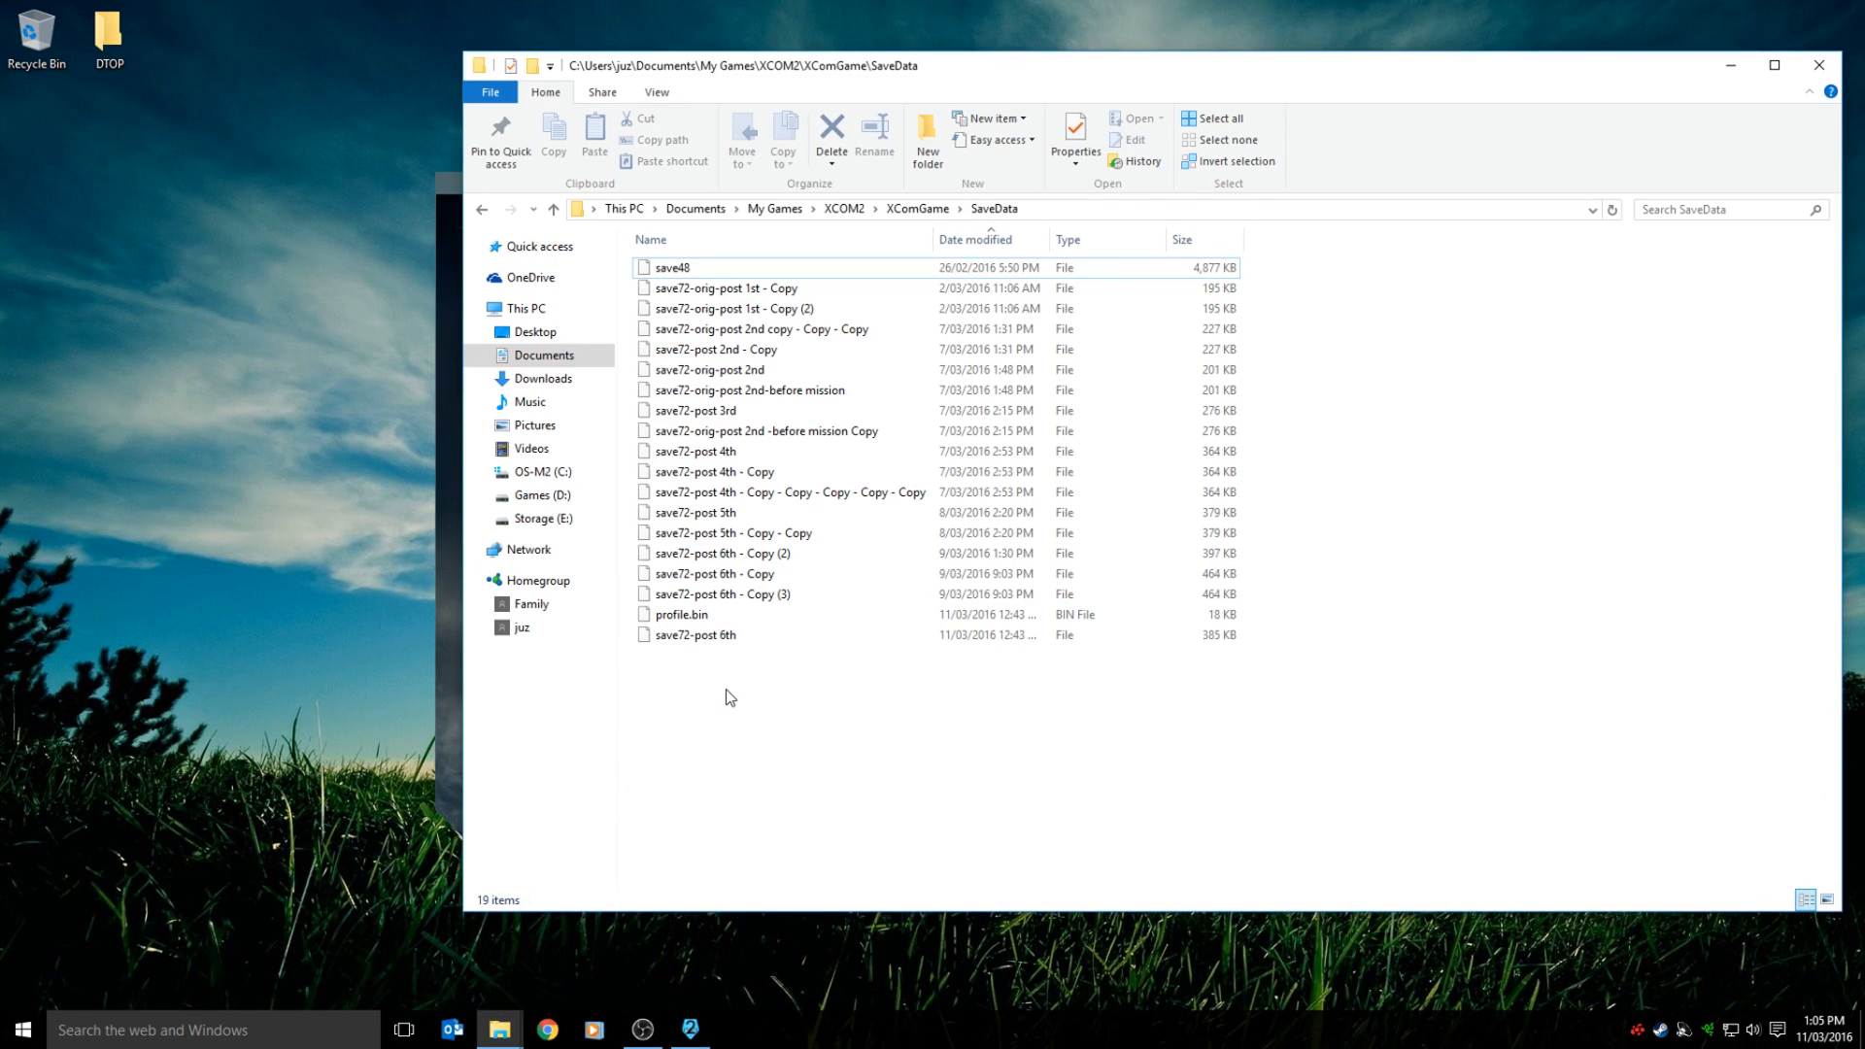
Navigate up to the XComGame folder and select its SaveData folder.
left_click(696, 634)
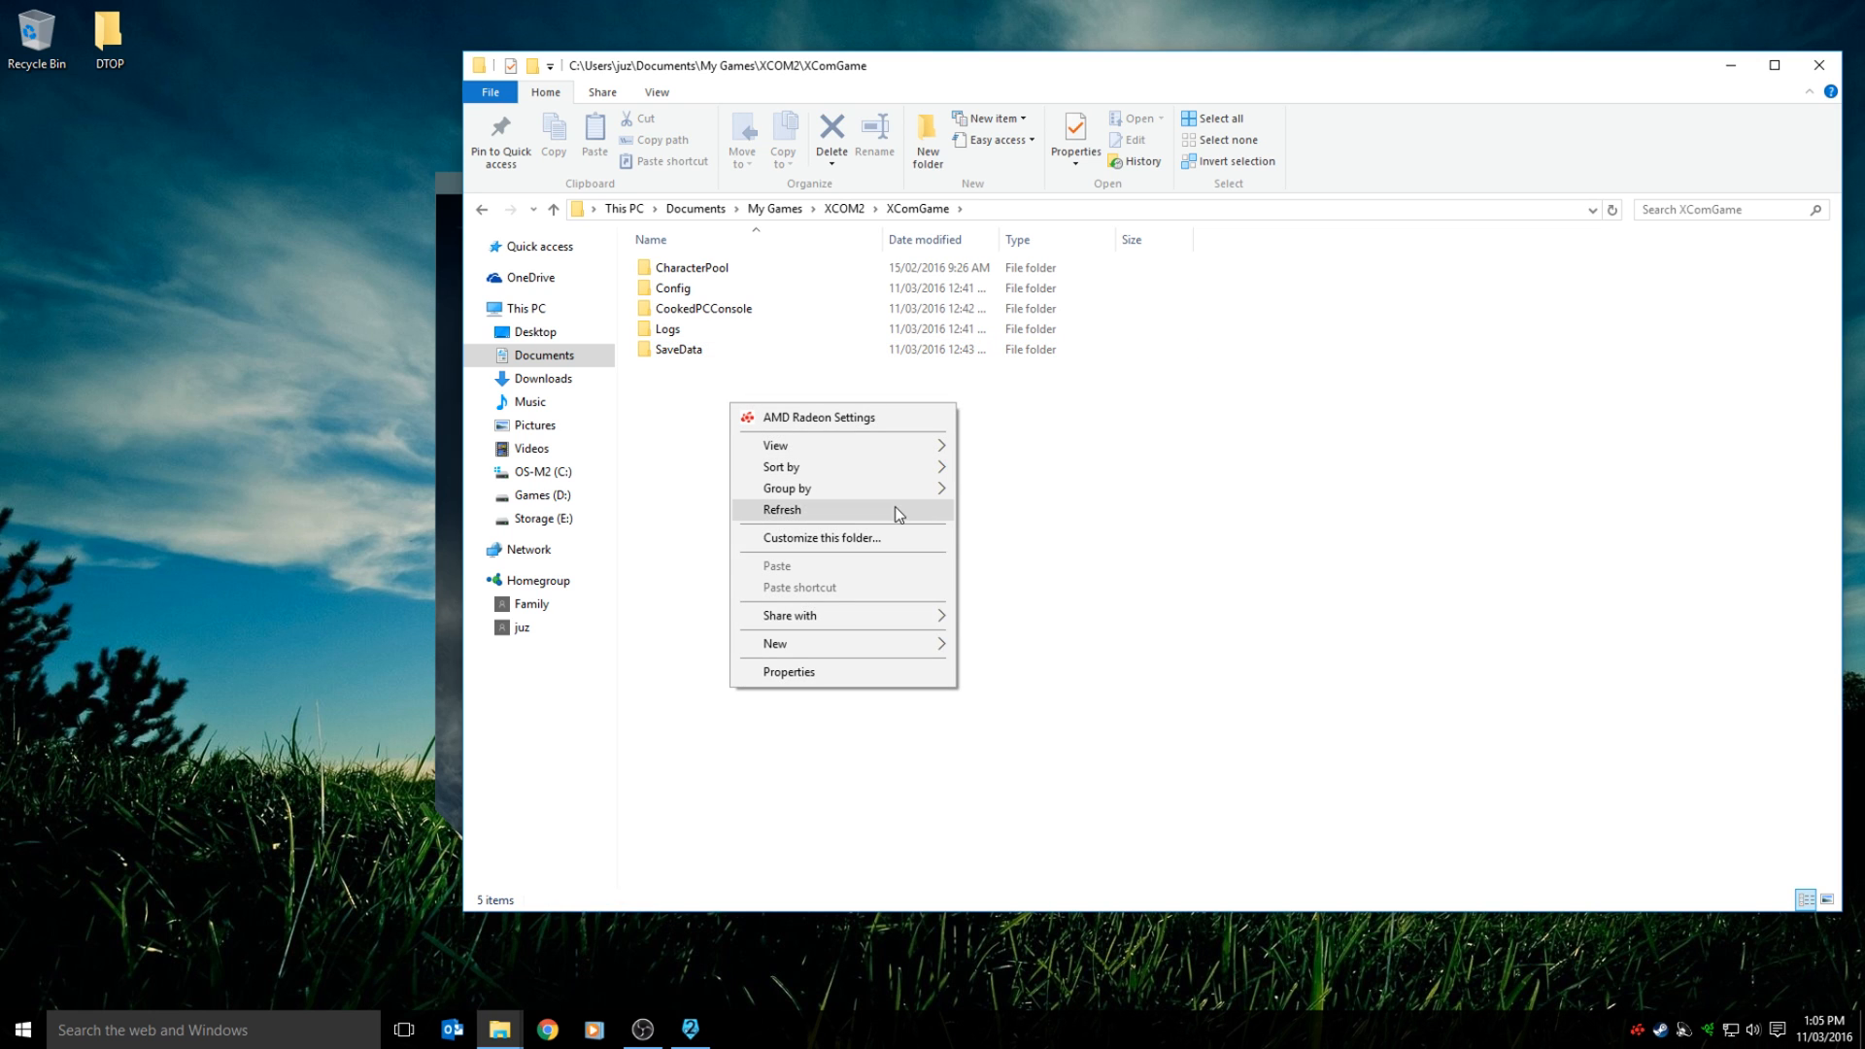
left_click(775, 643)
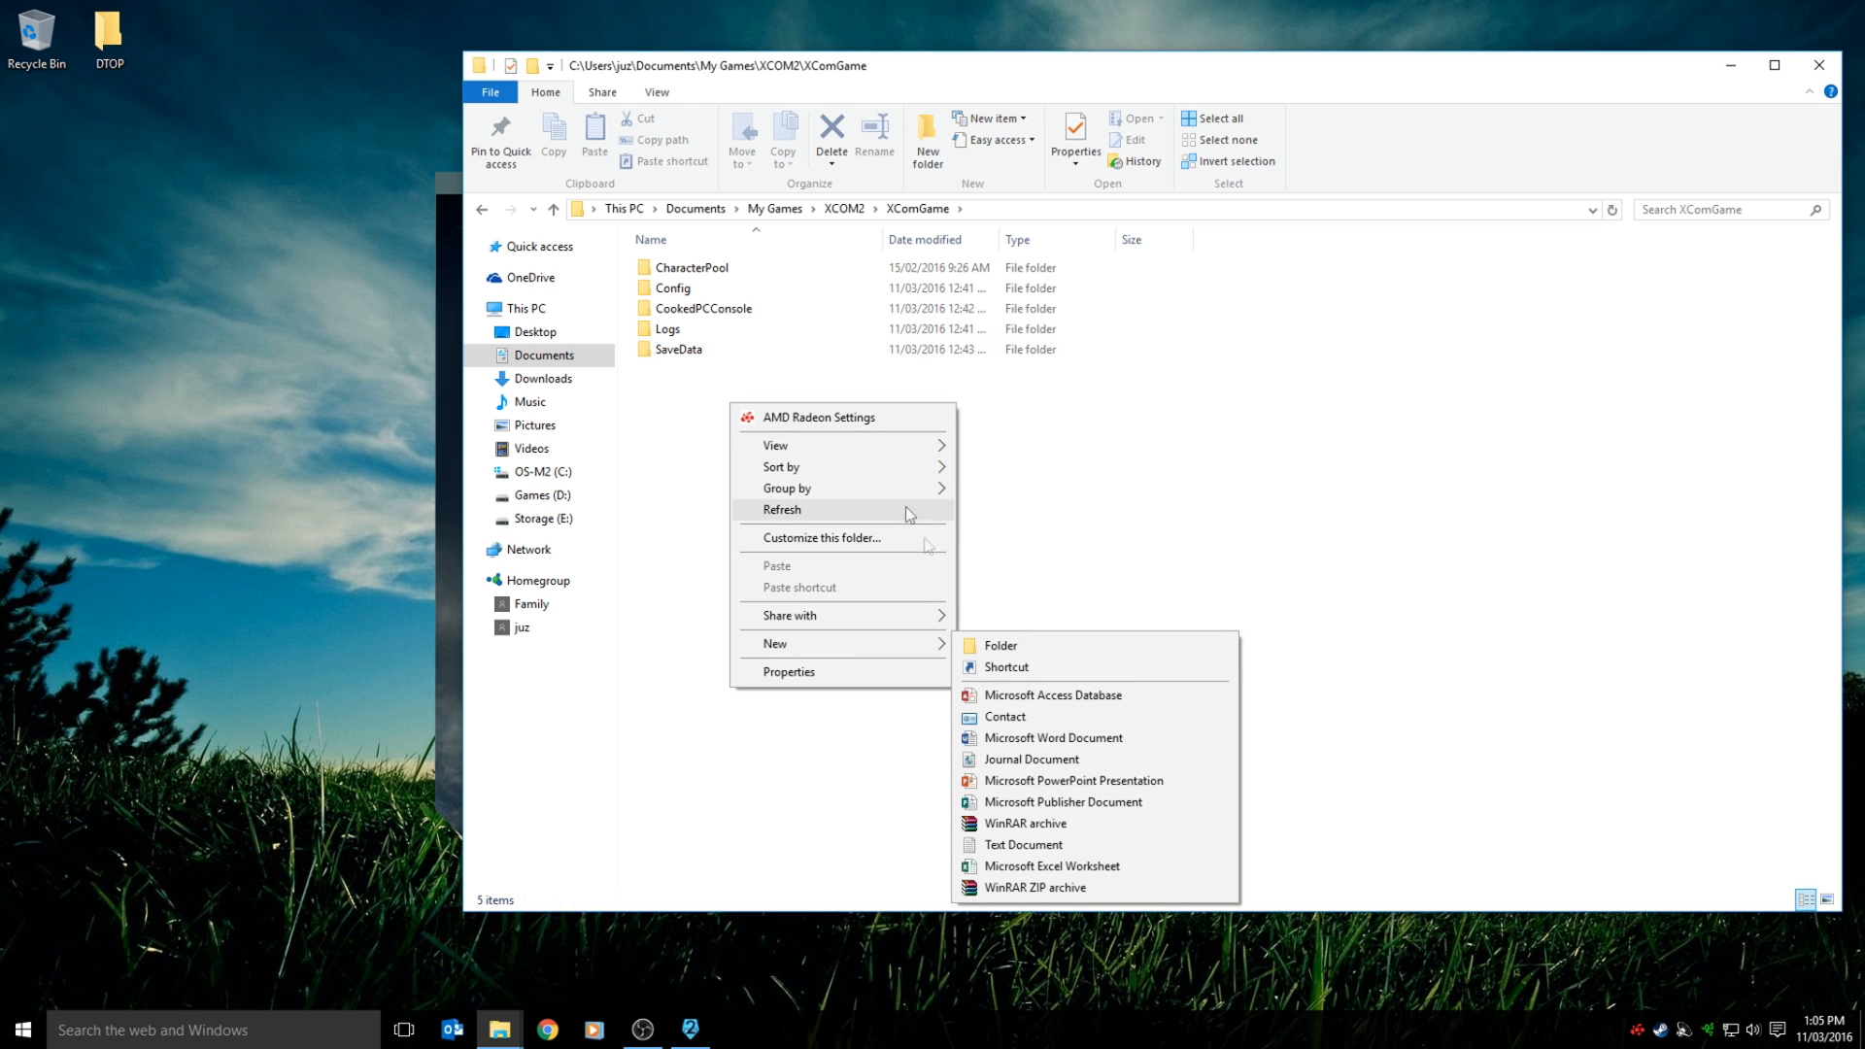
left_click(1237, 522)
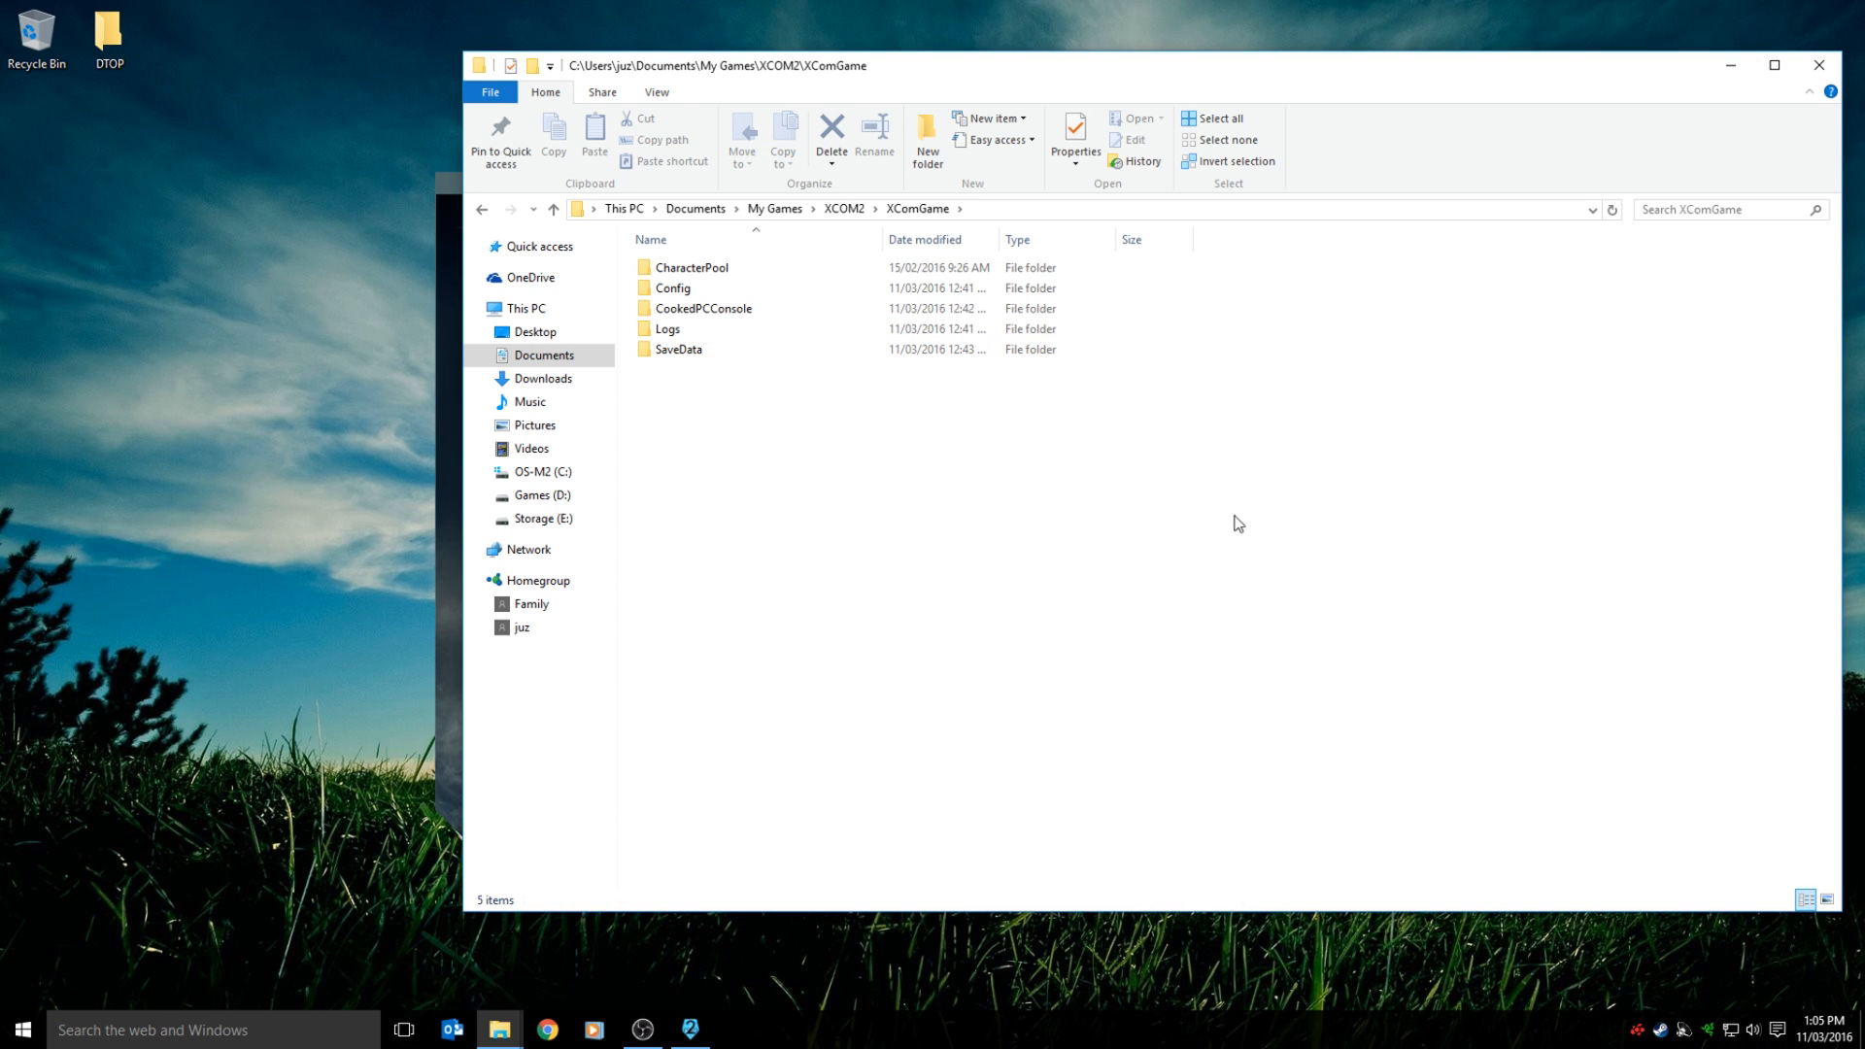
left_click(680, 348)
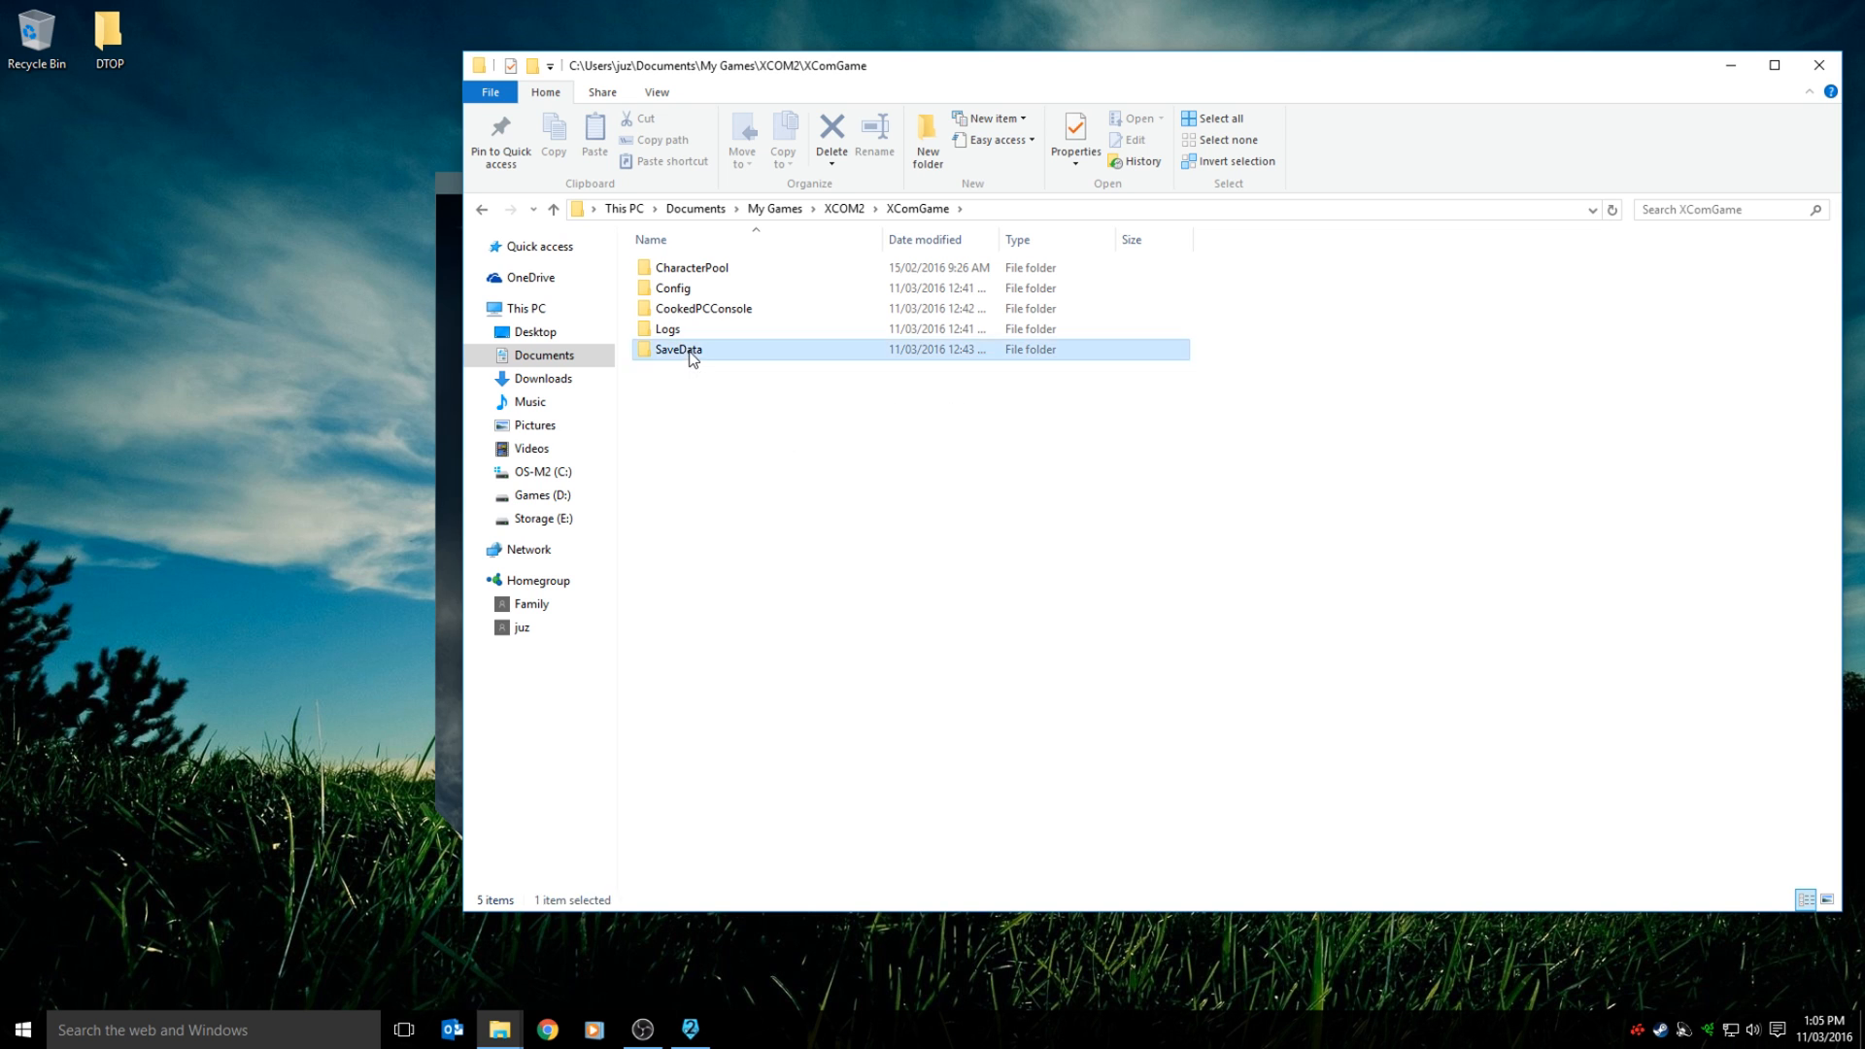
left_click(666, 328)
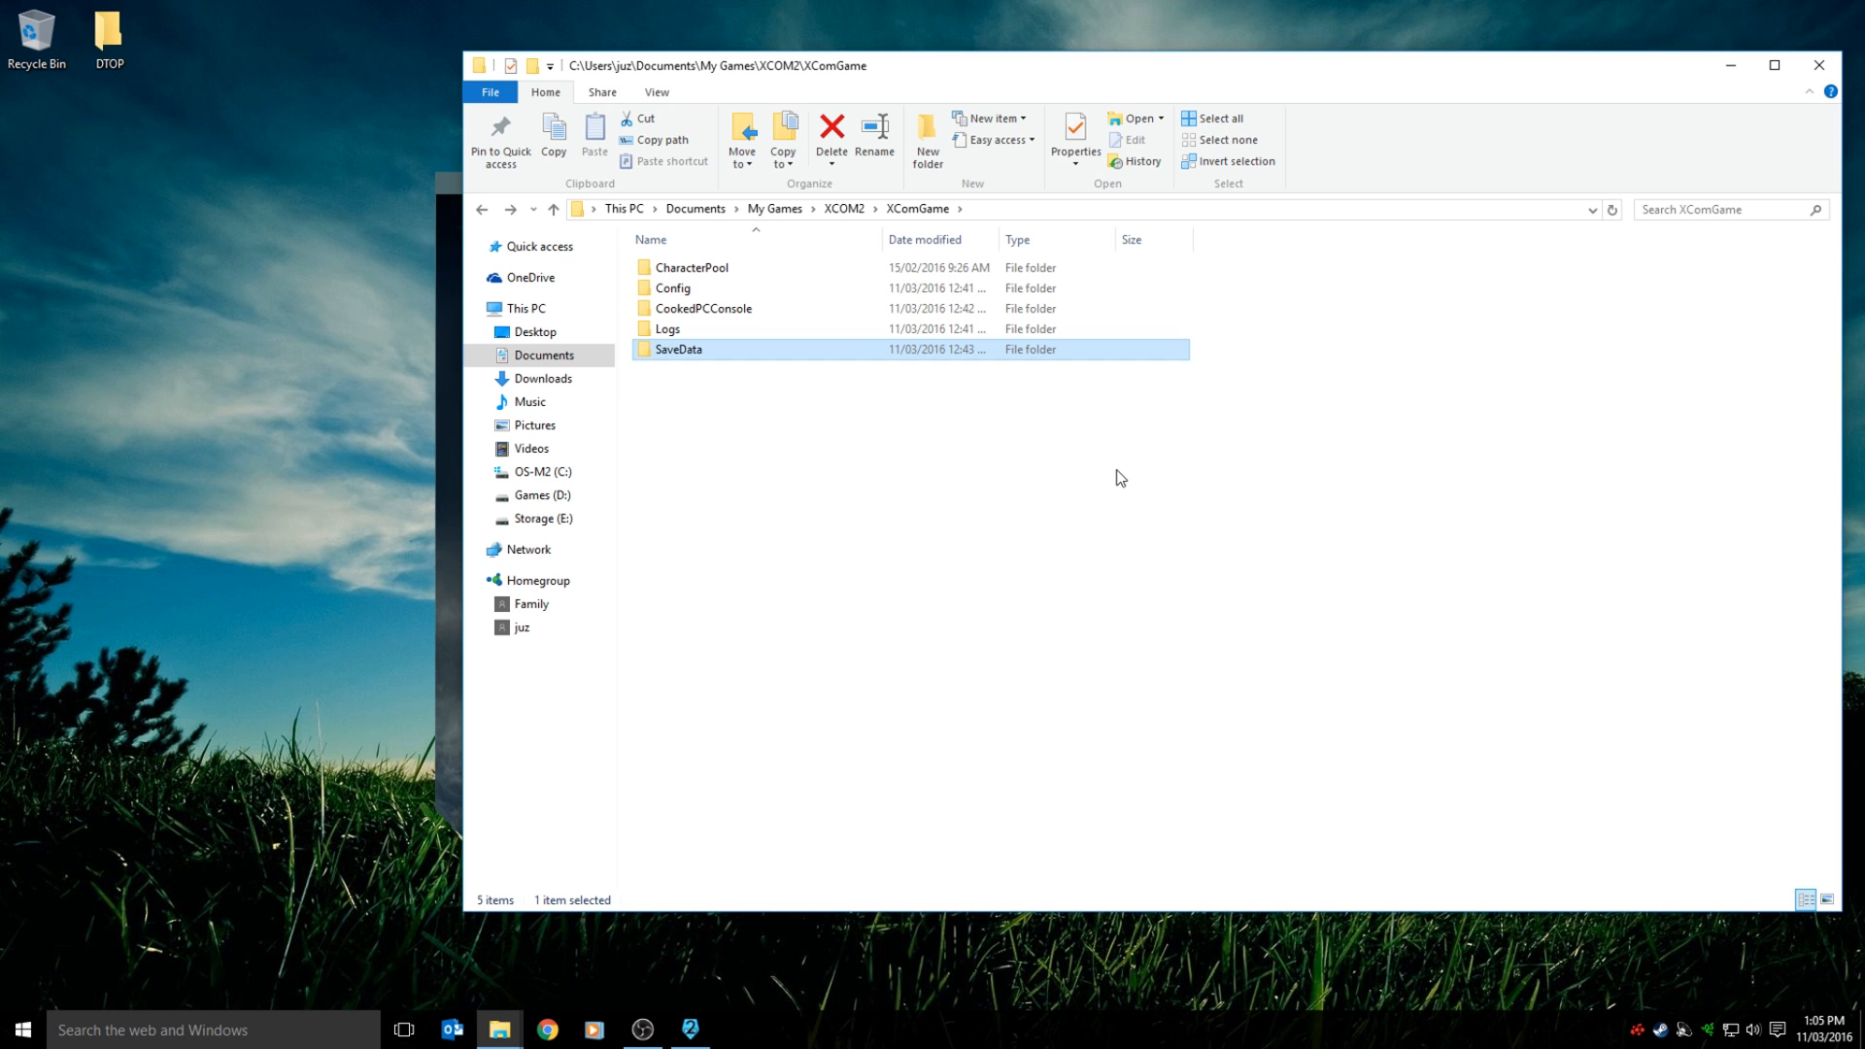
mouse_move(1581, 379)
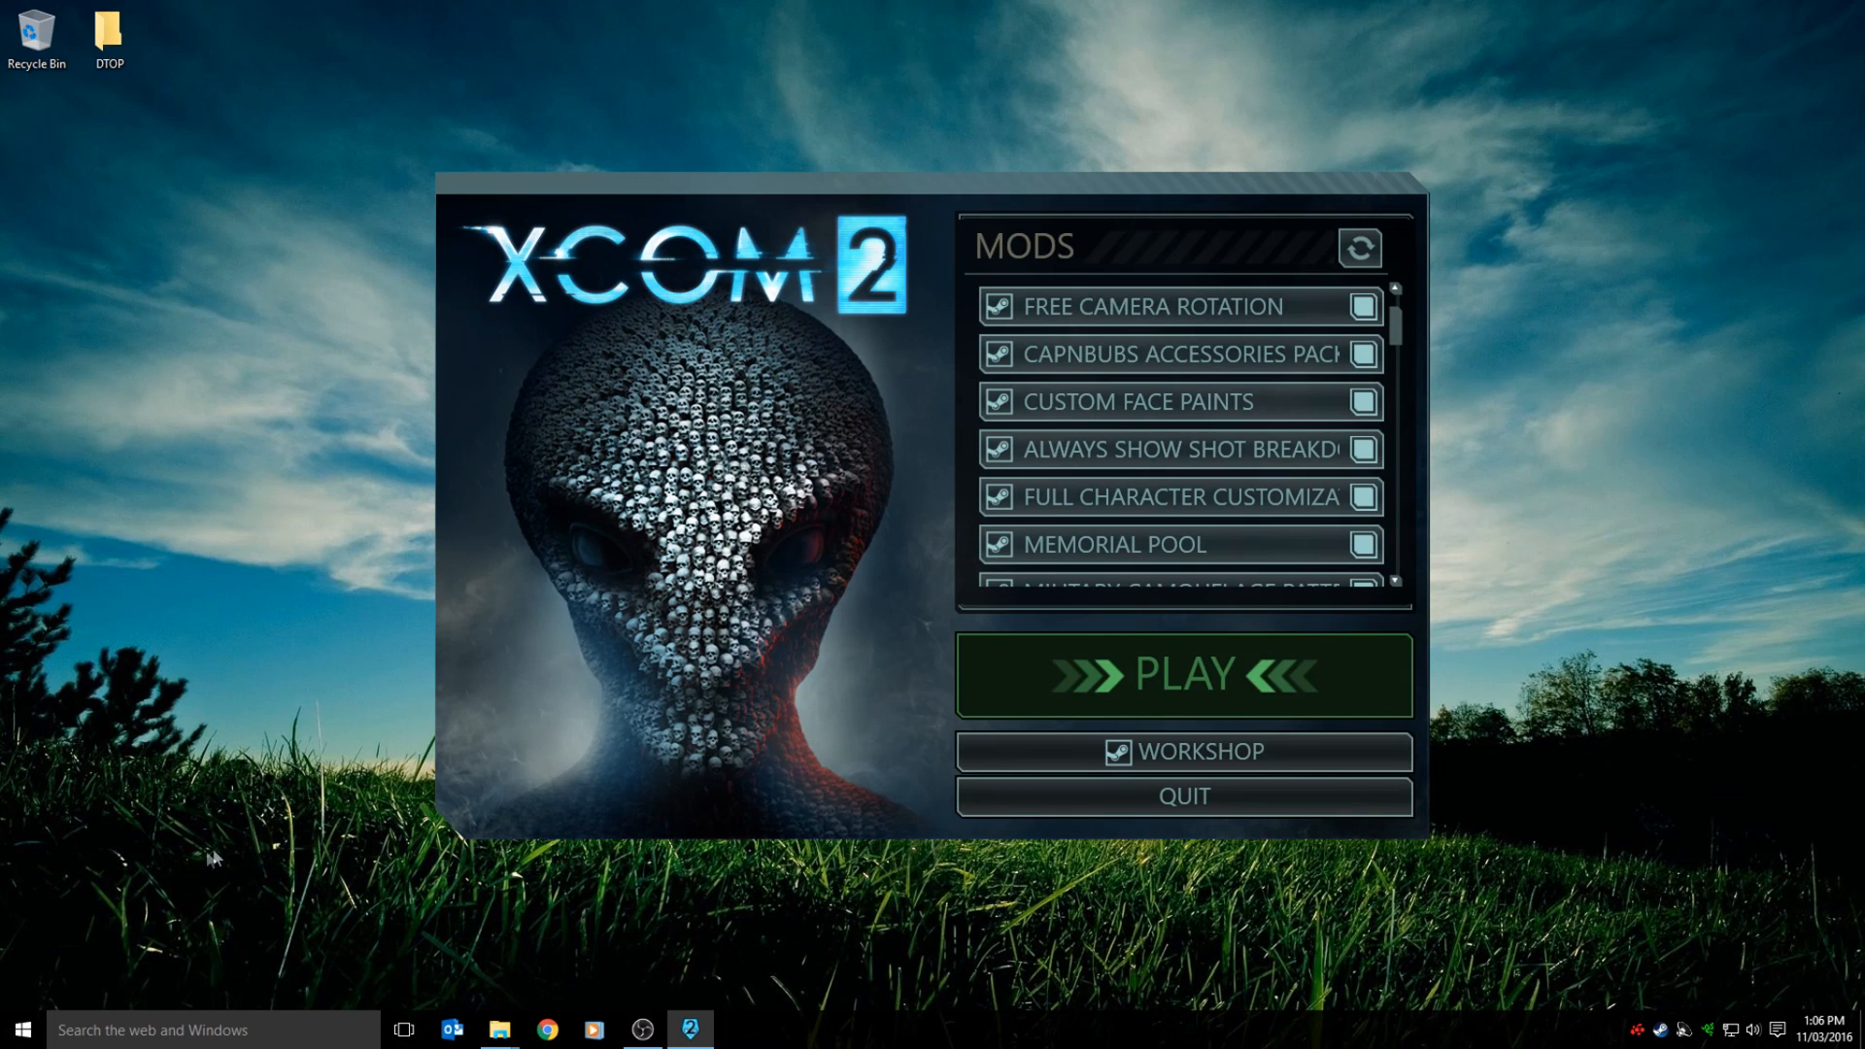
mouse_move(35, 983)
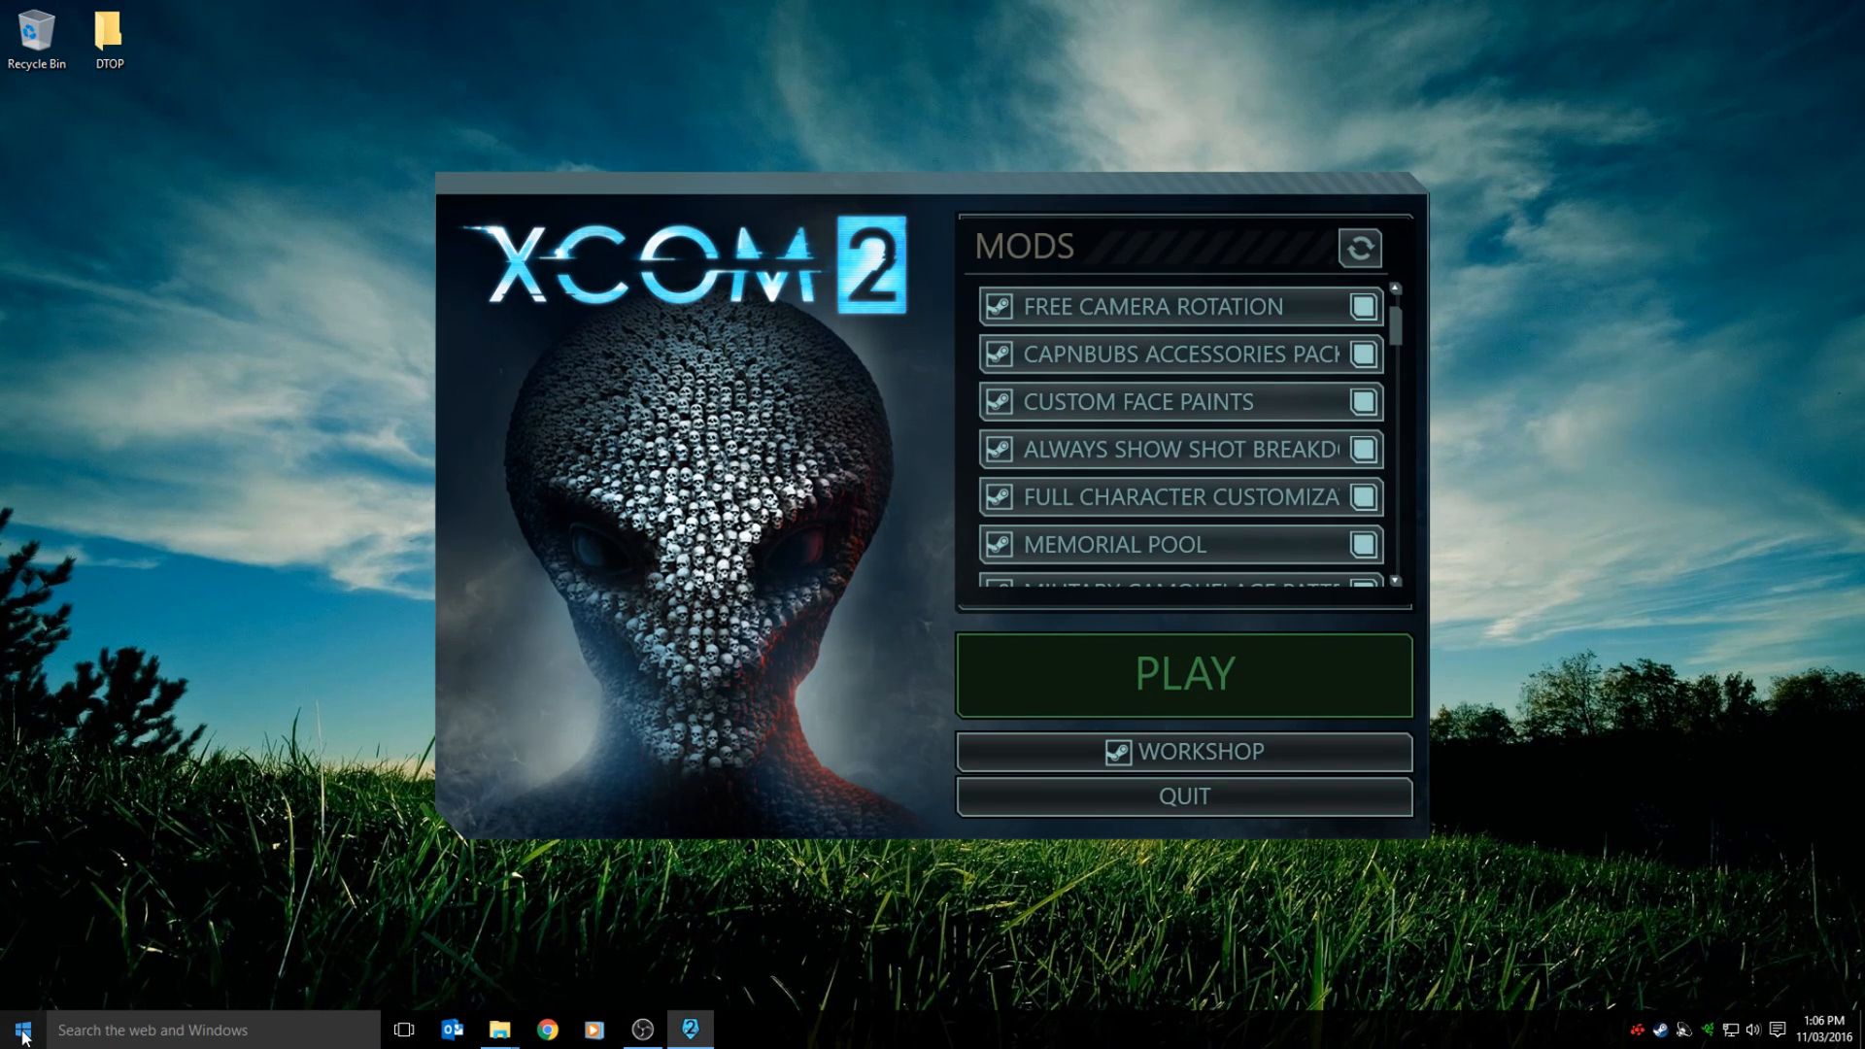
mouse_move(1183, 673)
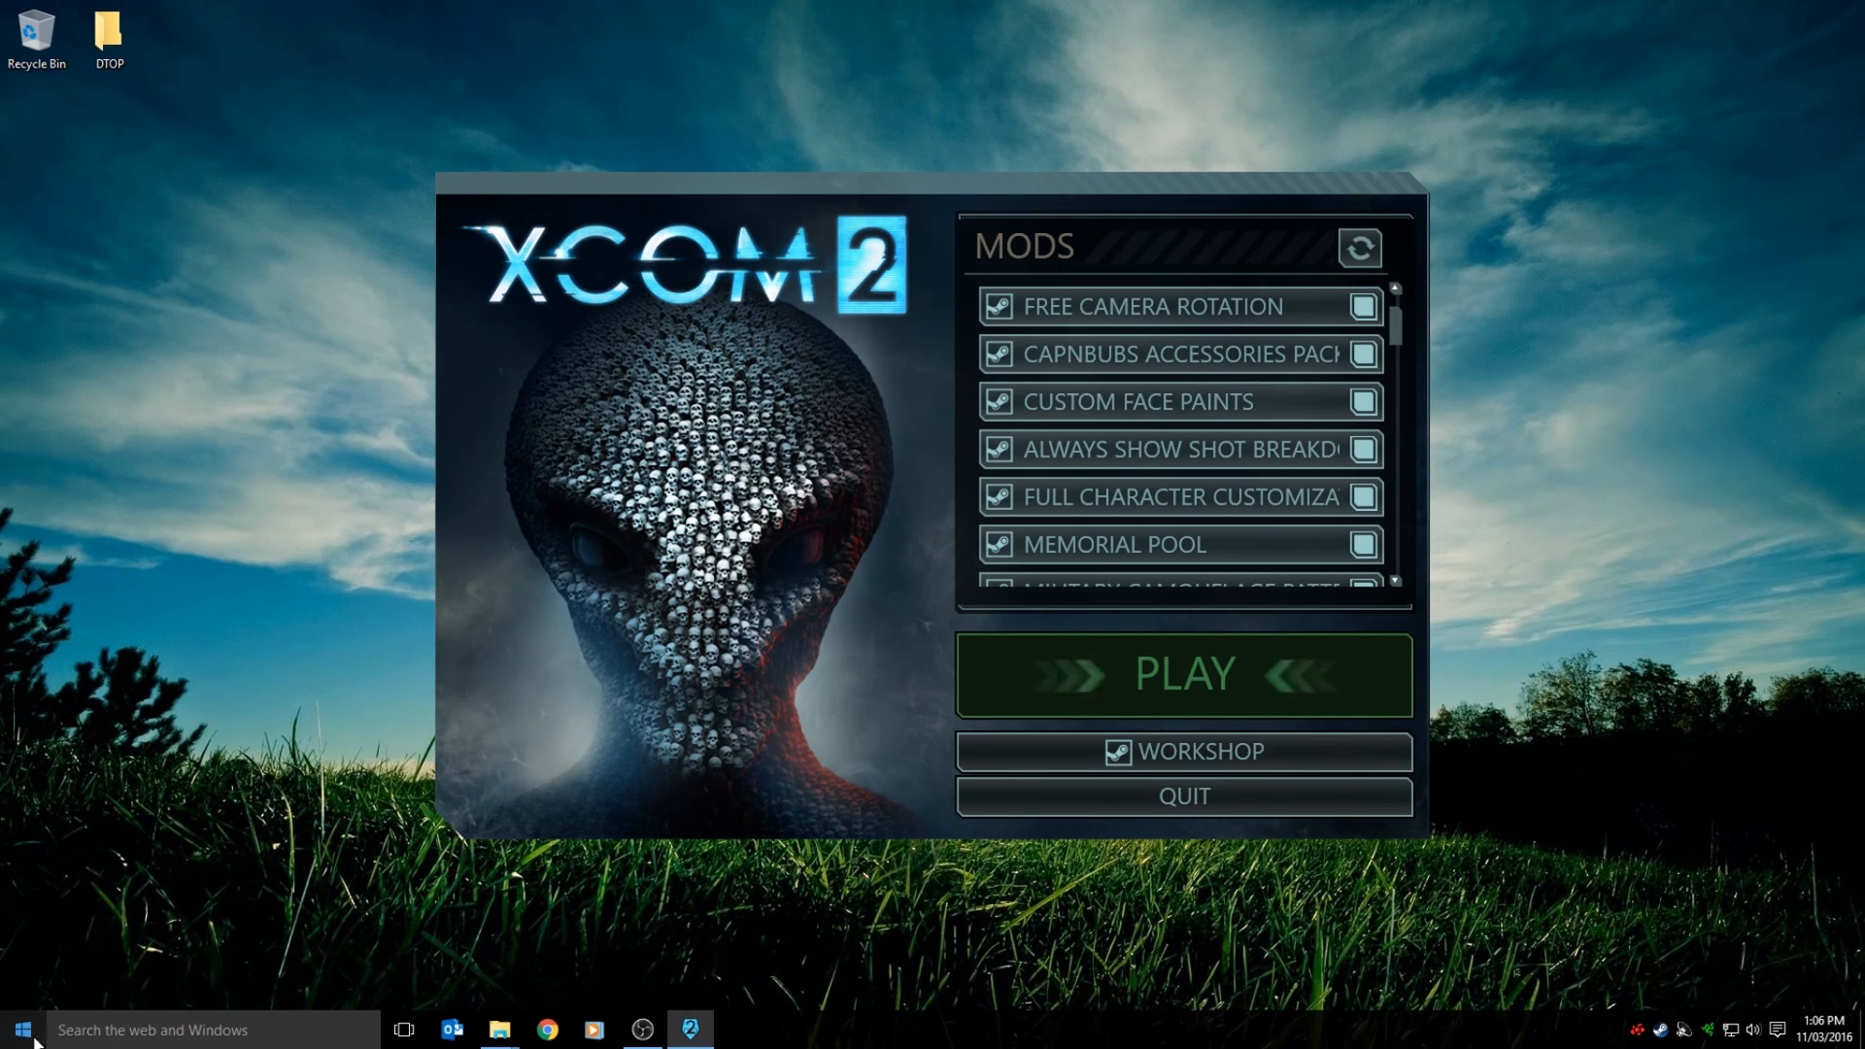
Switch back to the XCOM 2 launcher to check the enabled mod list.
right_click(20, 1030)
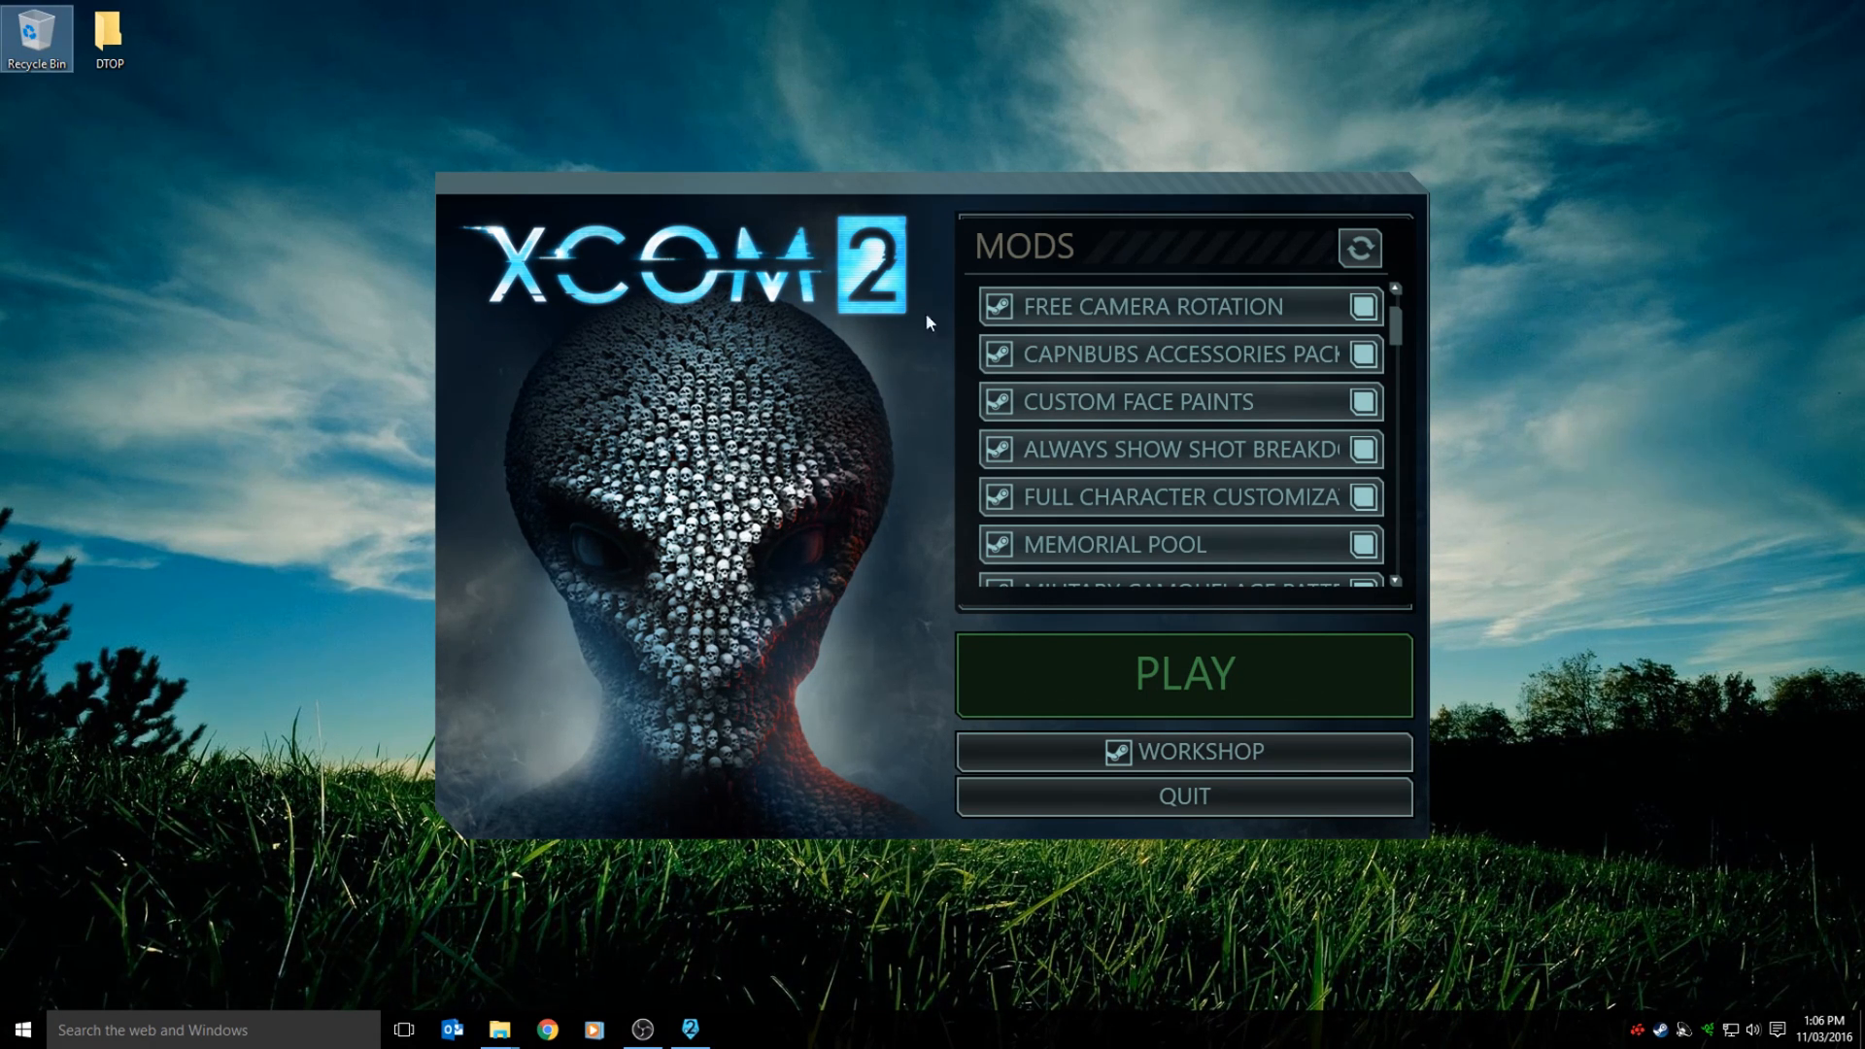
mouse_move(1165, 252)
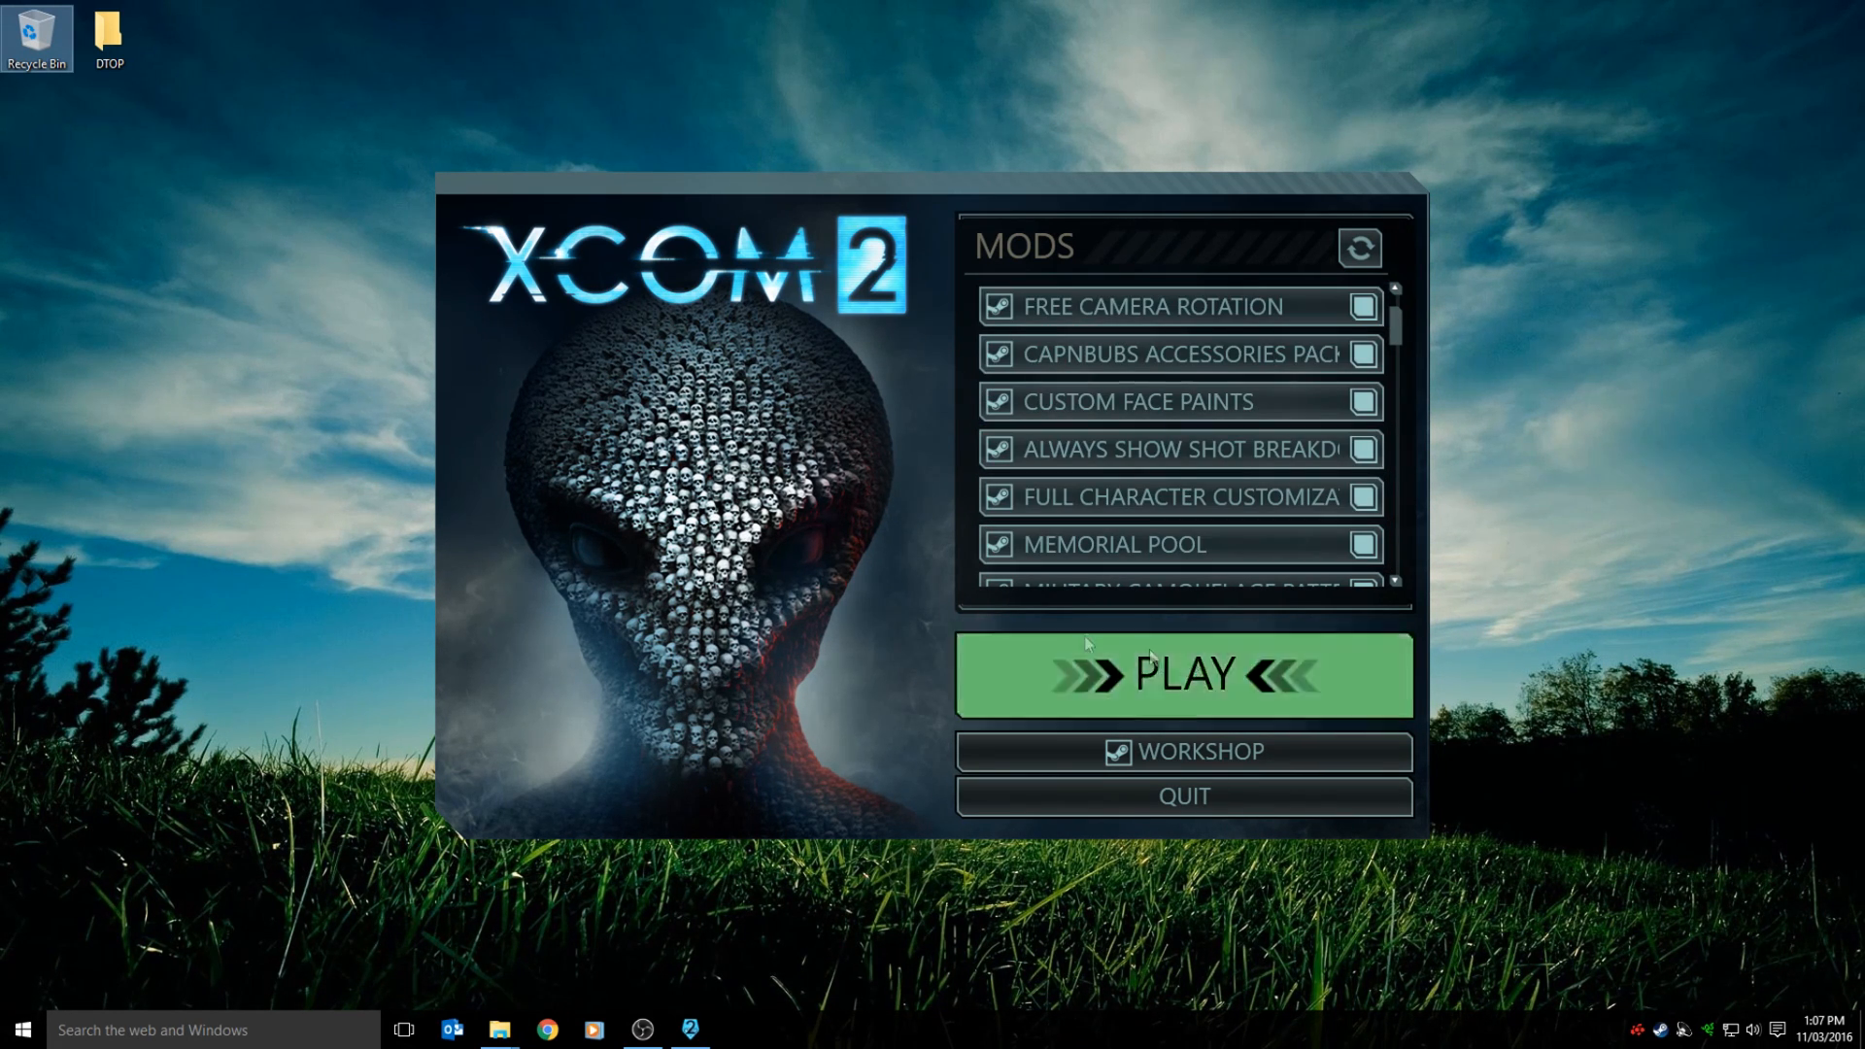
mouse_move(833, 600)
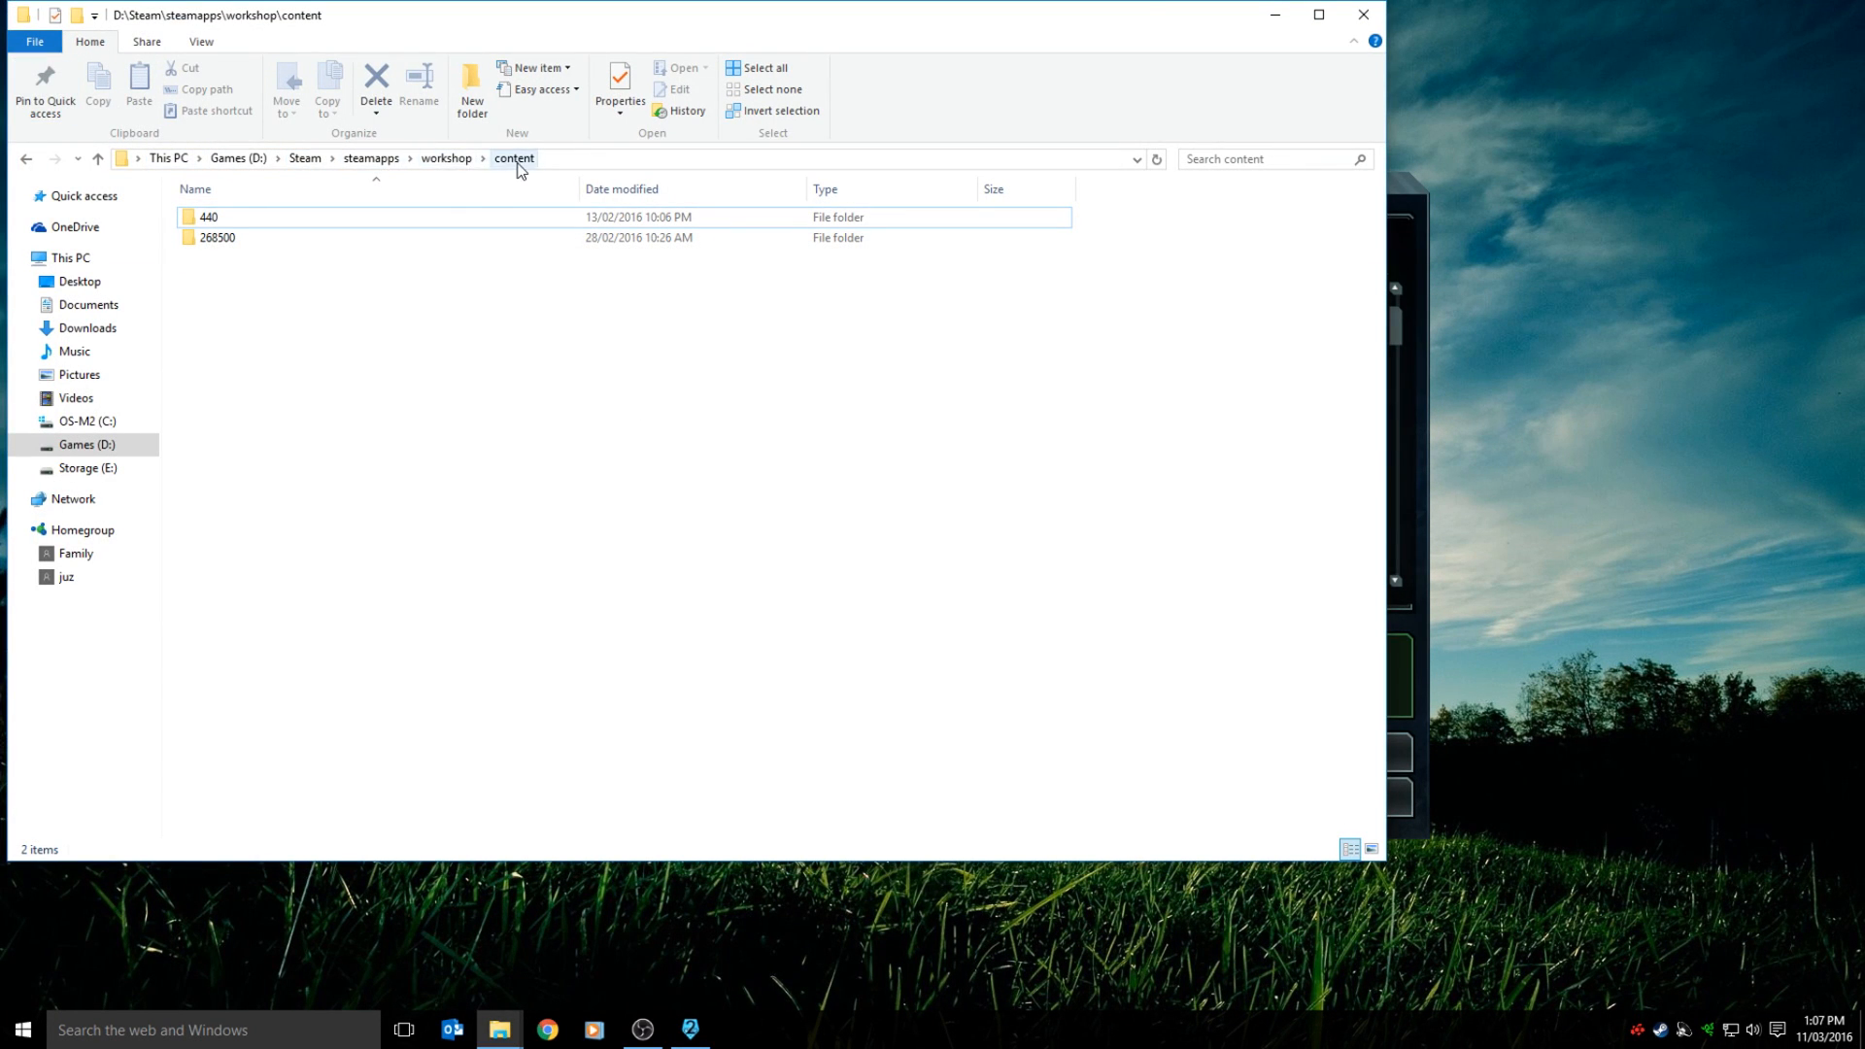
Browse workshop content folder 268500 into mod folder 616359783 (Free Camera Rotation).
left_click(218, 237)
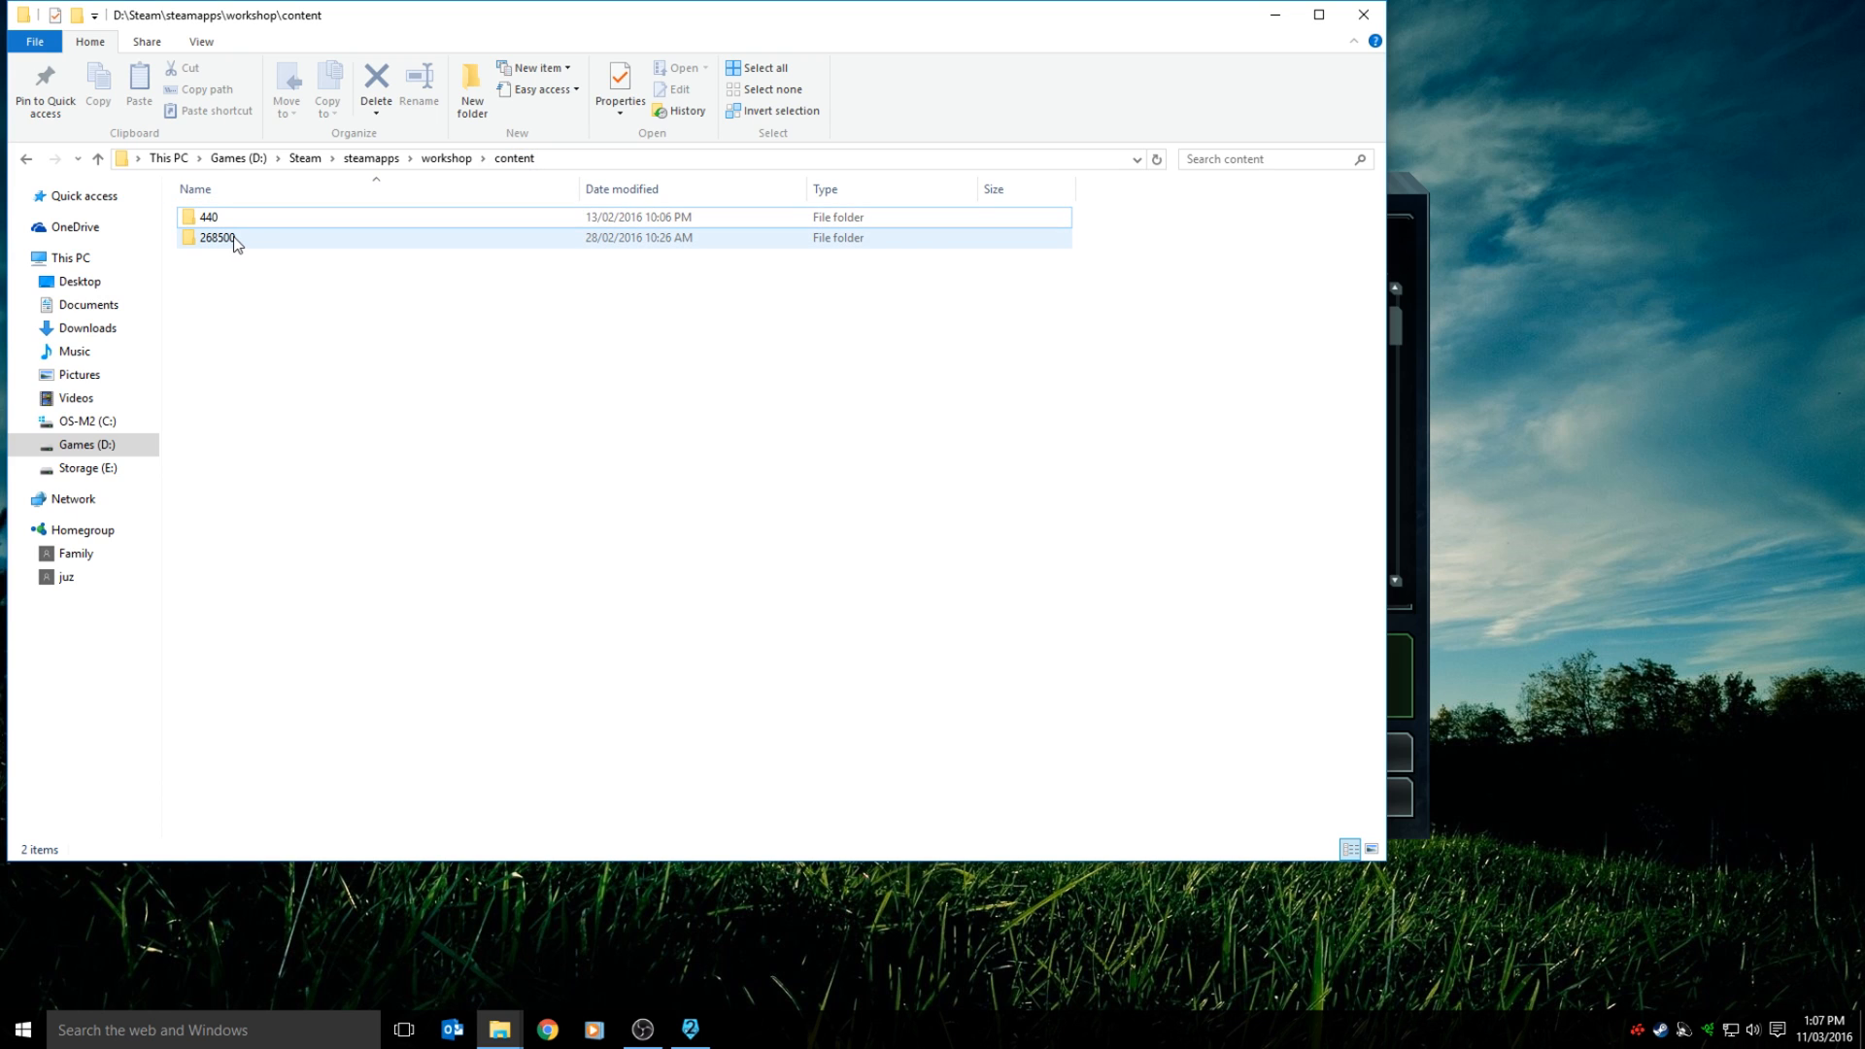
left_click(216, 237)
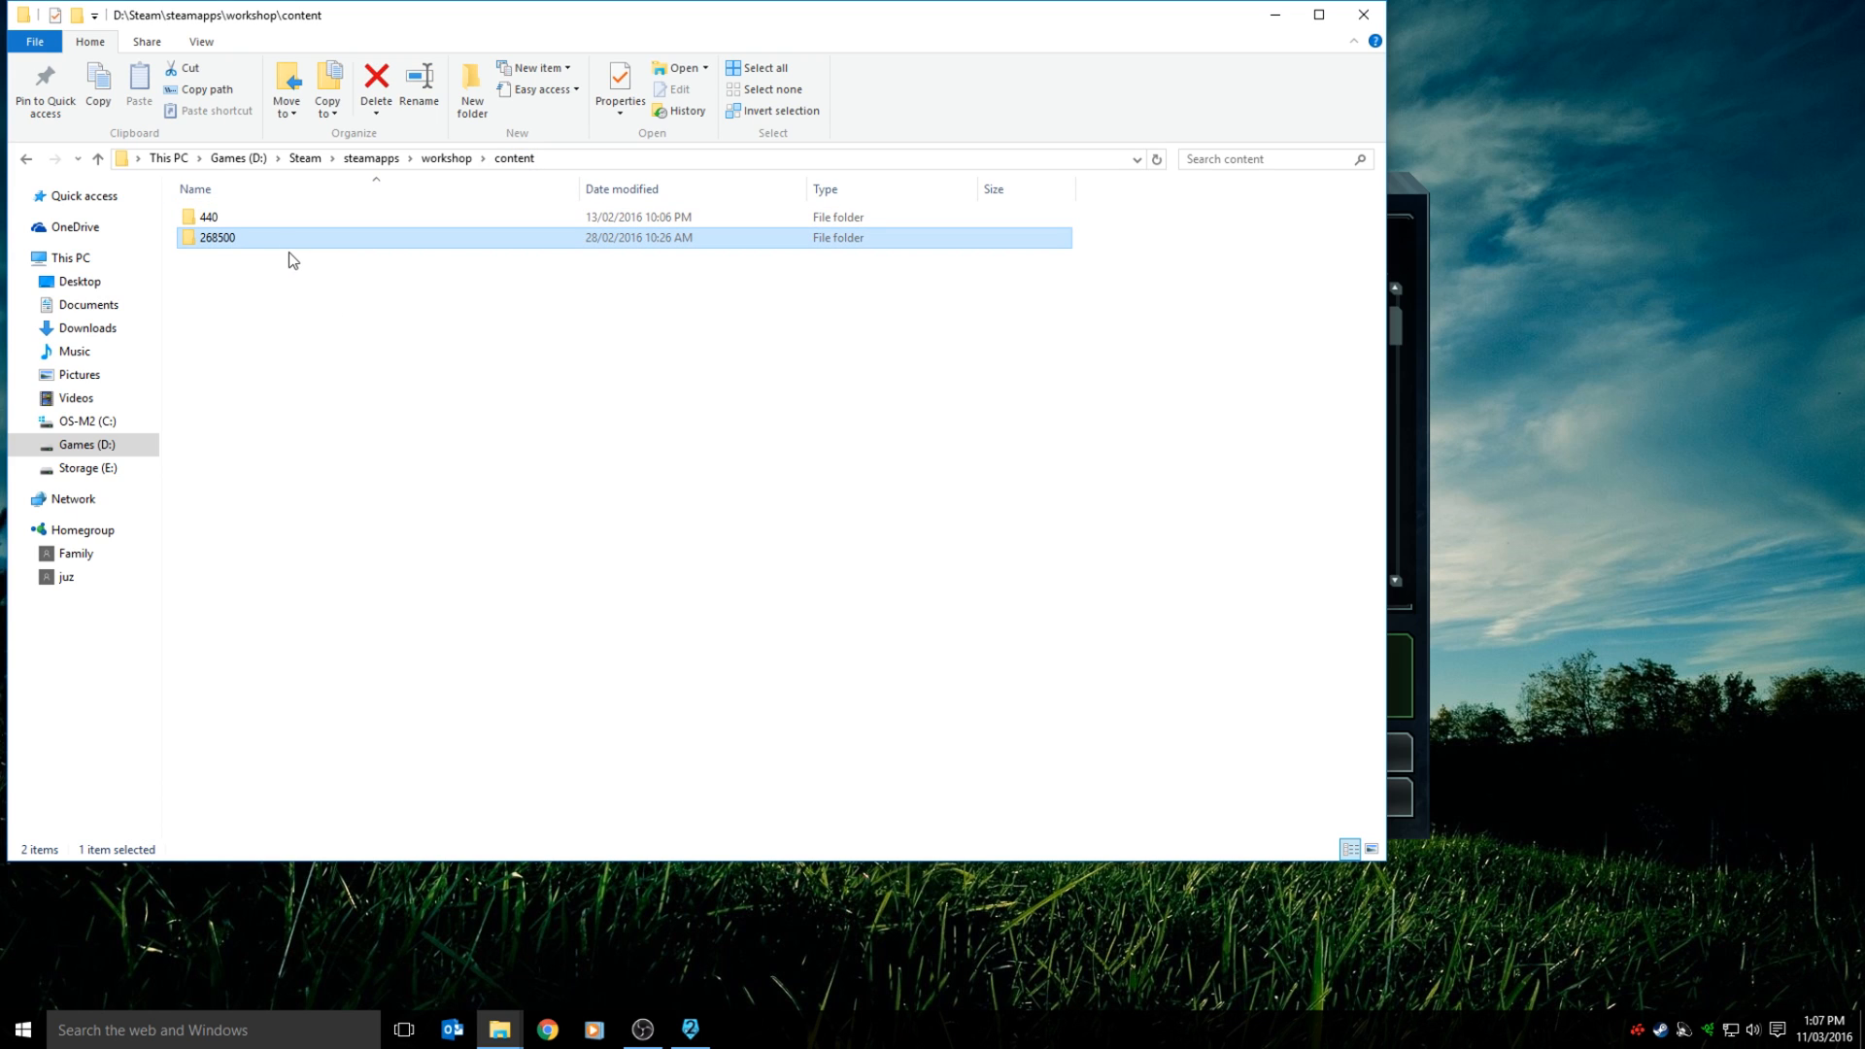
mouse_move(235, 431)
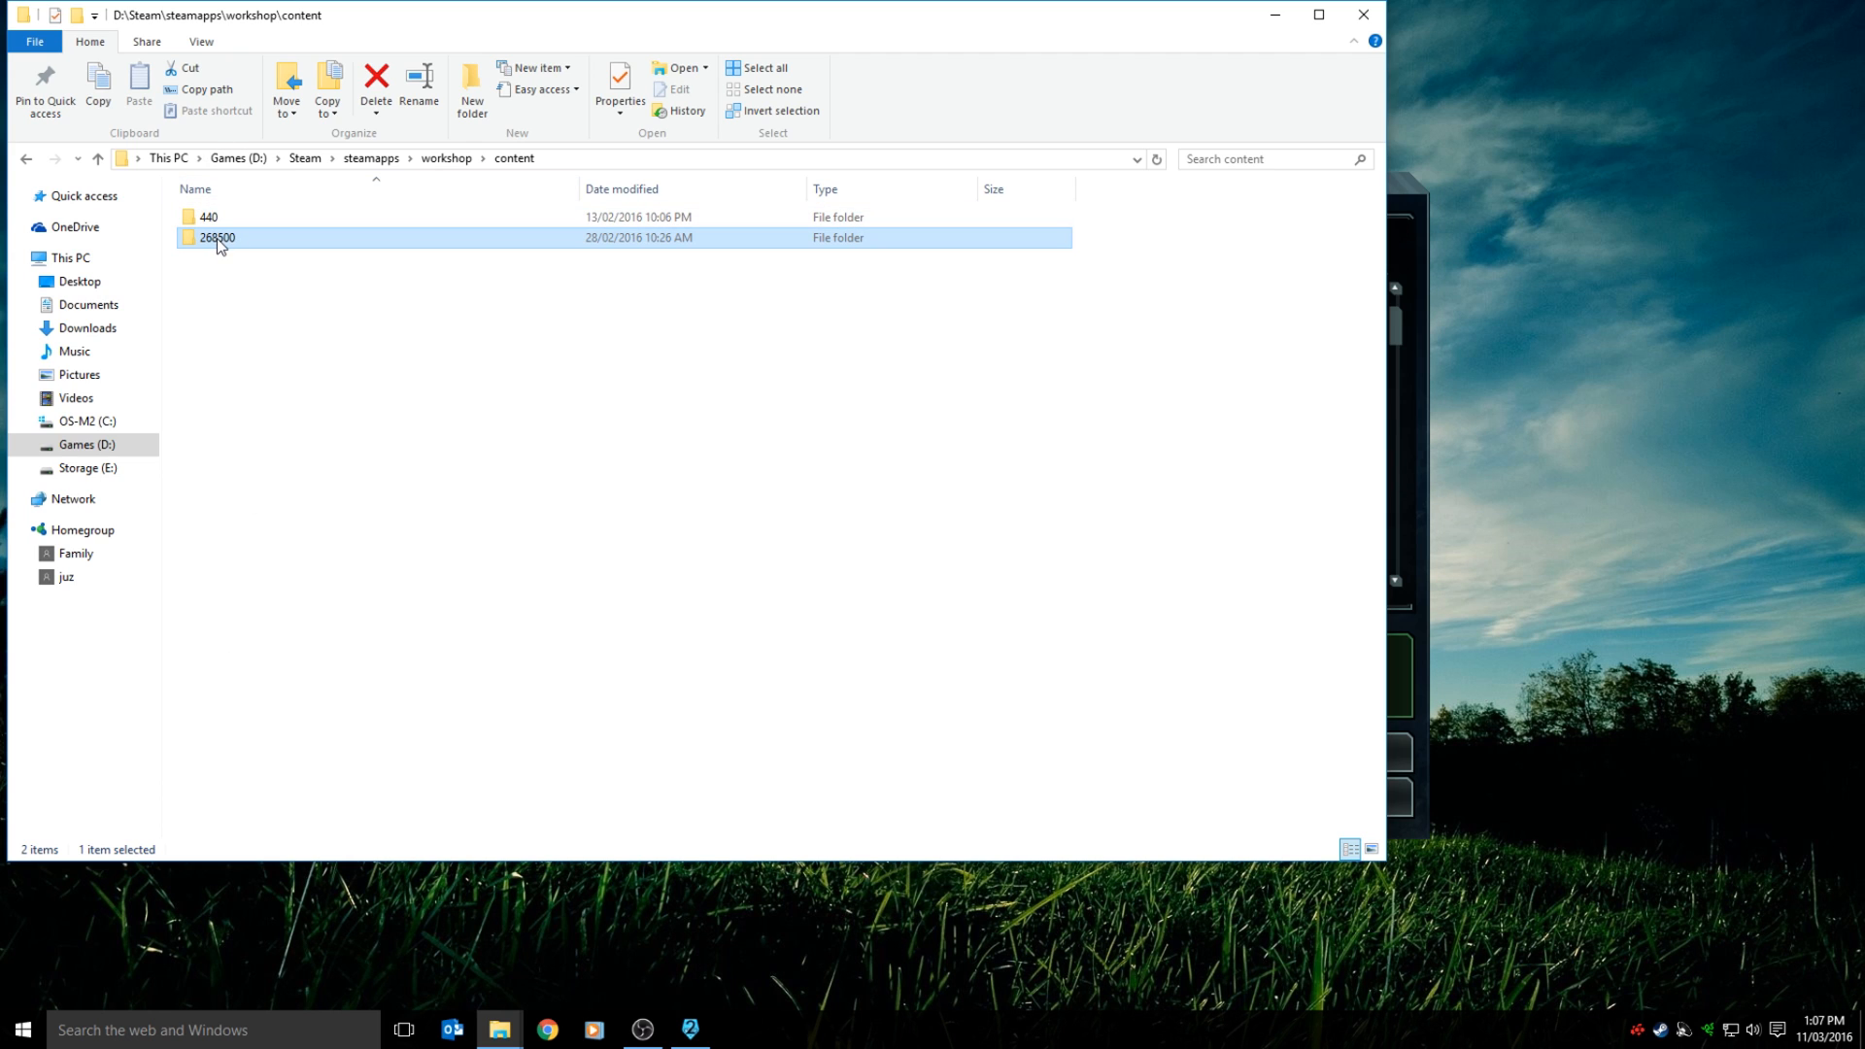
double_click(216, 237)
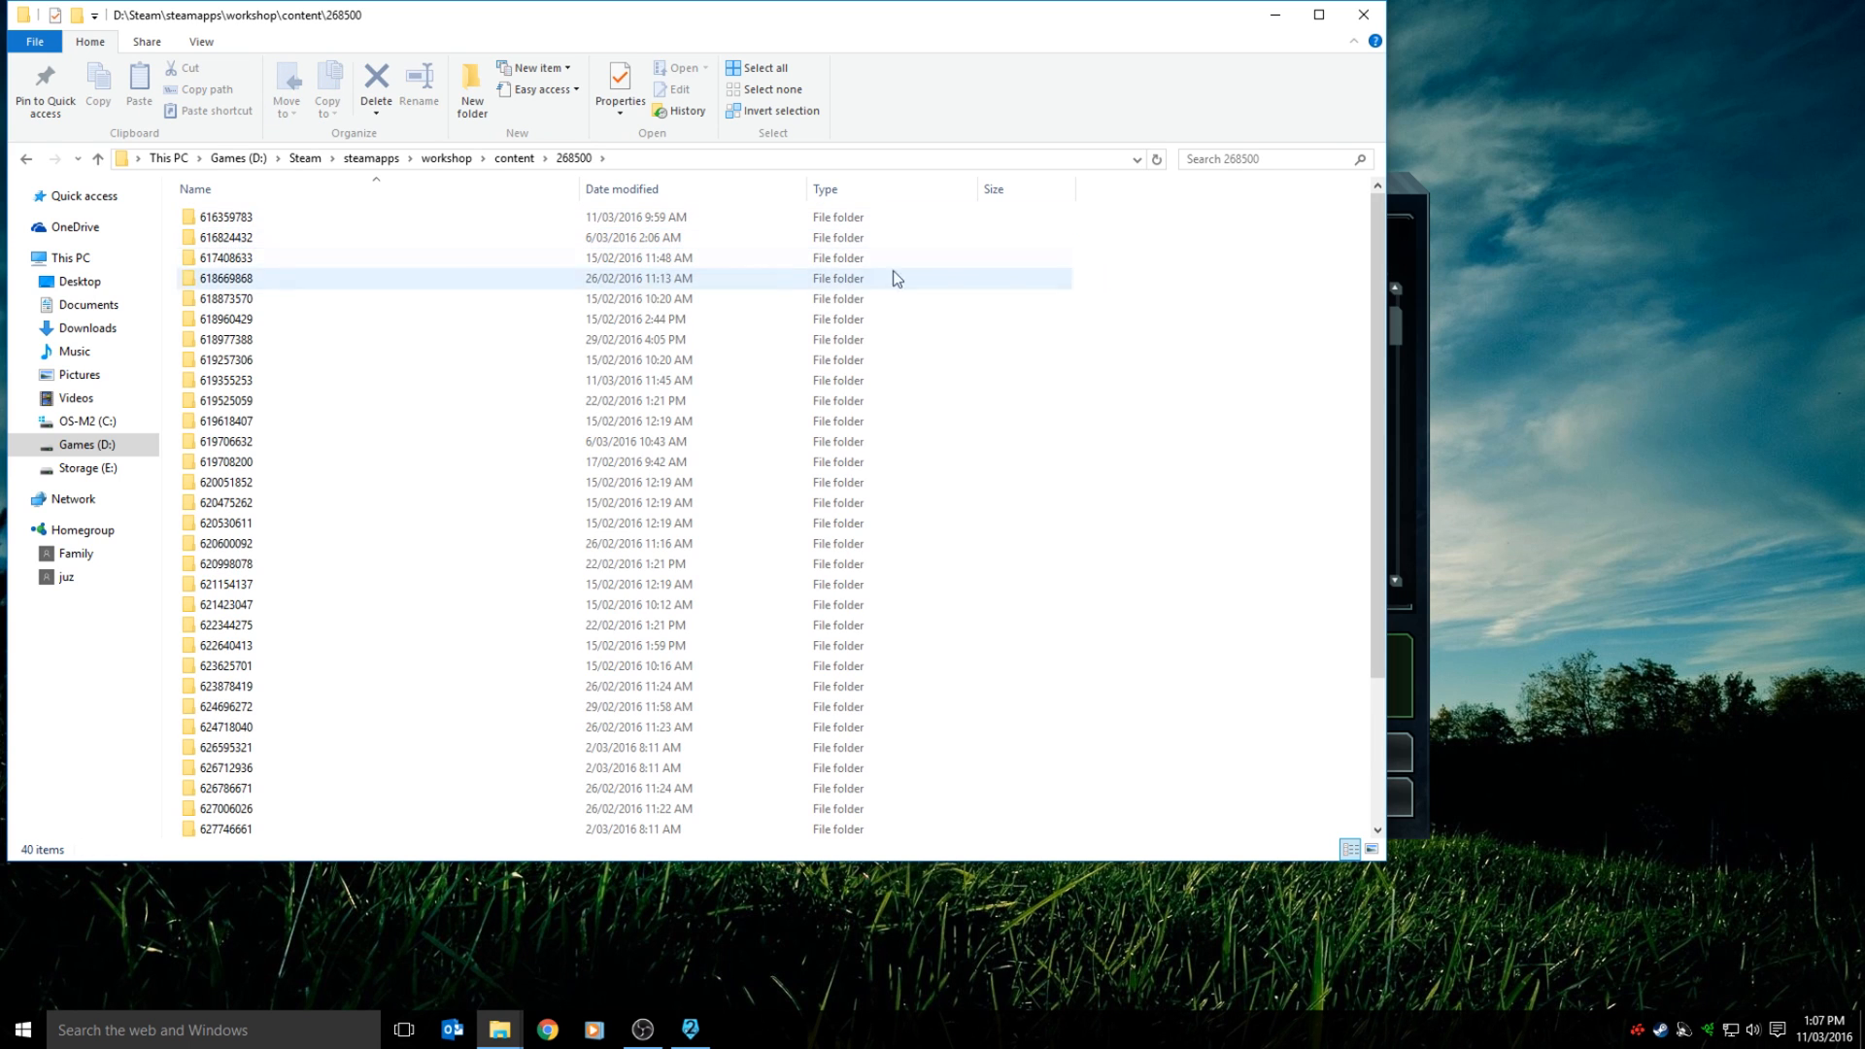
scroll("down", 3)
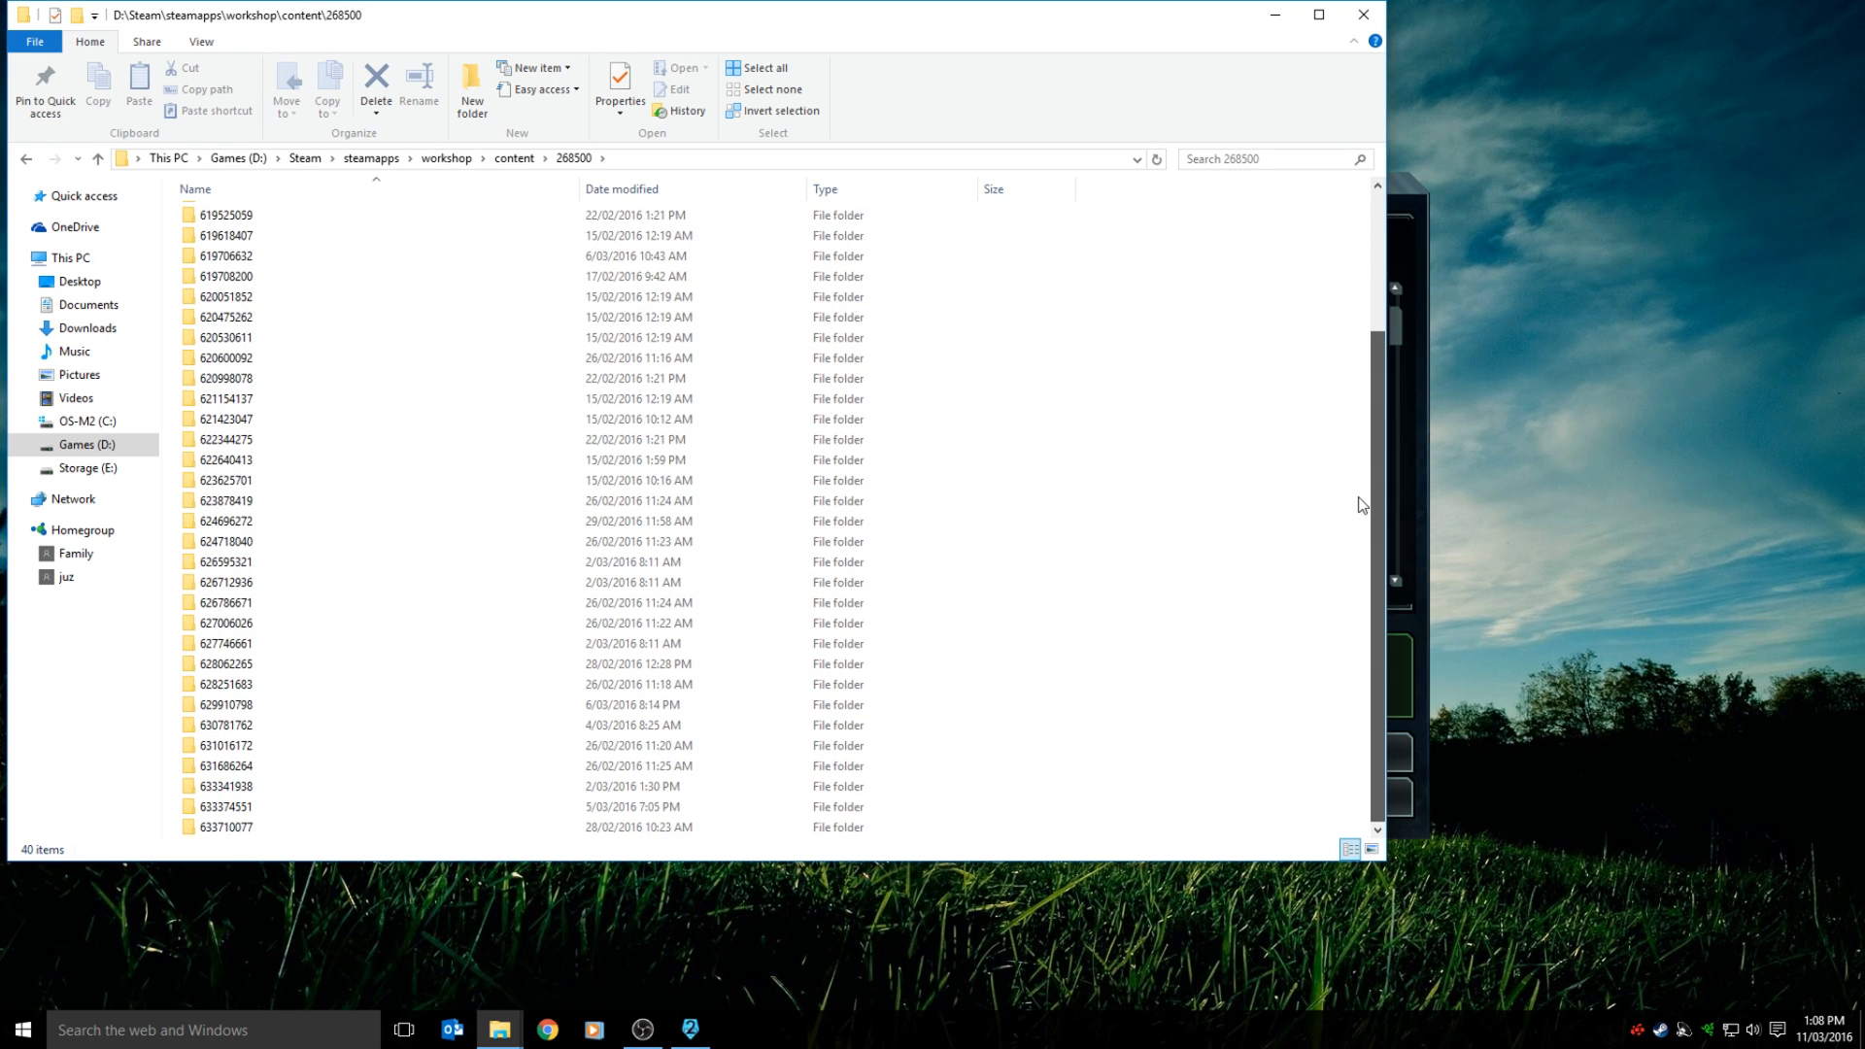
scroll("up", 3)
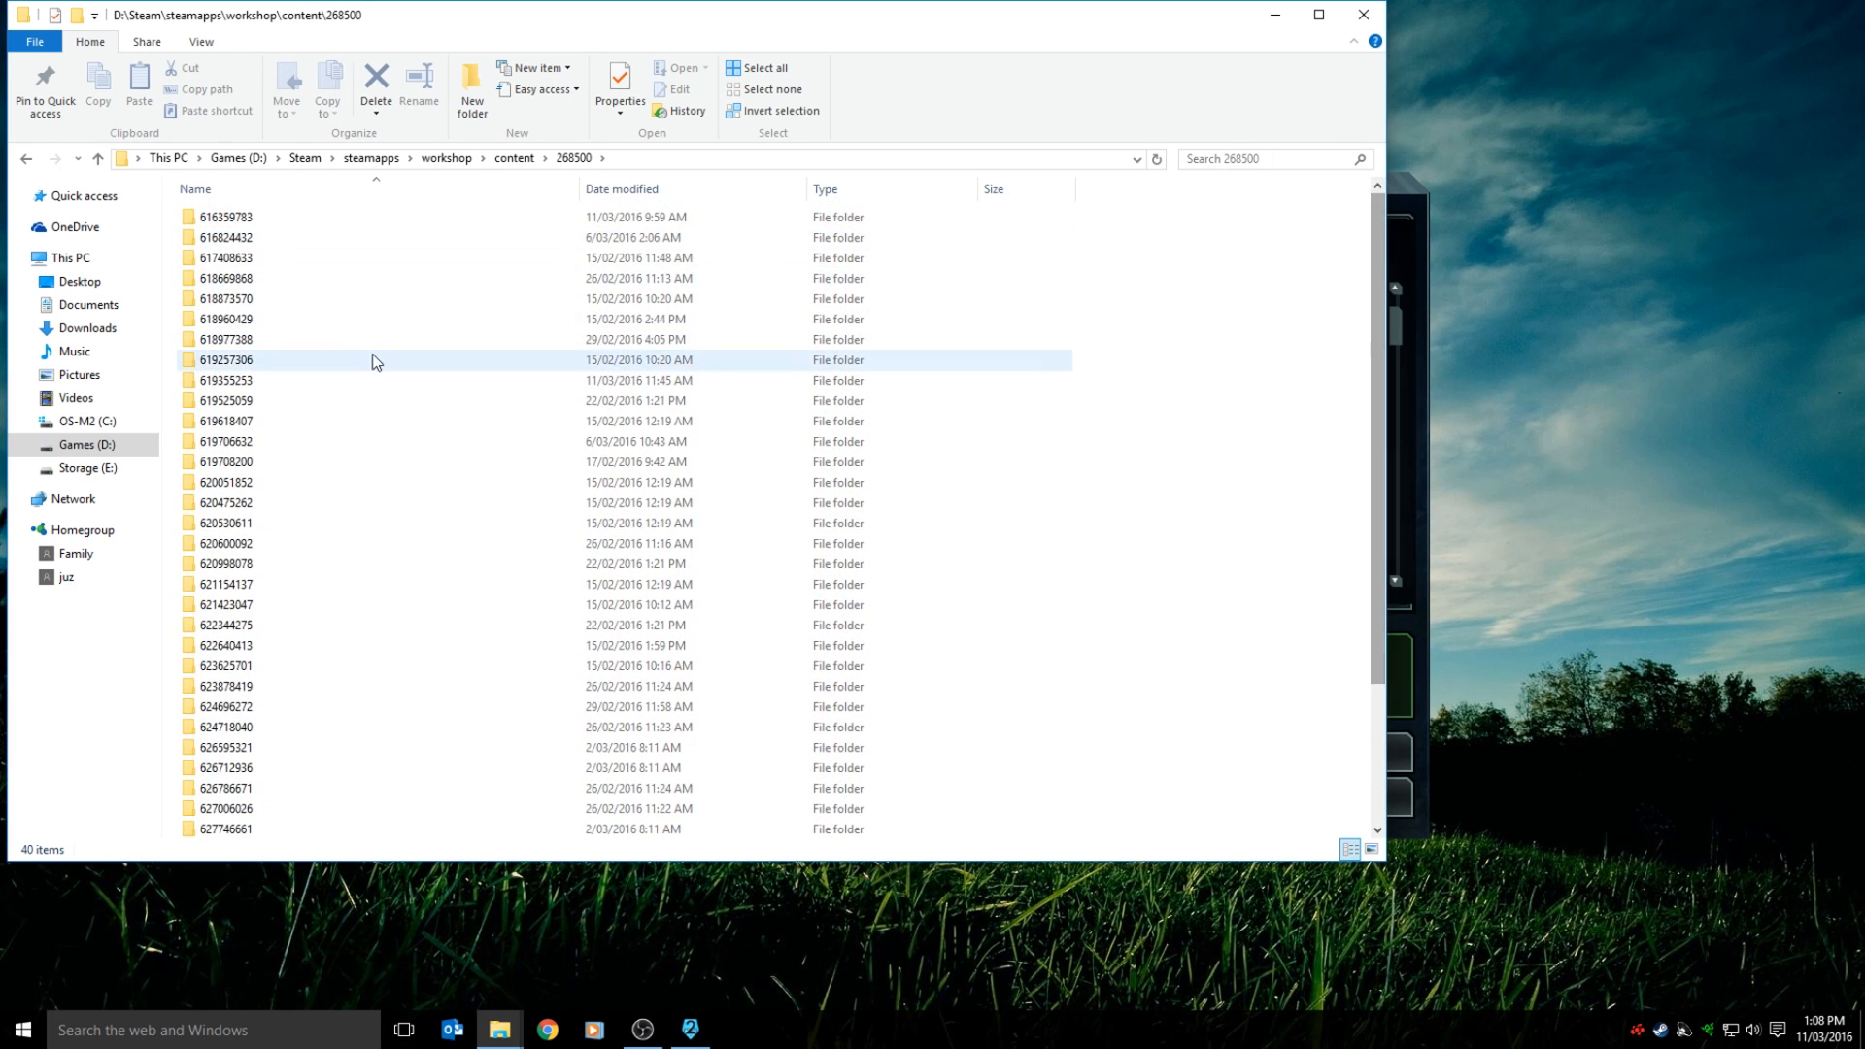
left_click(237, 237)
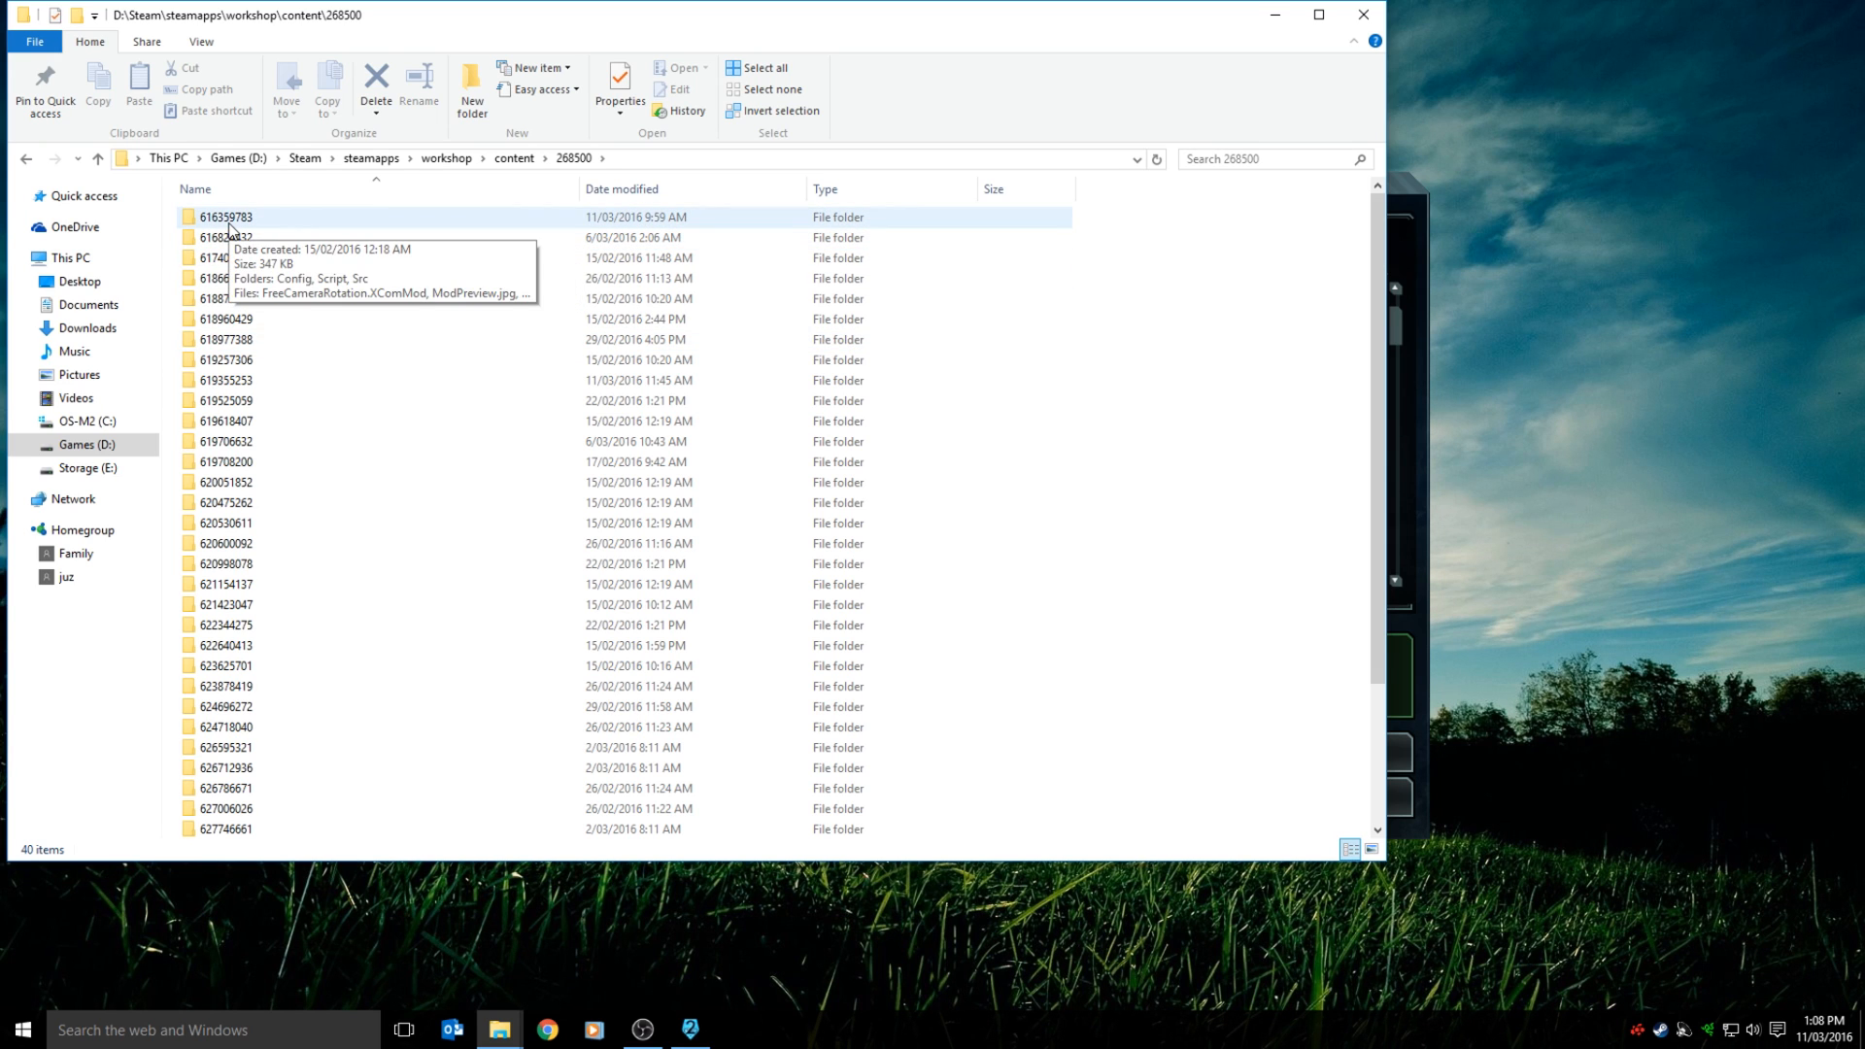
double_click(225, 216)
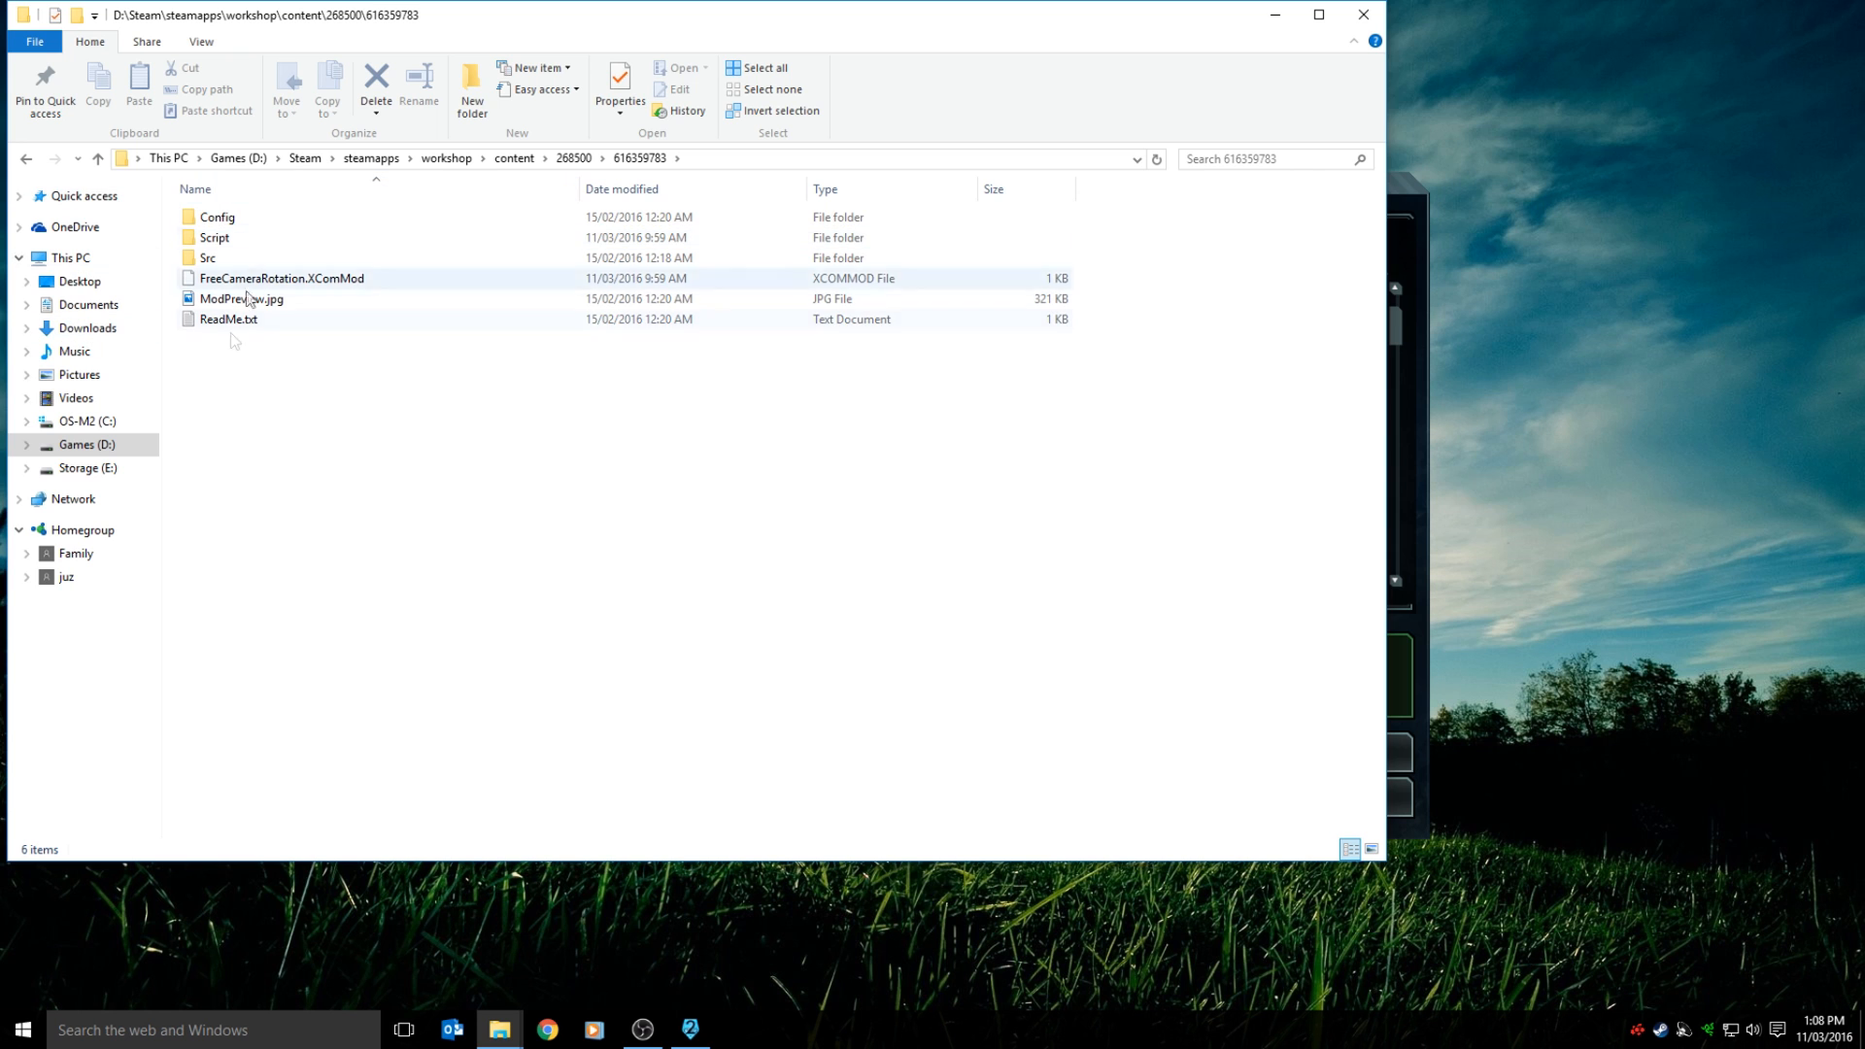
left_click(513, 157)
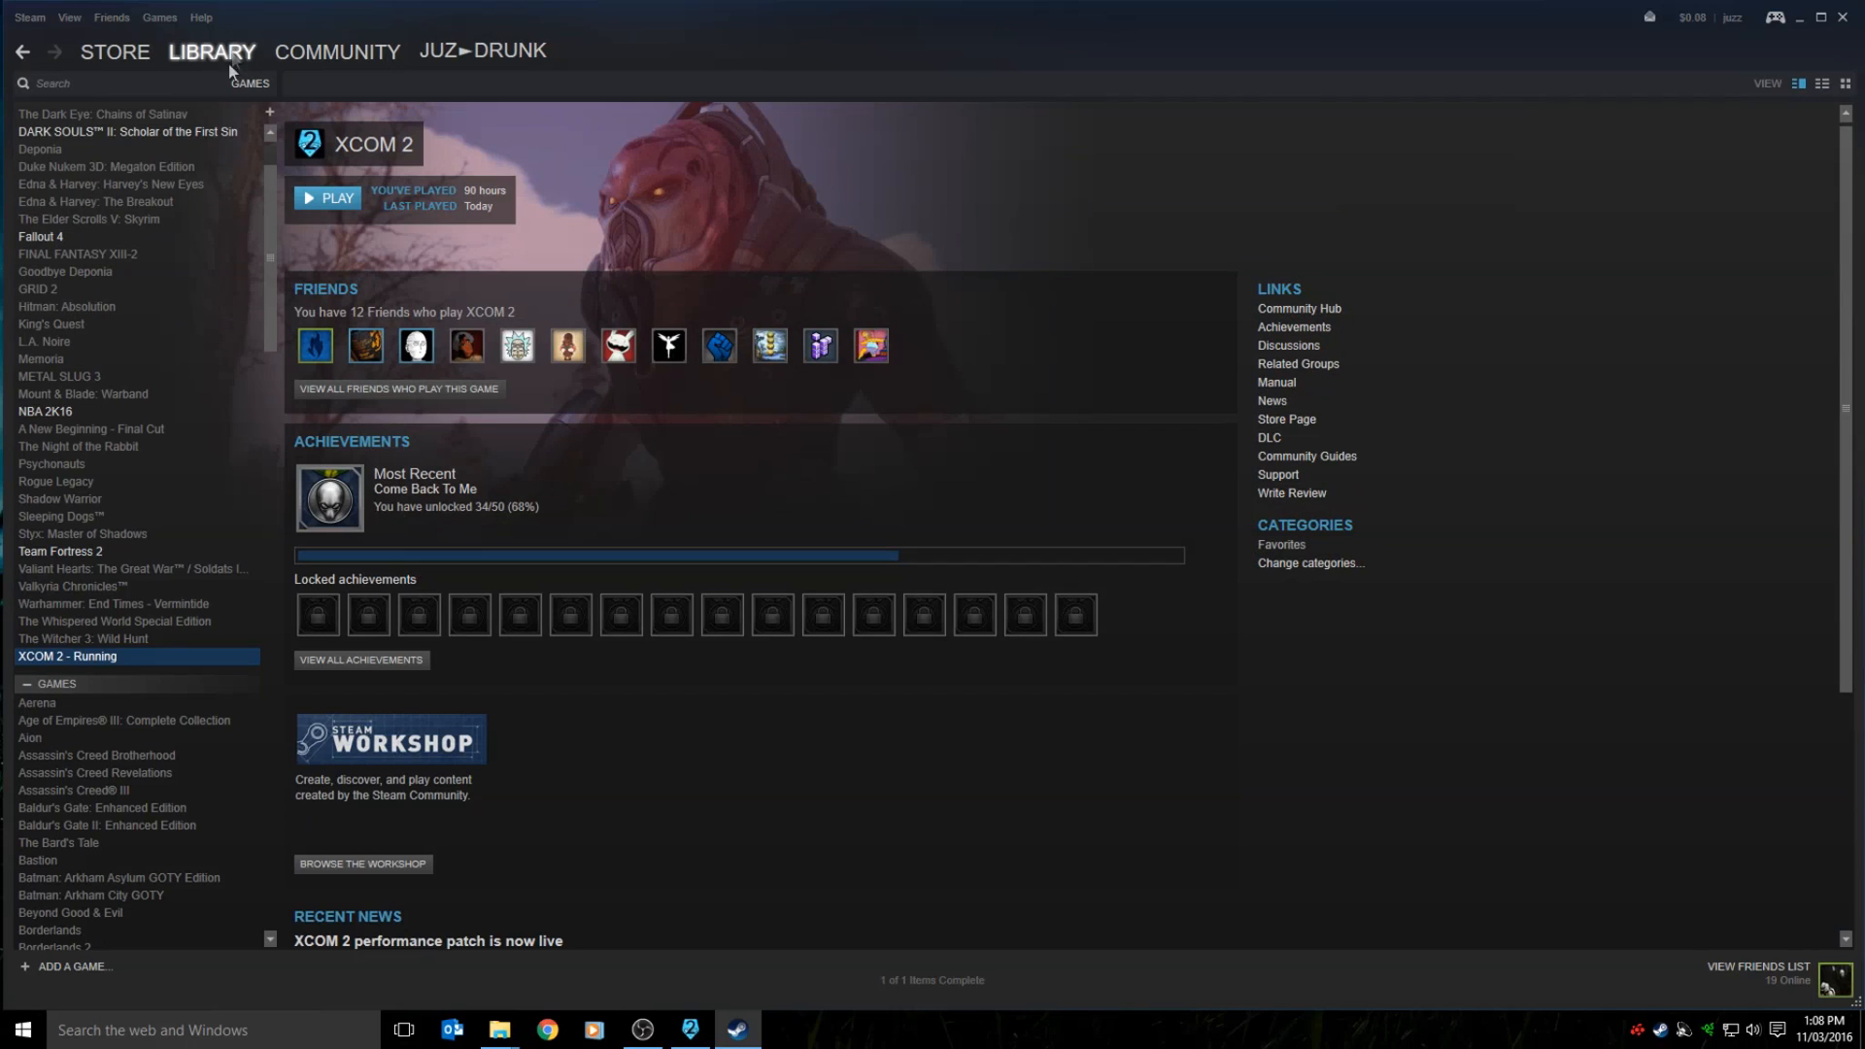
Search the XCOM 2 Workshop for 'evac all' and show the results.
left_click(362, 863)
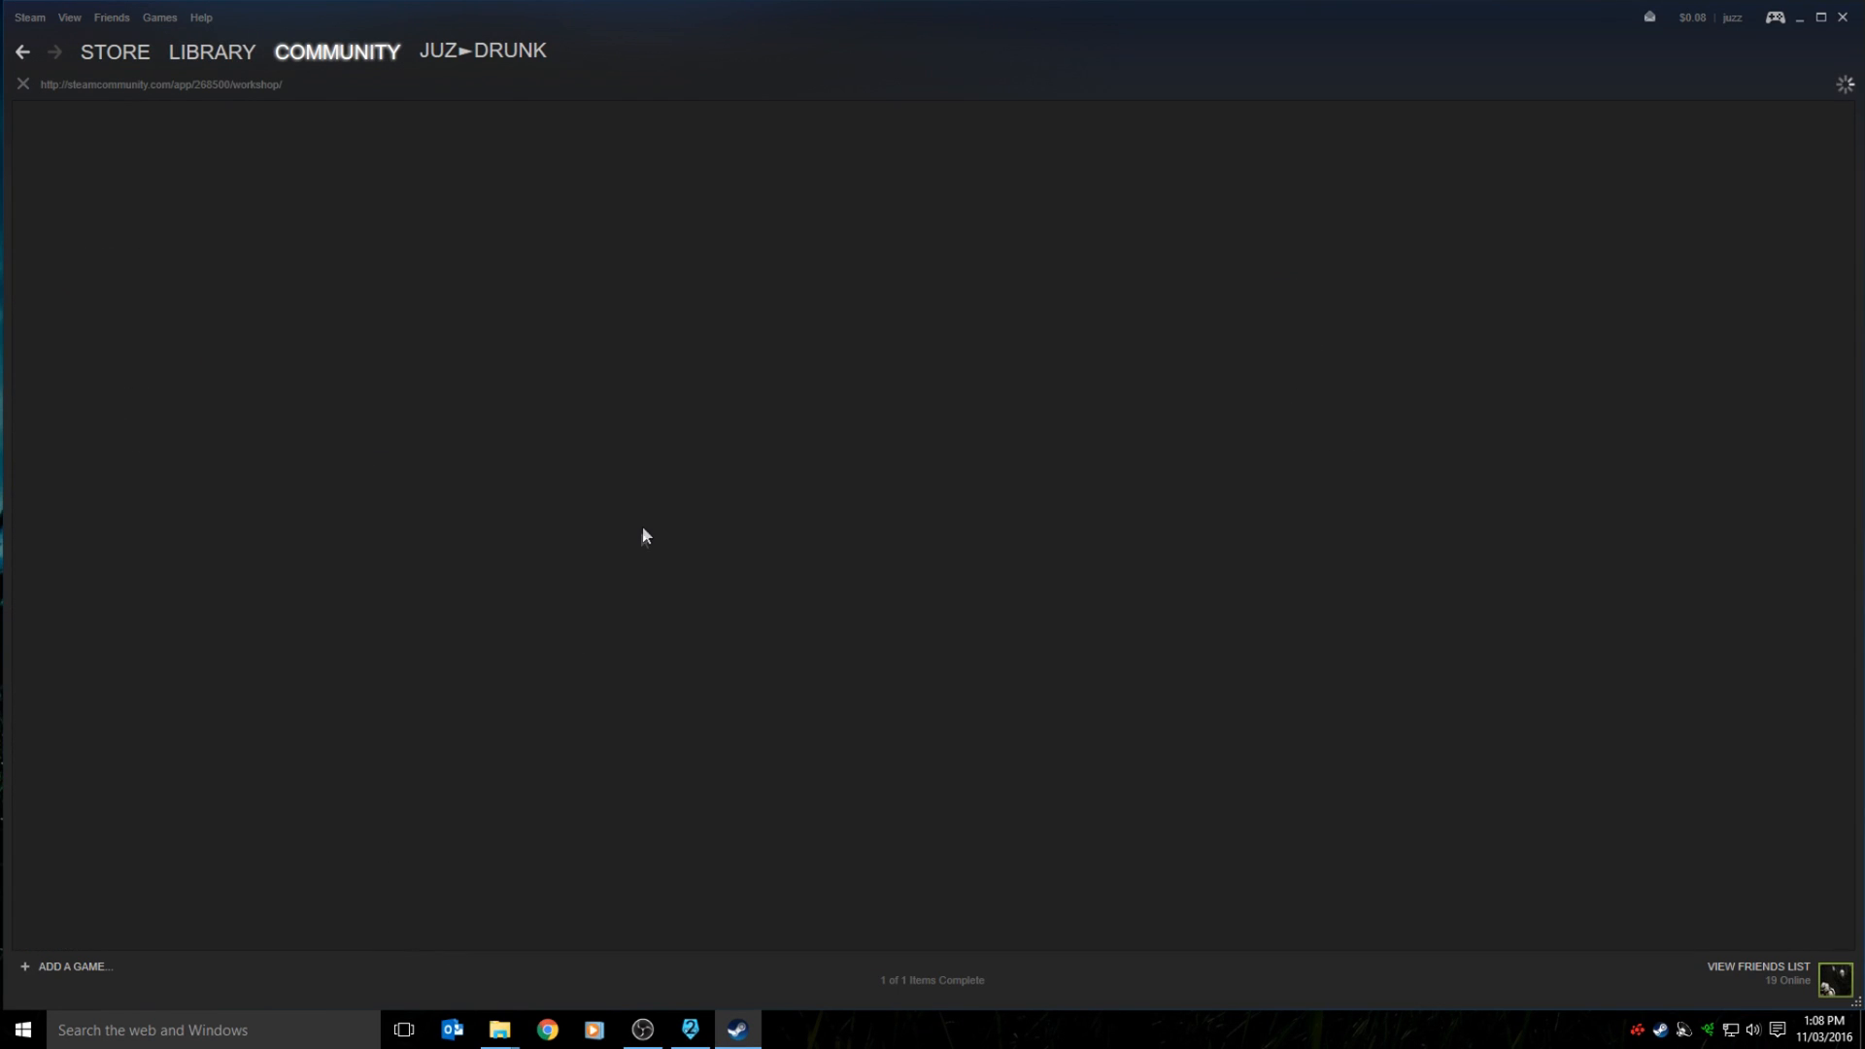
mouse_move(648, 533)
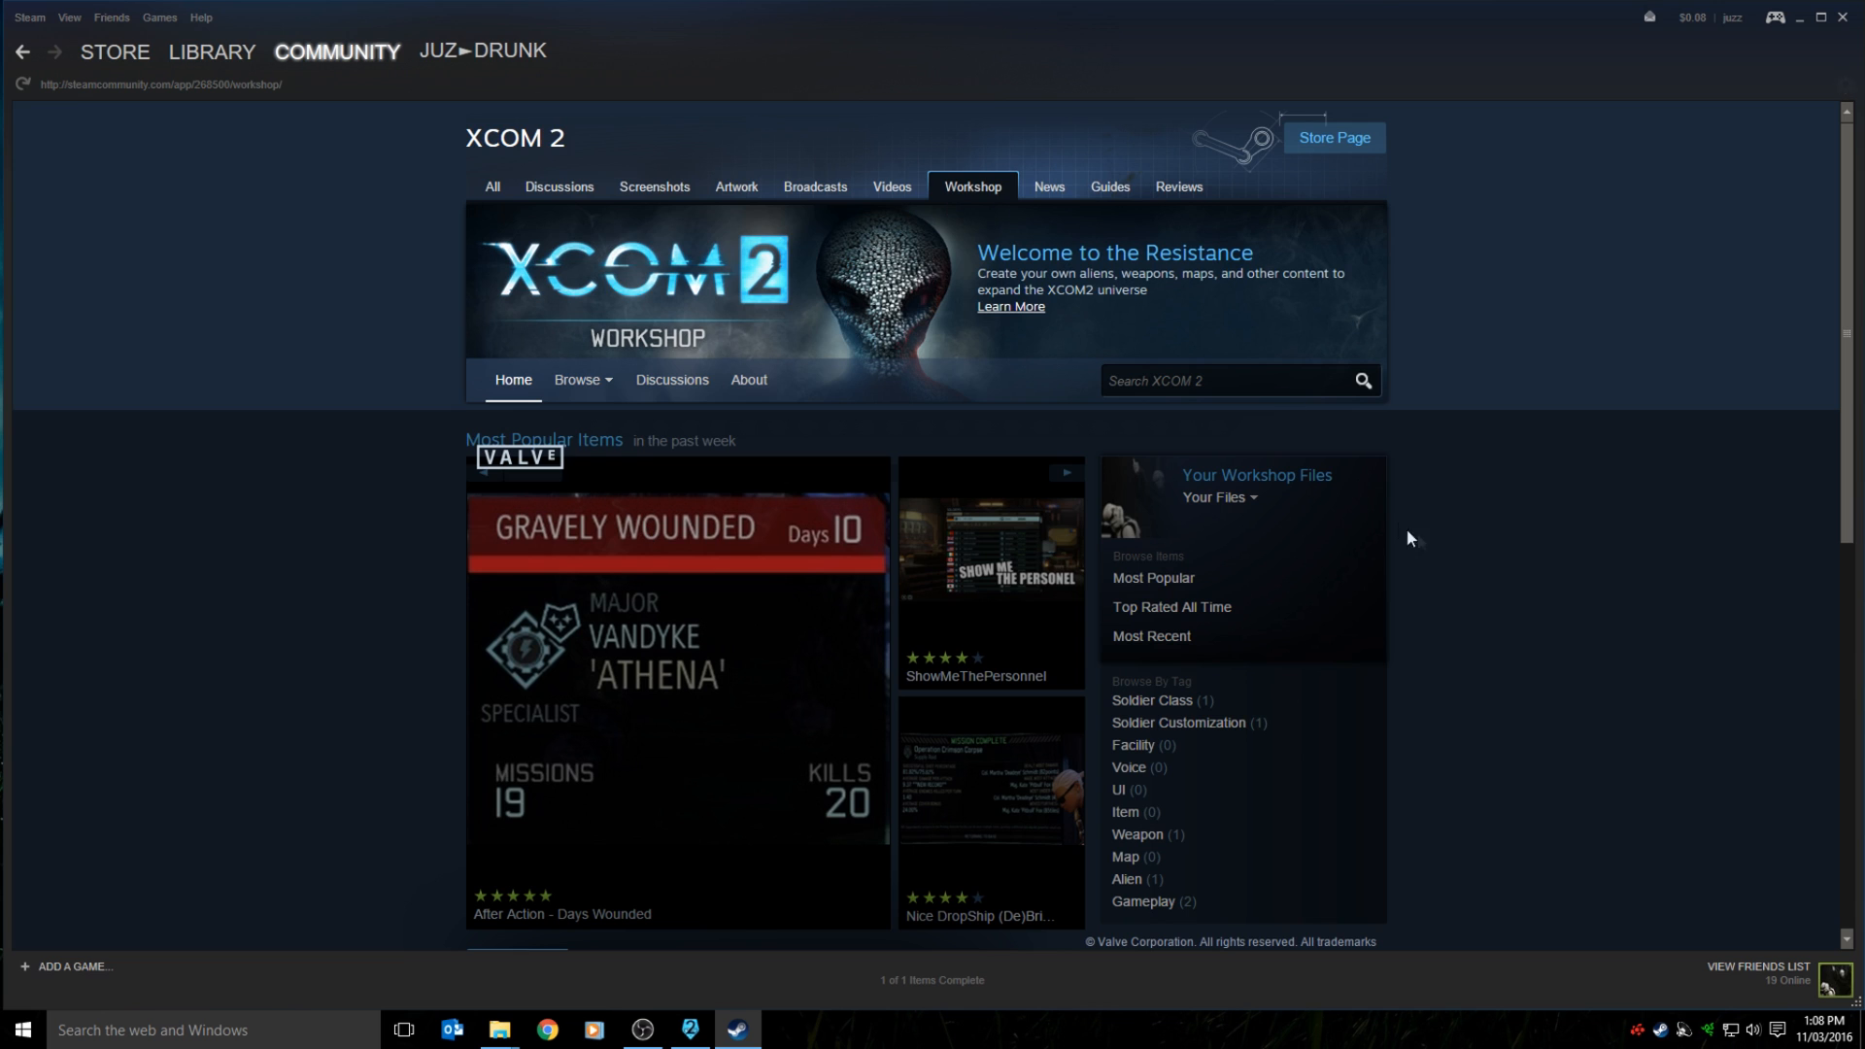
type("e")
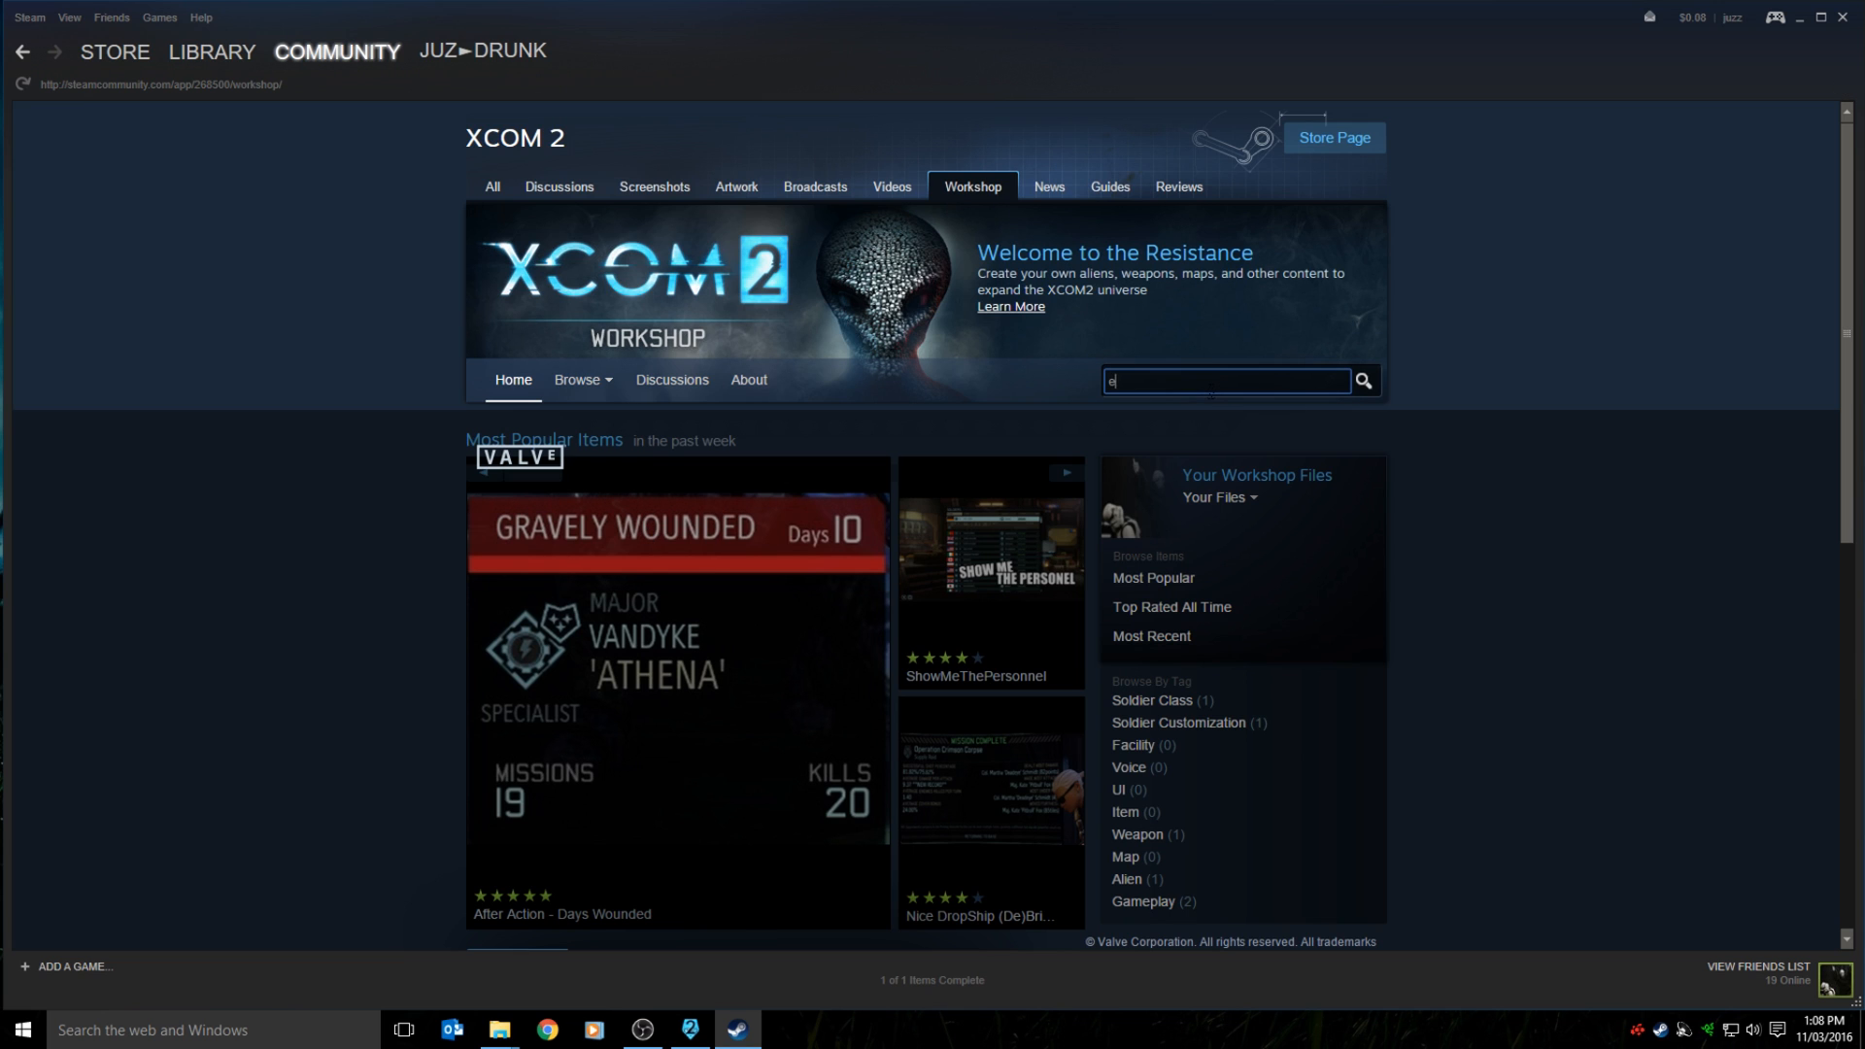
type("vac a")
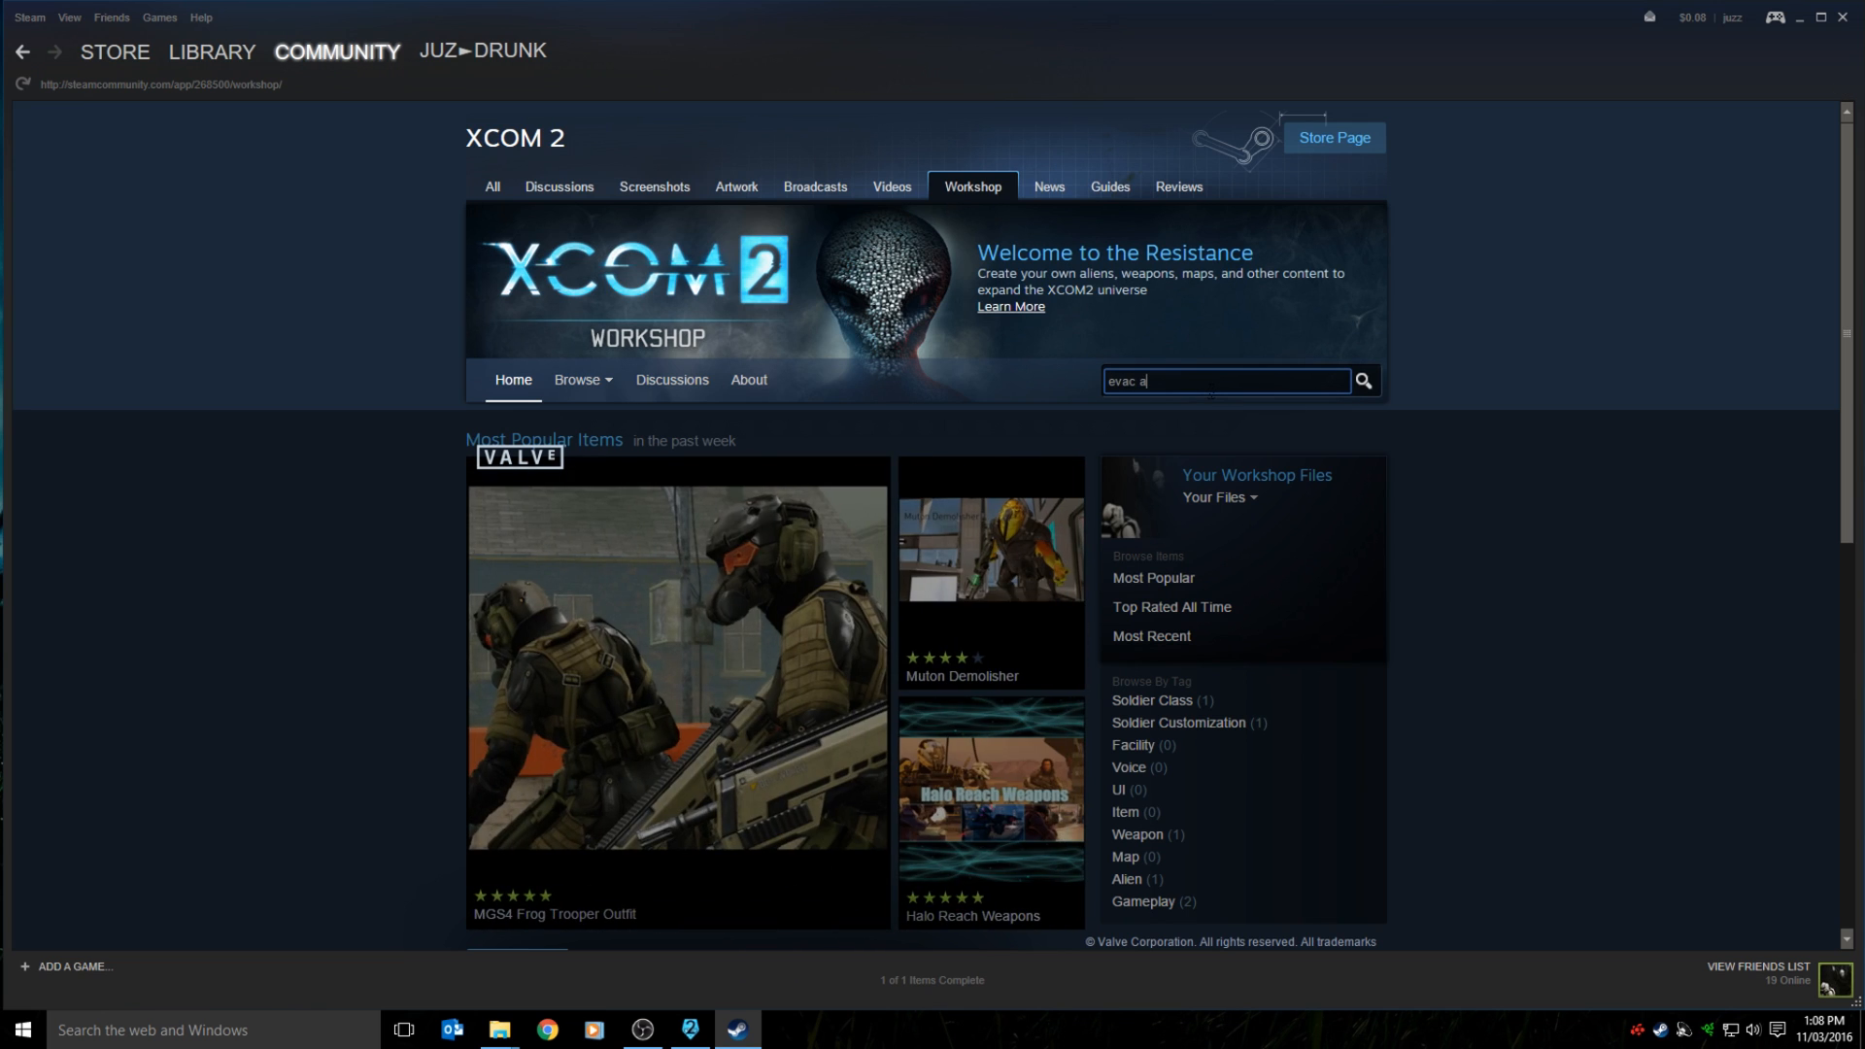
type("ll")
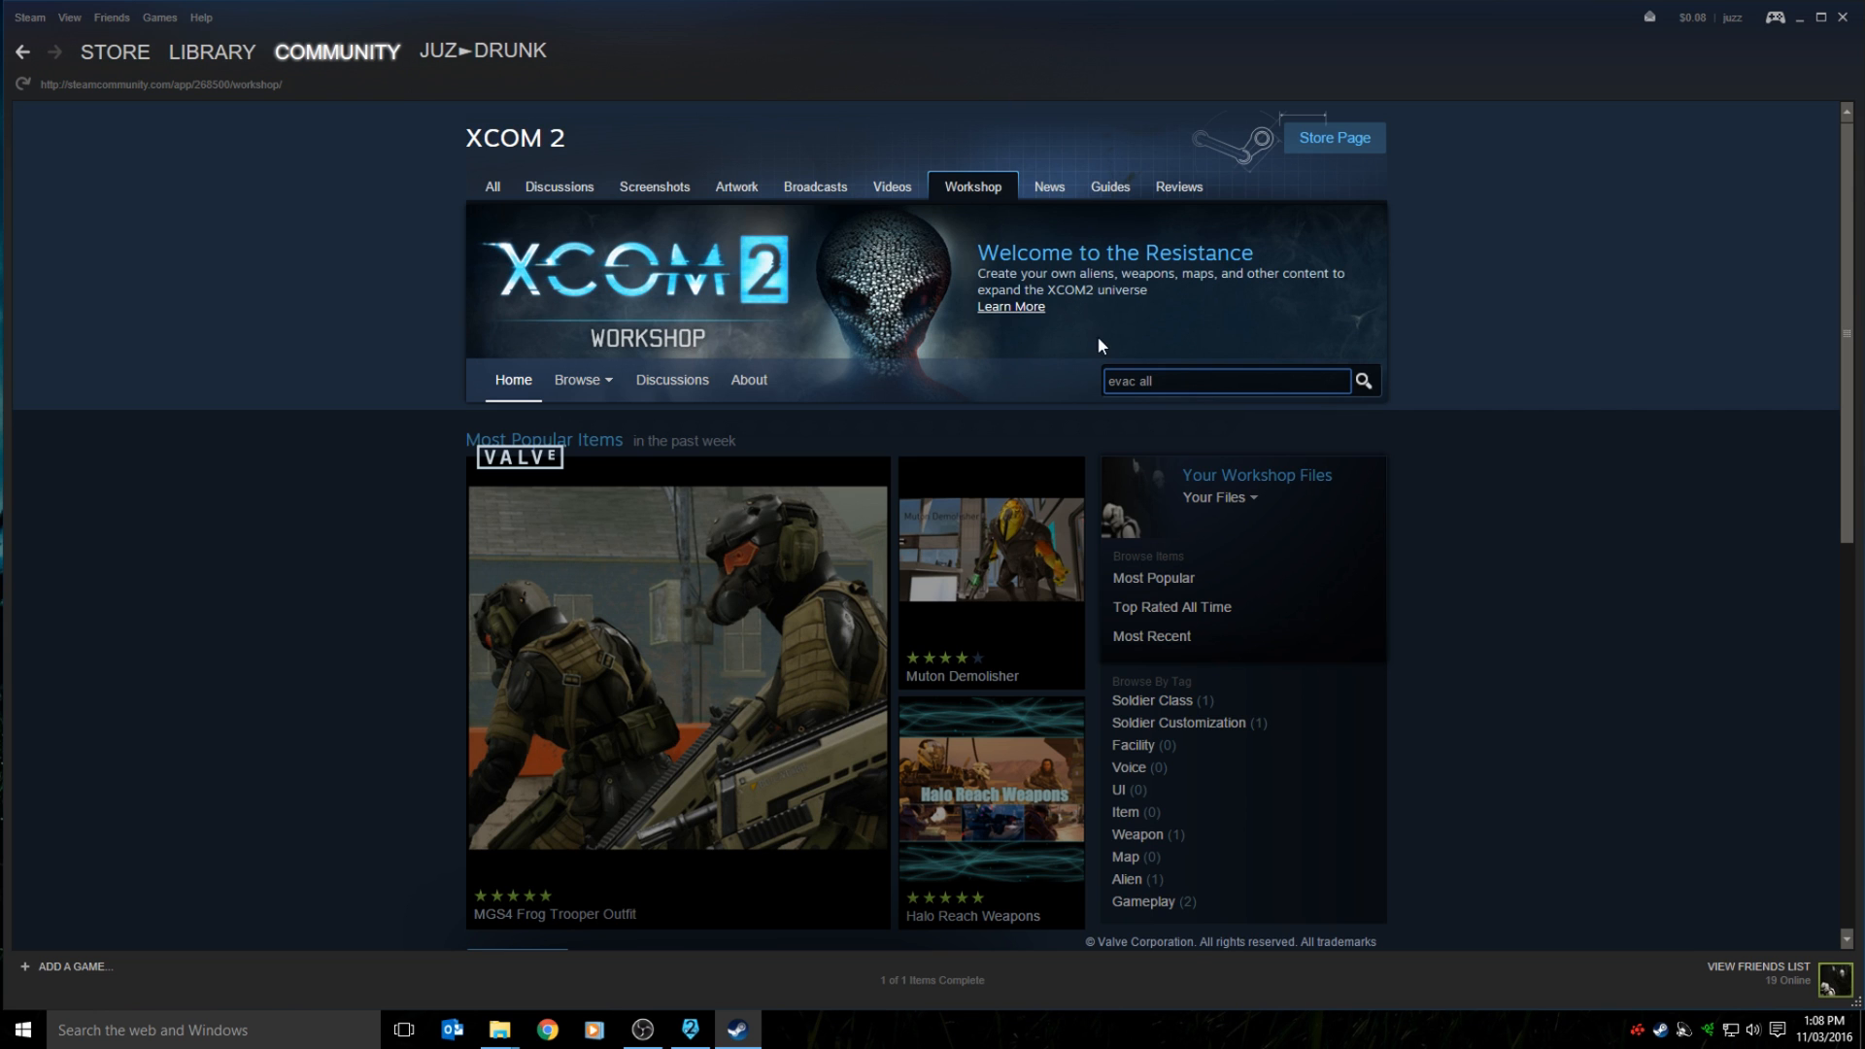
mouse_move(1381, 457)
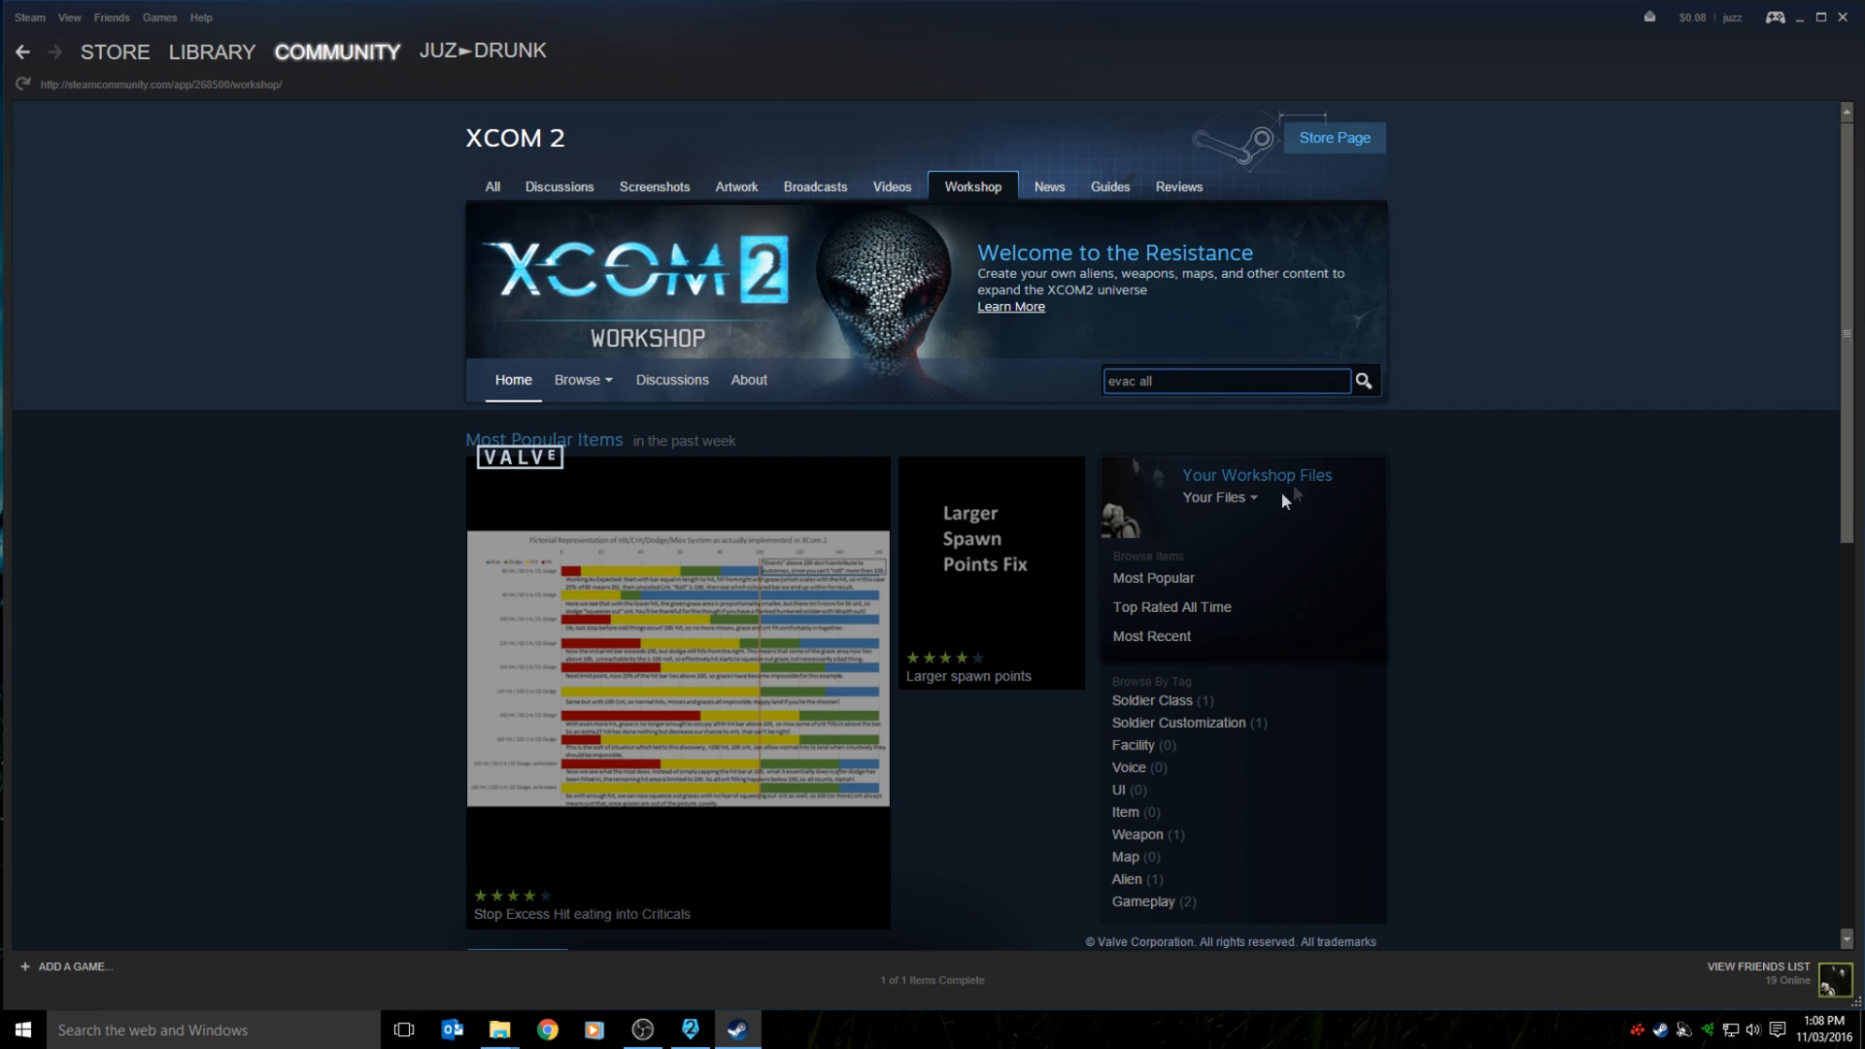
mouse_move(1237, 491)
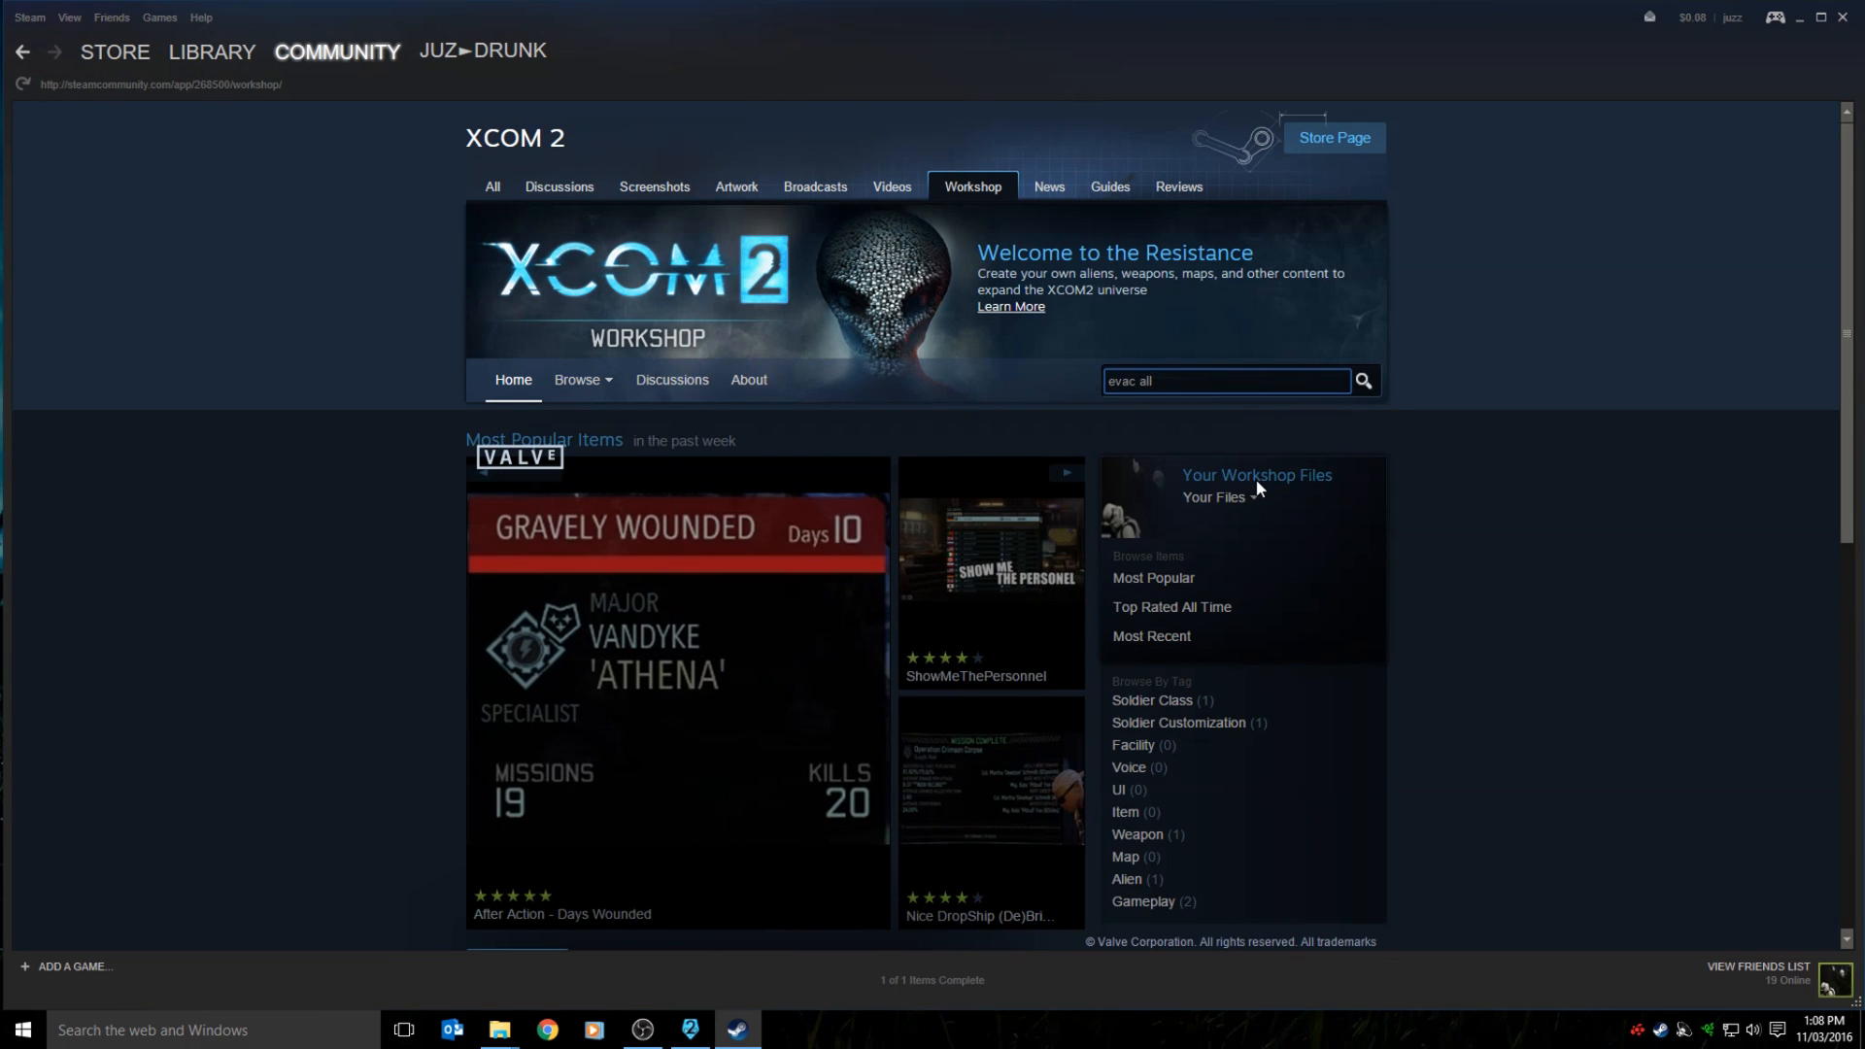
left_click(1361, 381)
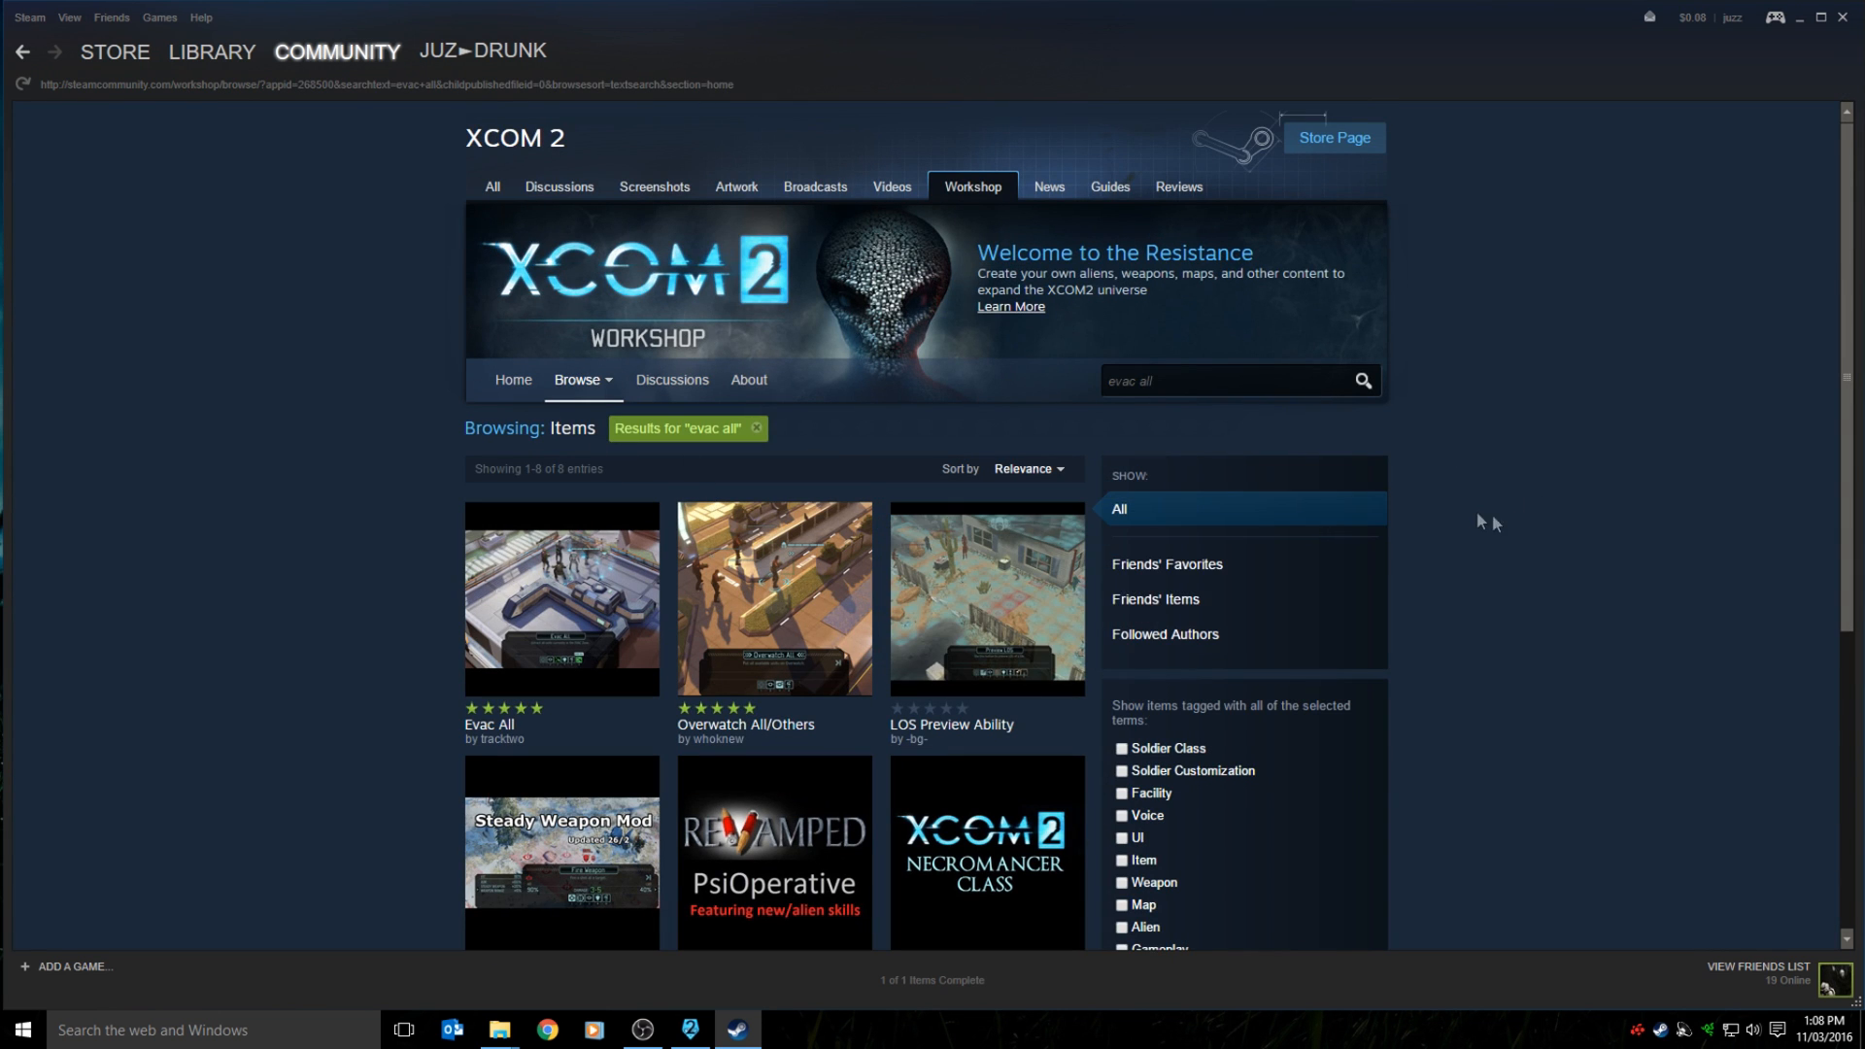
mouse_move(536, 627)
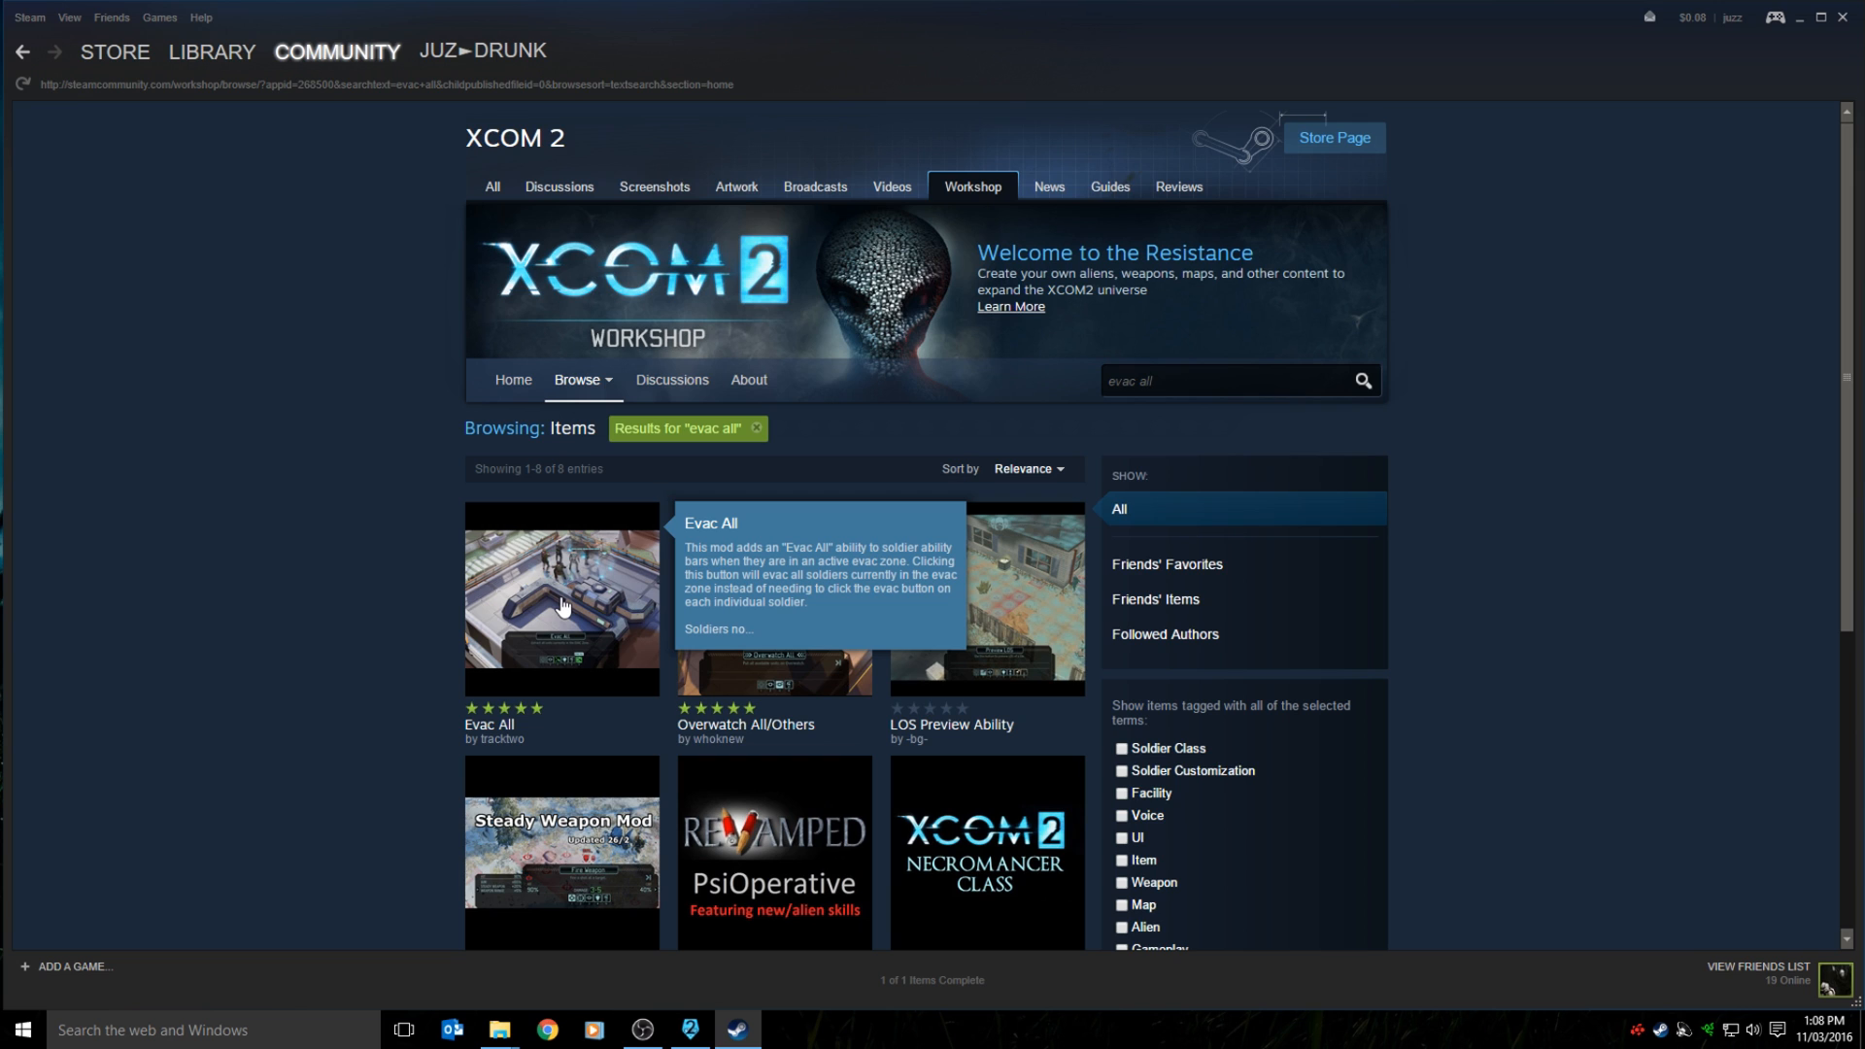
mouse_move(563, 604)
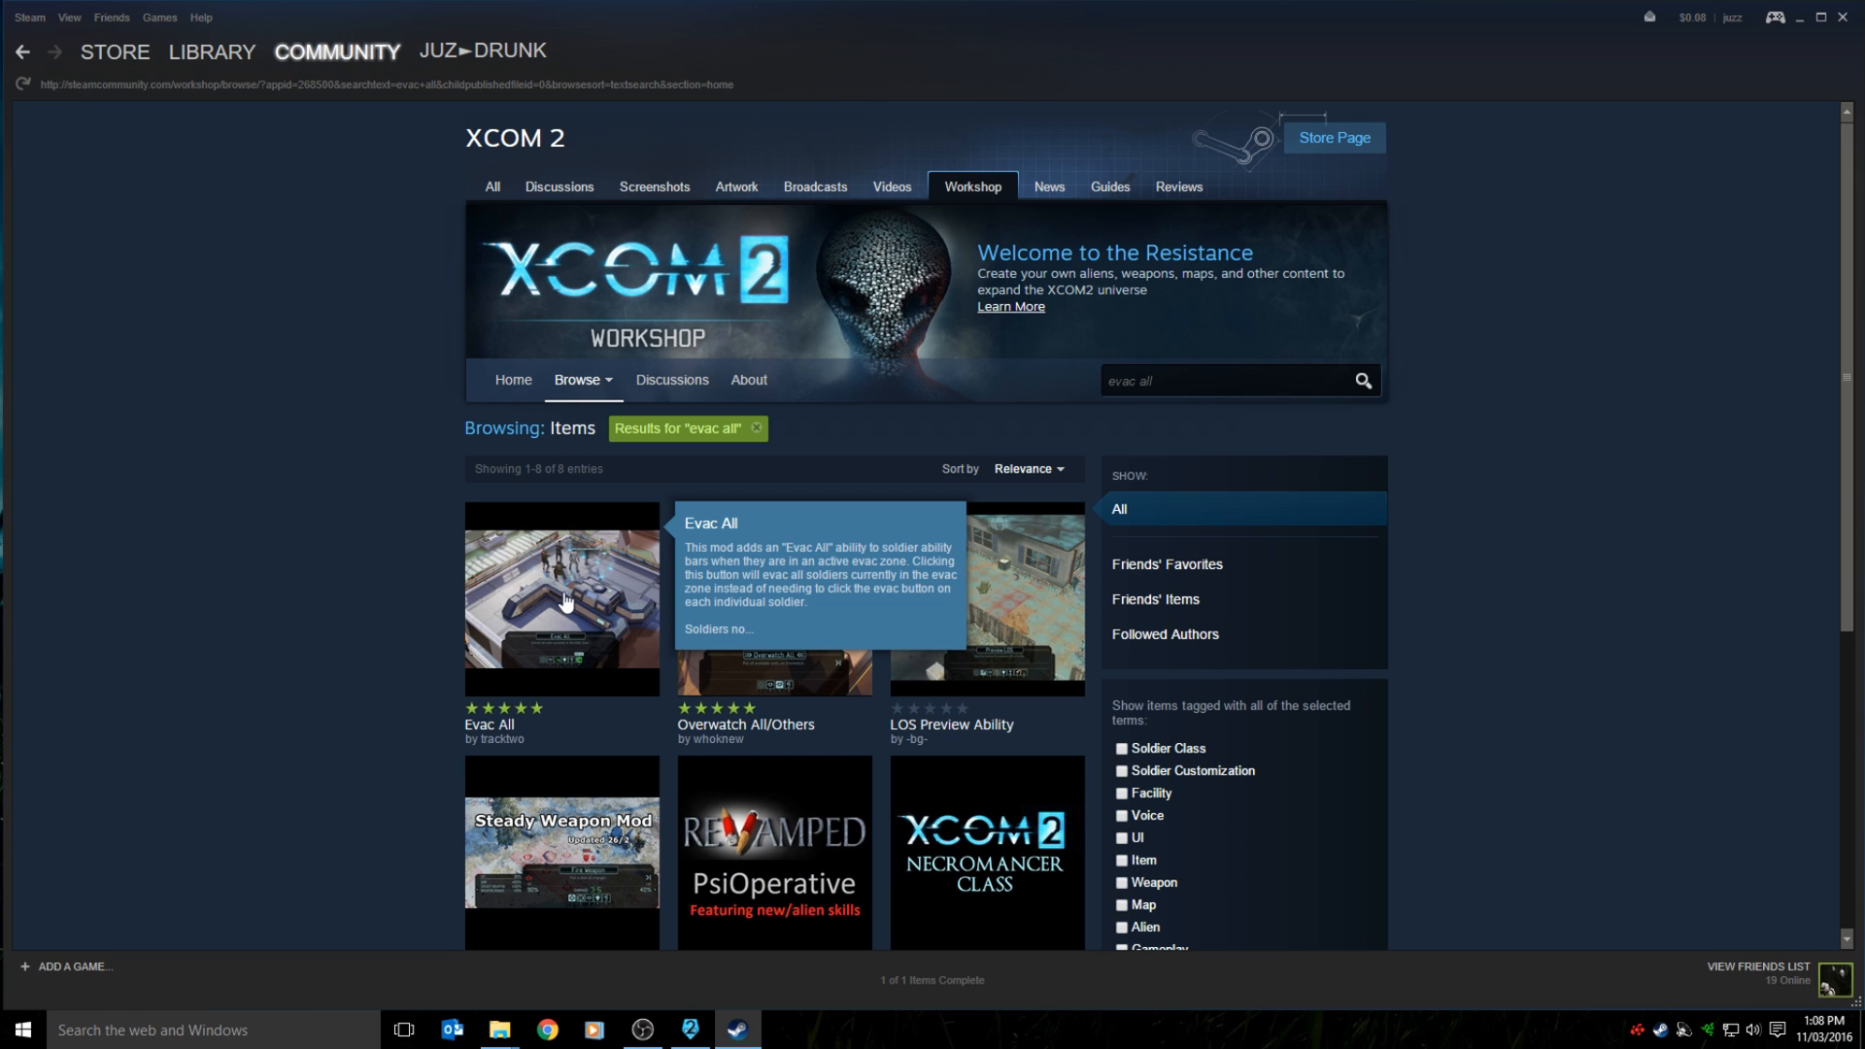
mouse_move(571, 624)
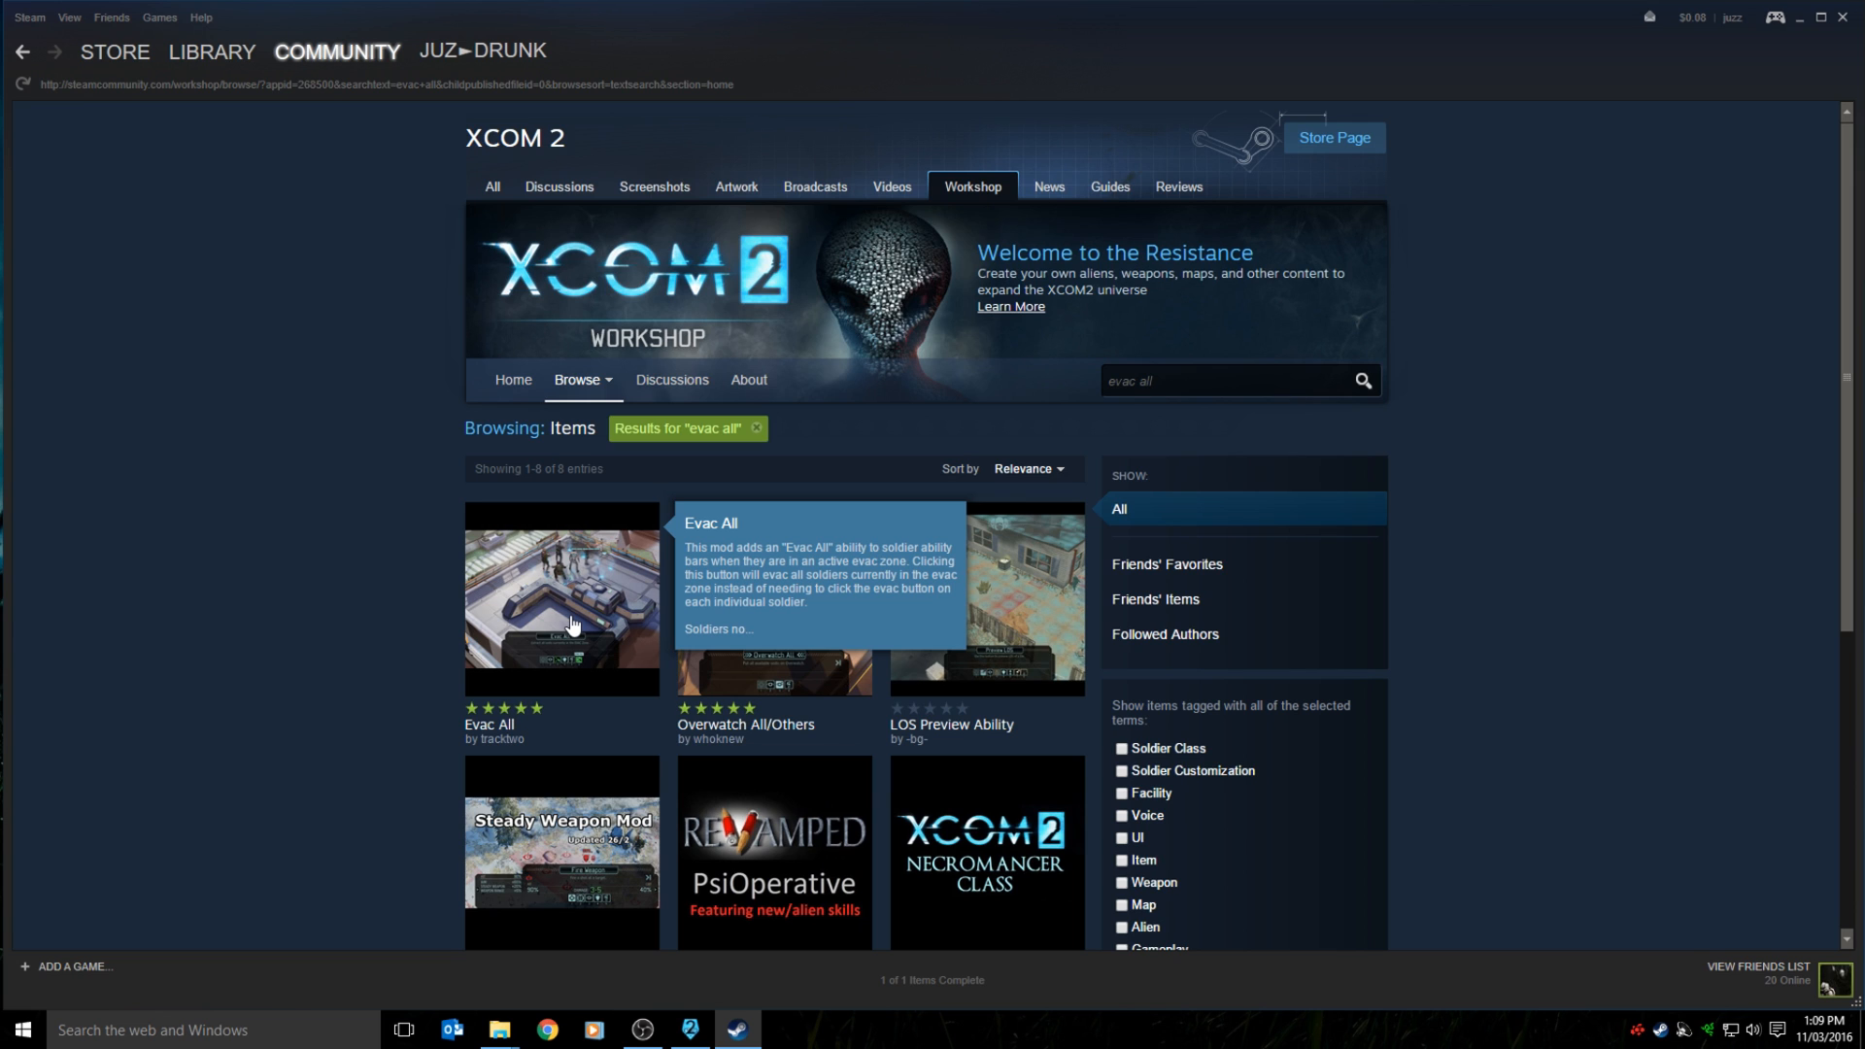
mouse_move(171, 744)
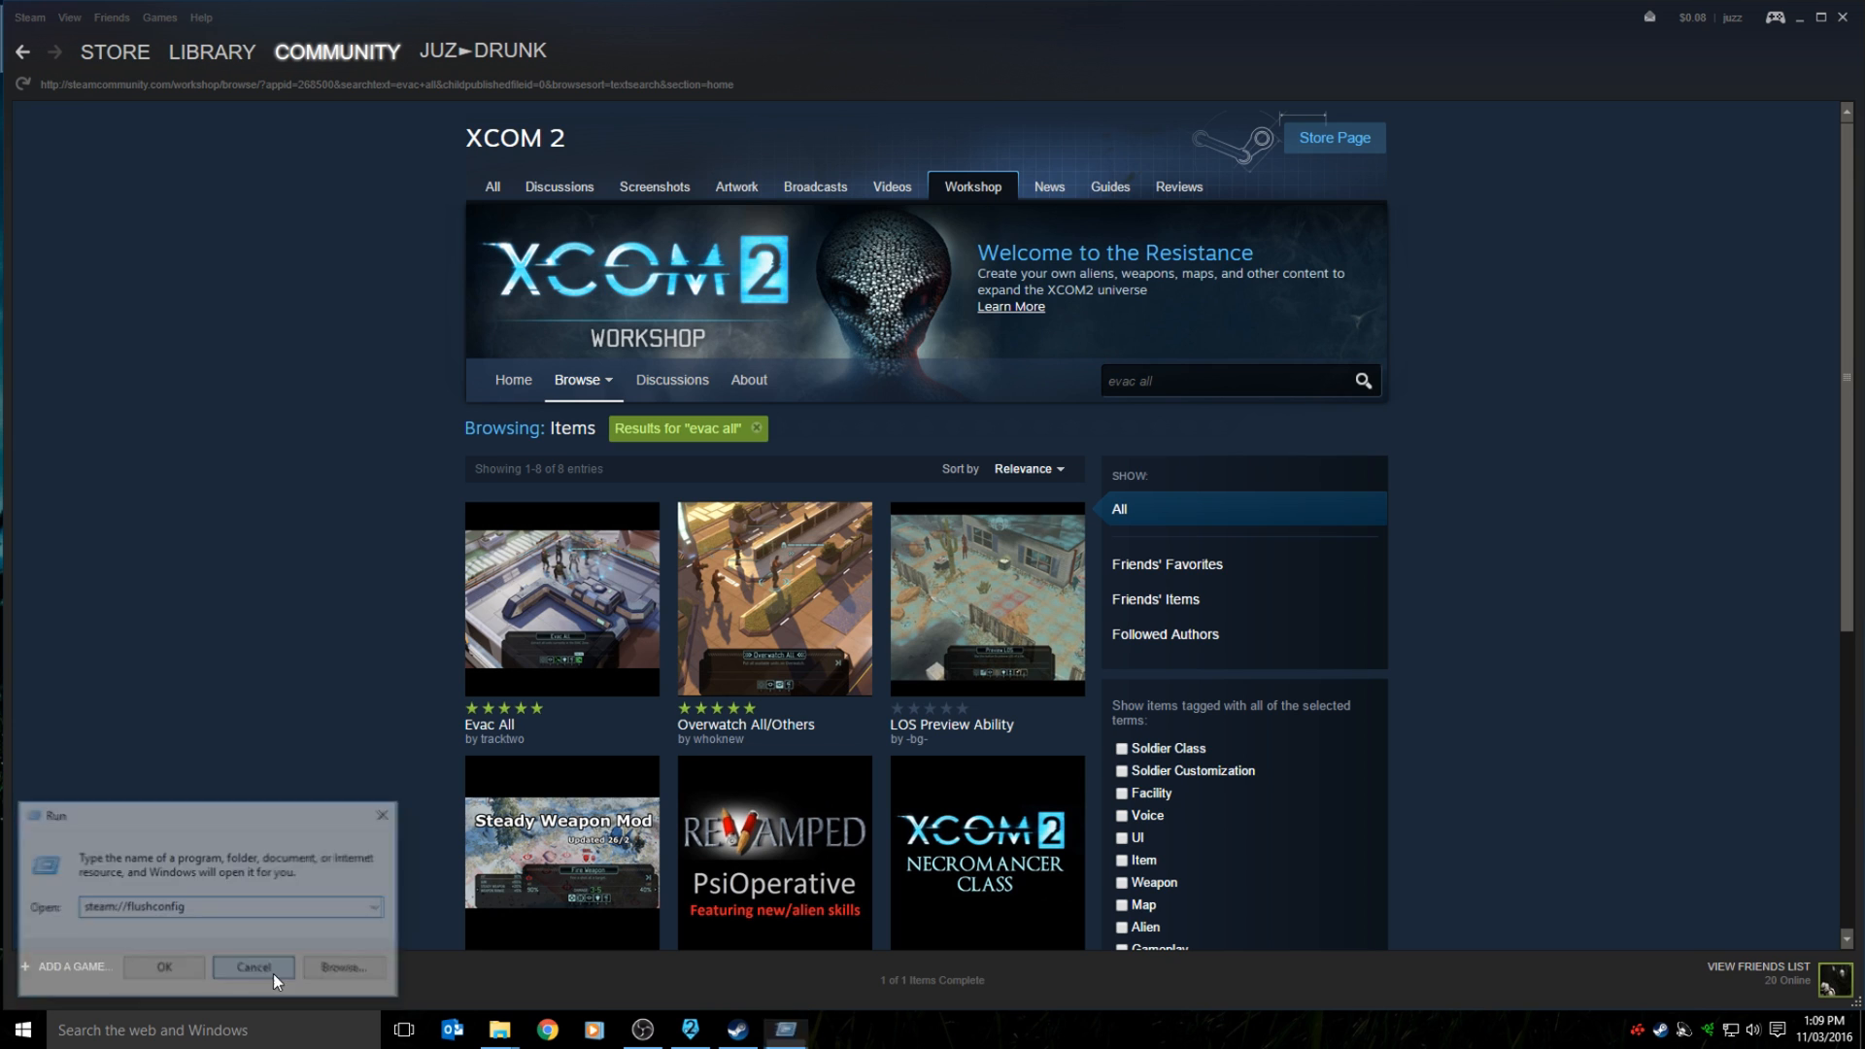
Cancel the Run box holding steam://flushconfig without executing it.
left_click(252, 967)
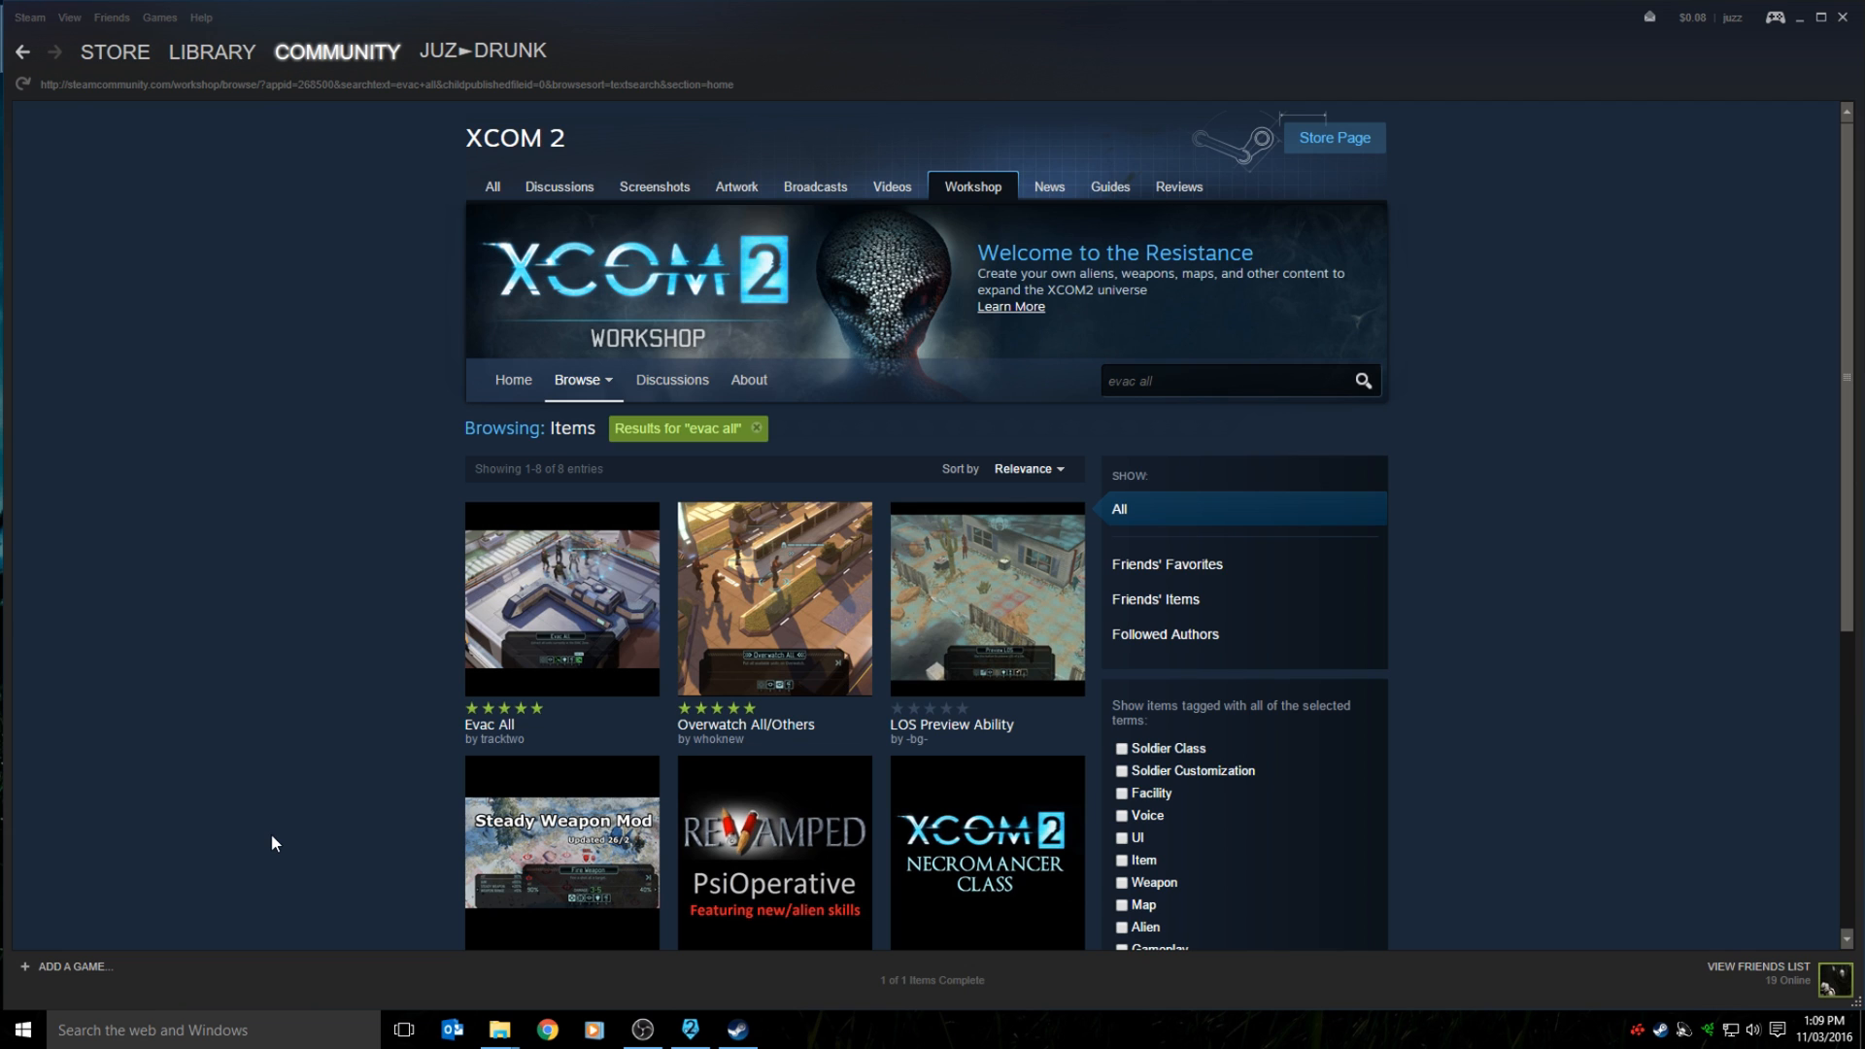
mouse_move(312, 621)
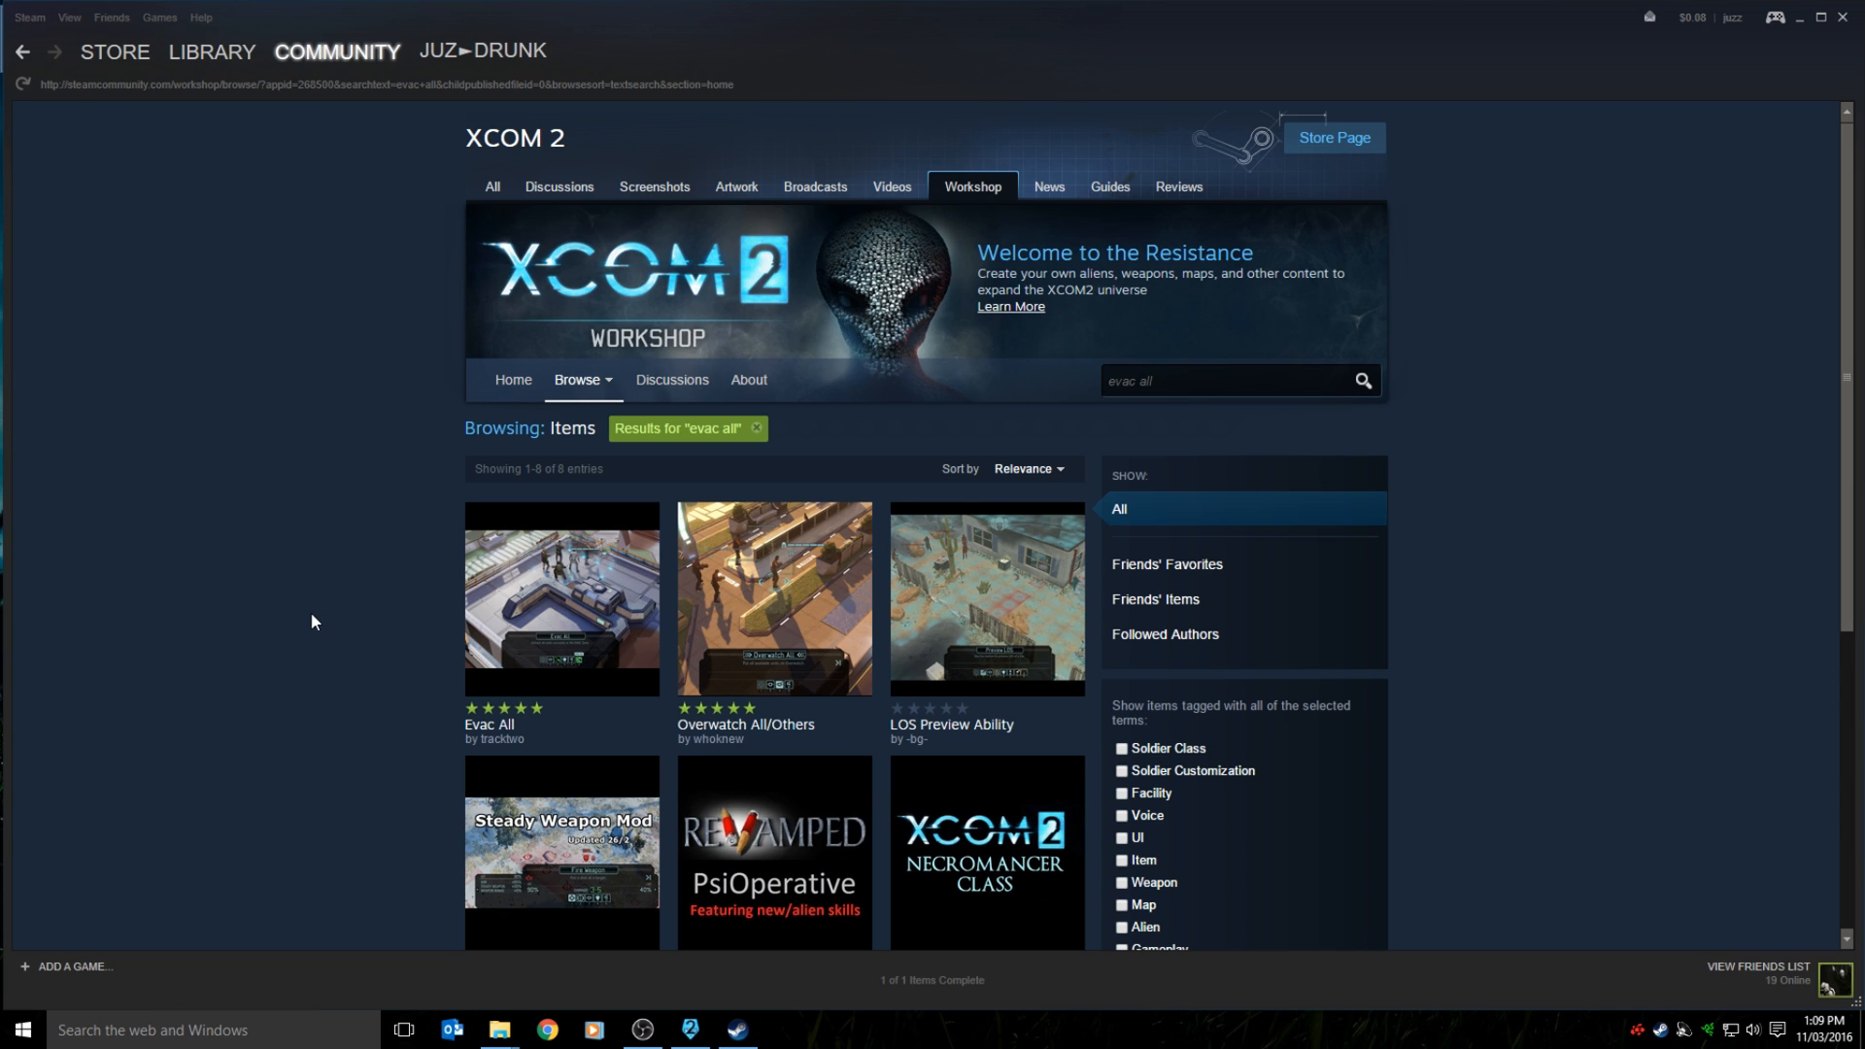
mouse_move(274, 733)
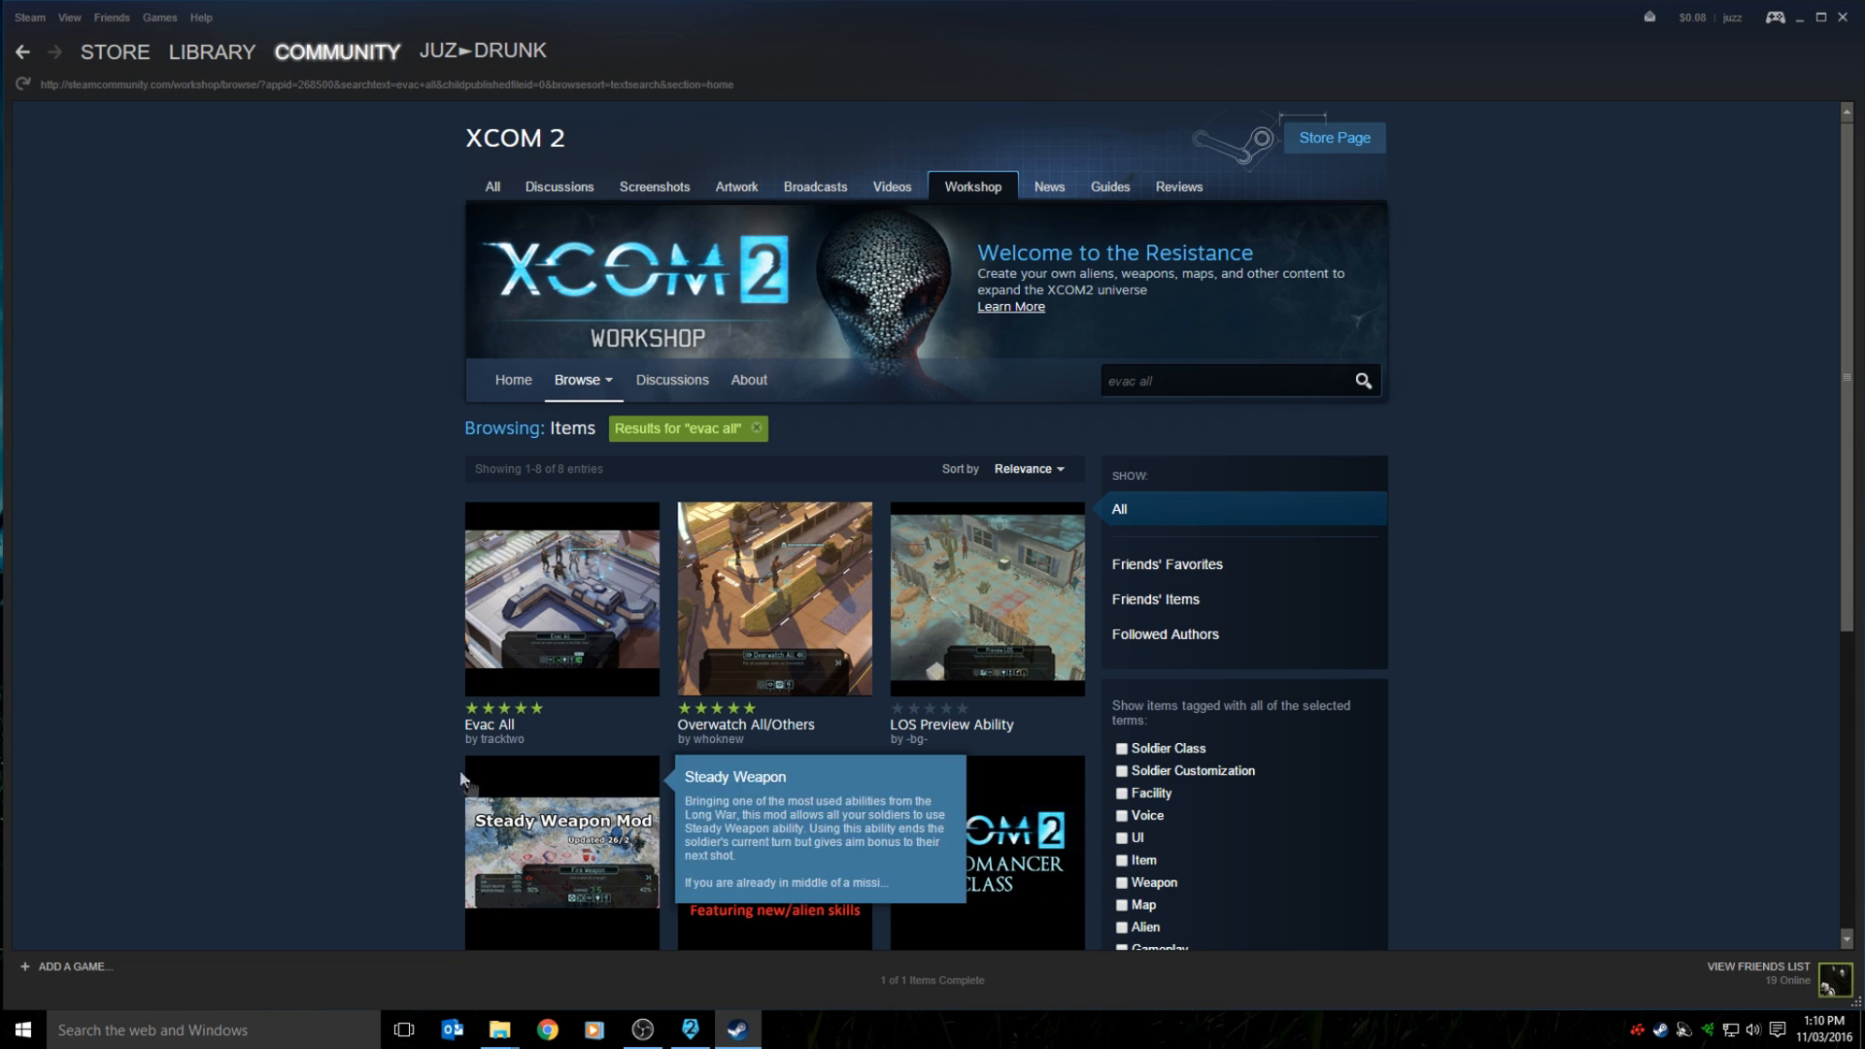
mouse_move(449, 637)
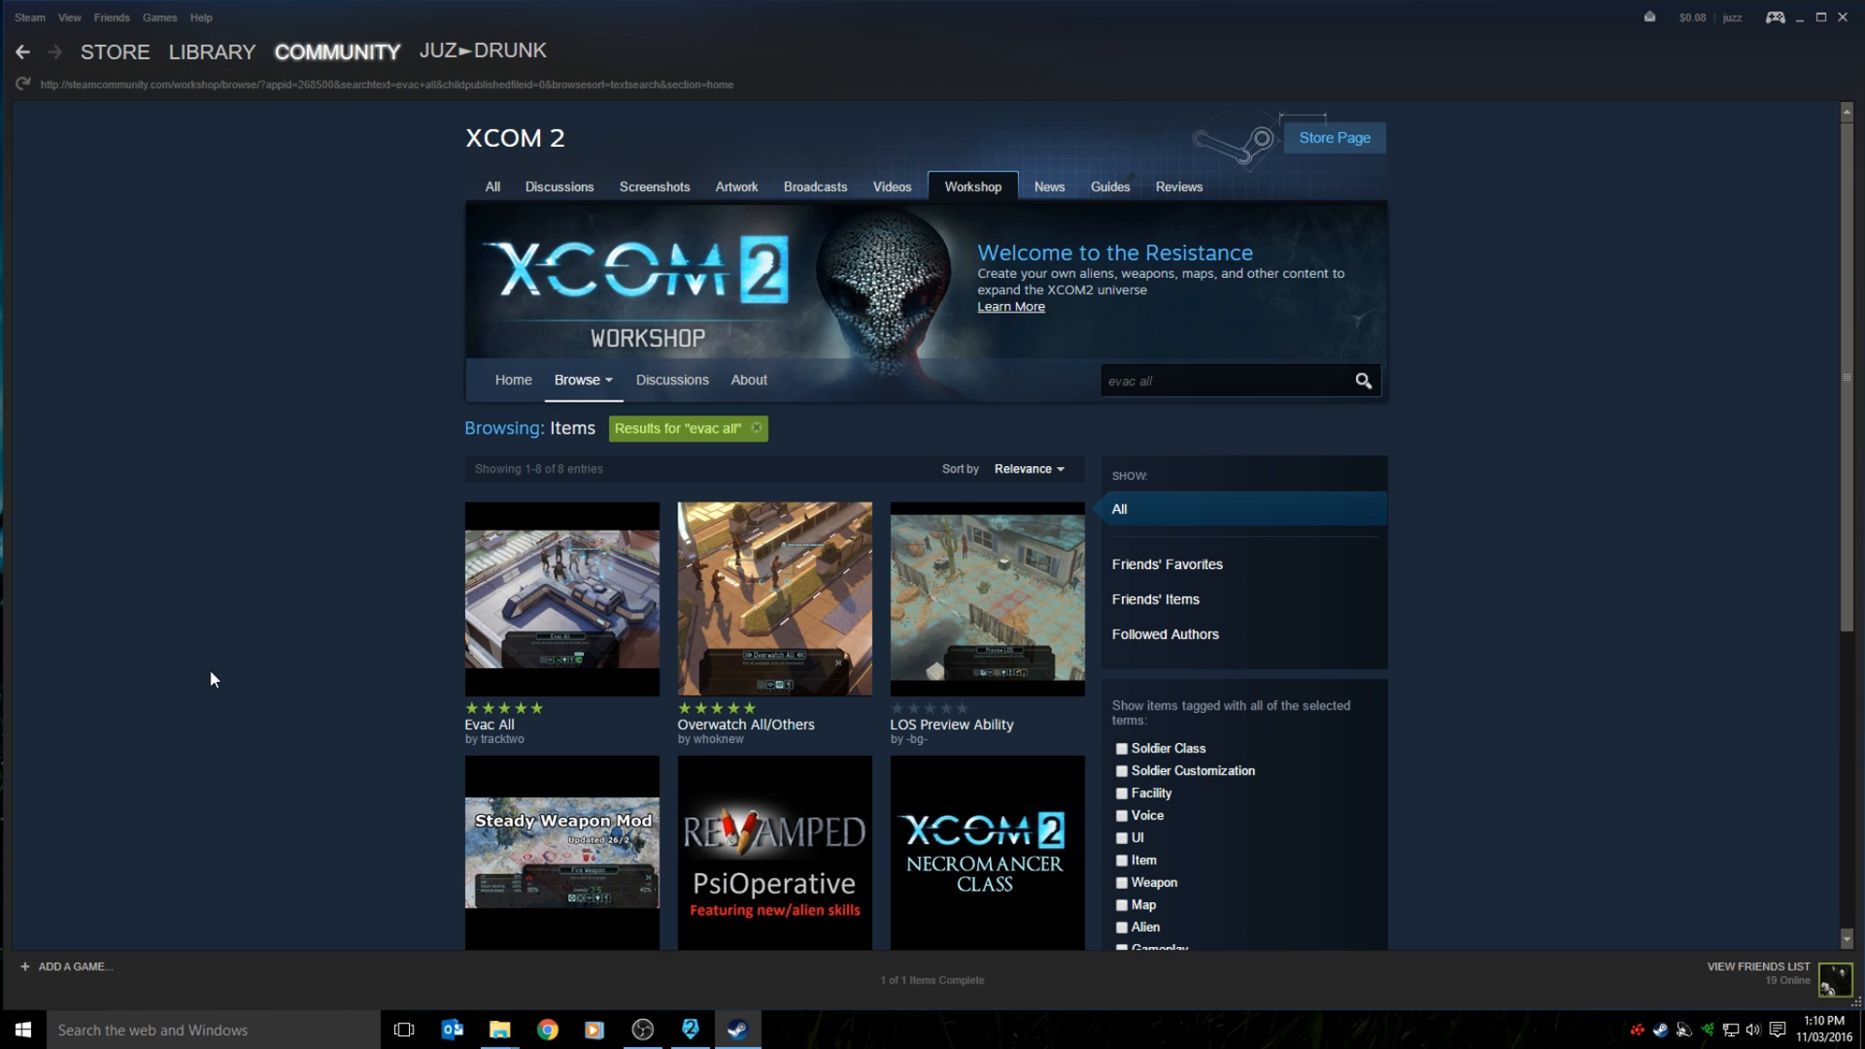
mouse_move(350, 682)
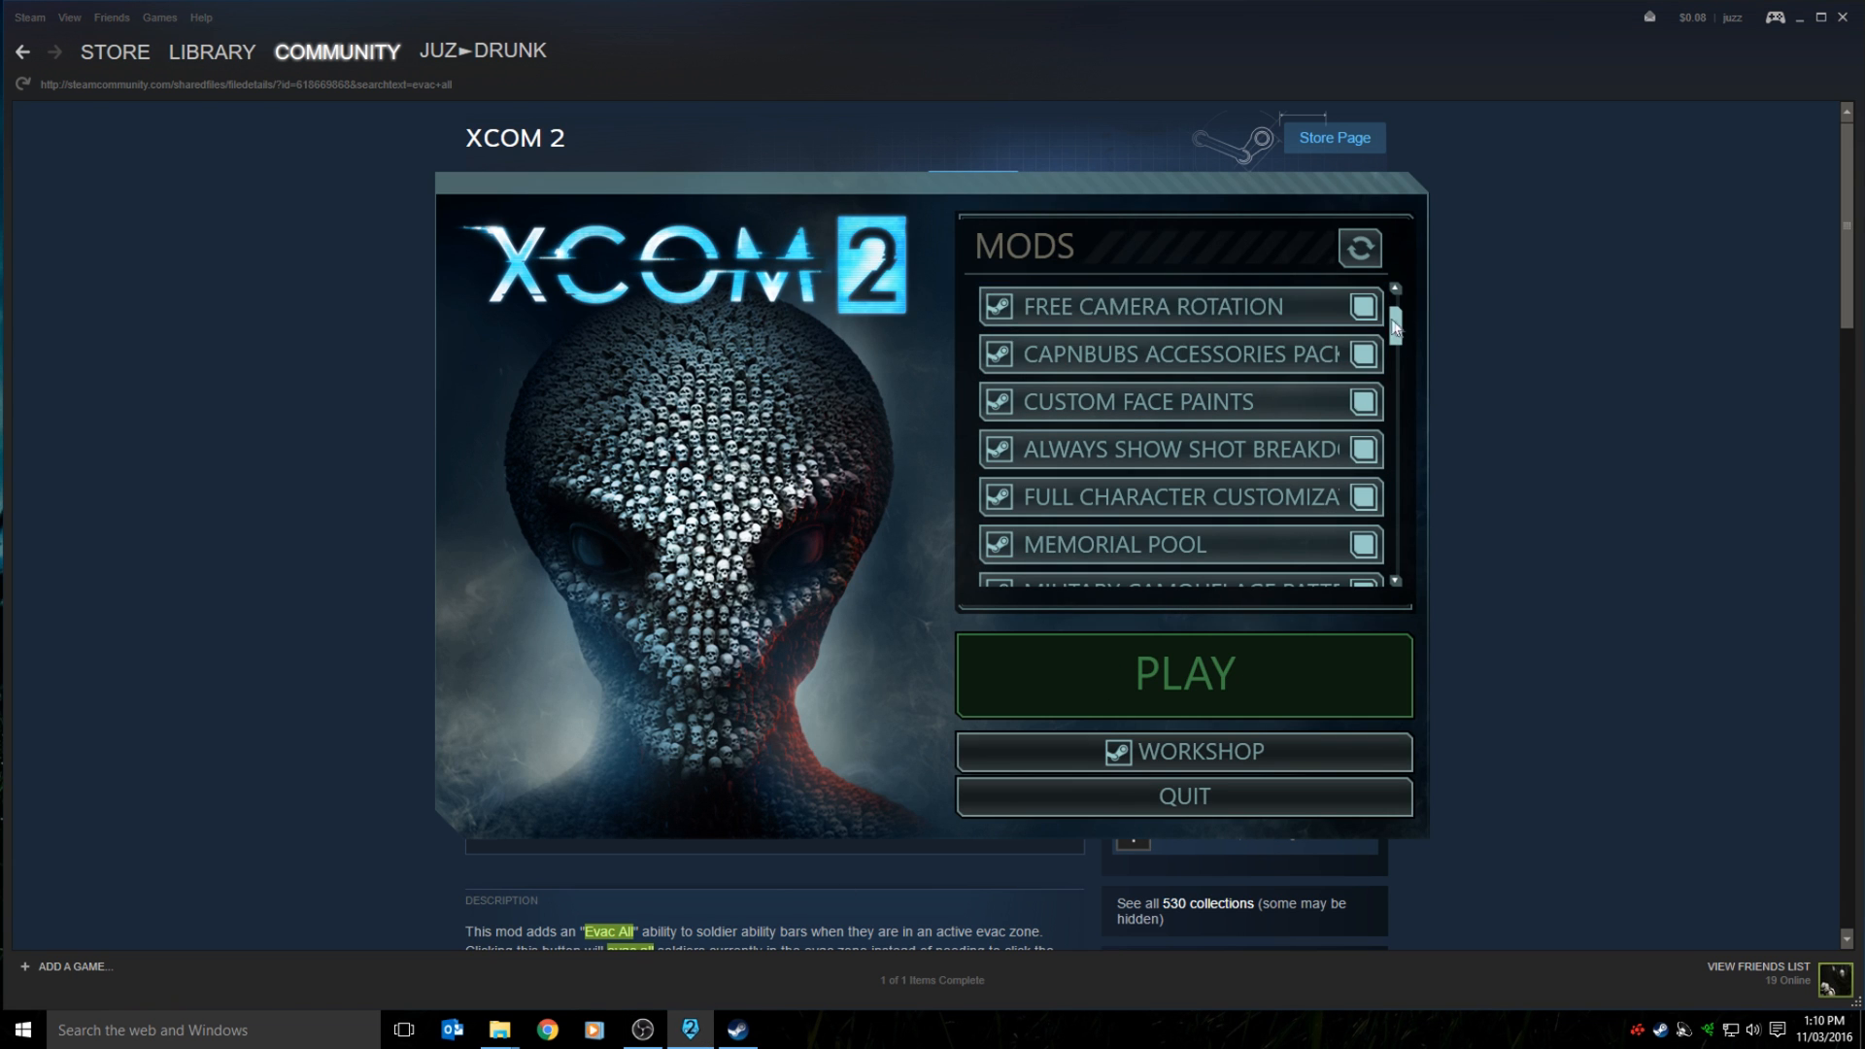
Scroll down the Evac All workshop page before putting Steam away.
scroll("down", 3)
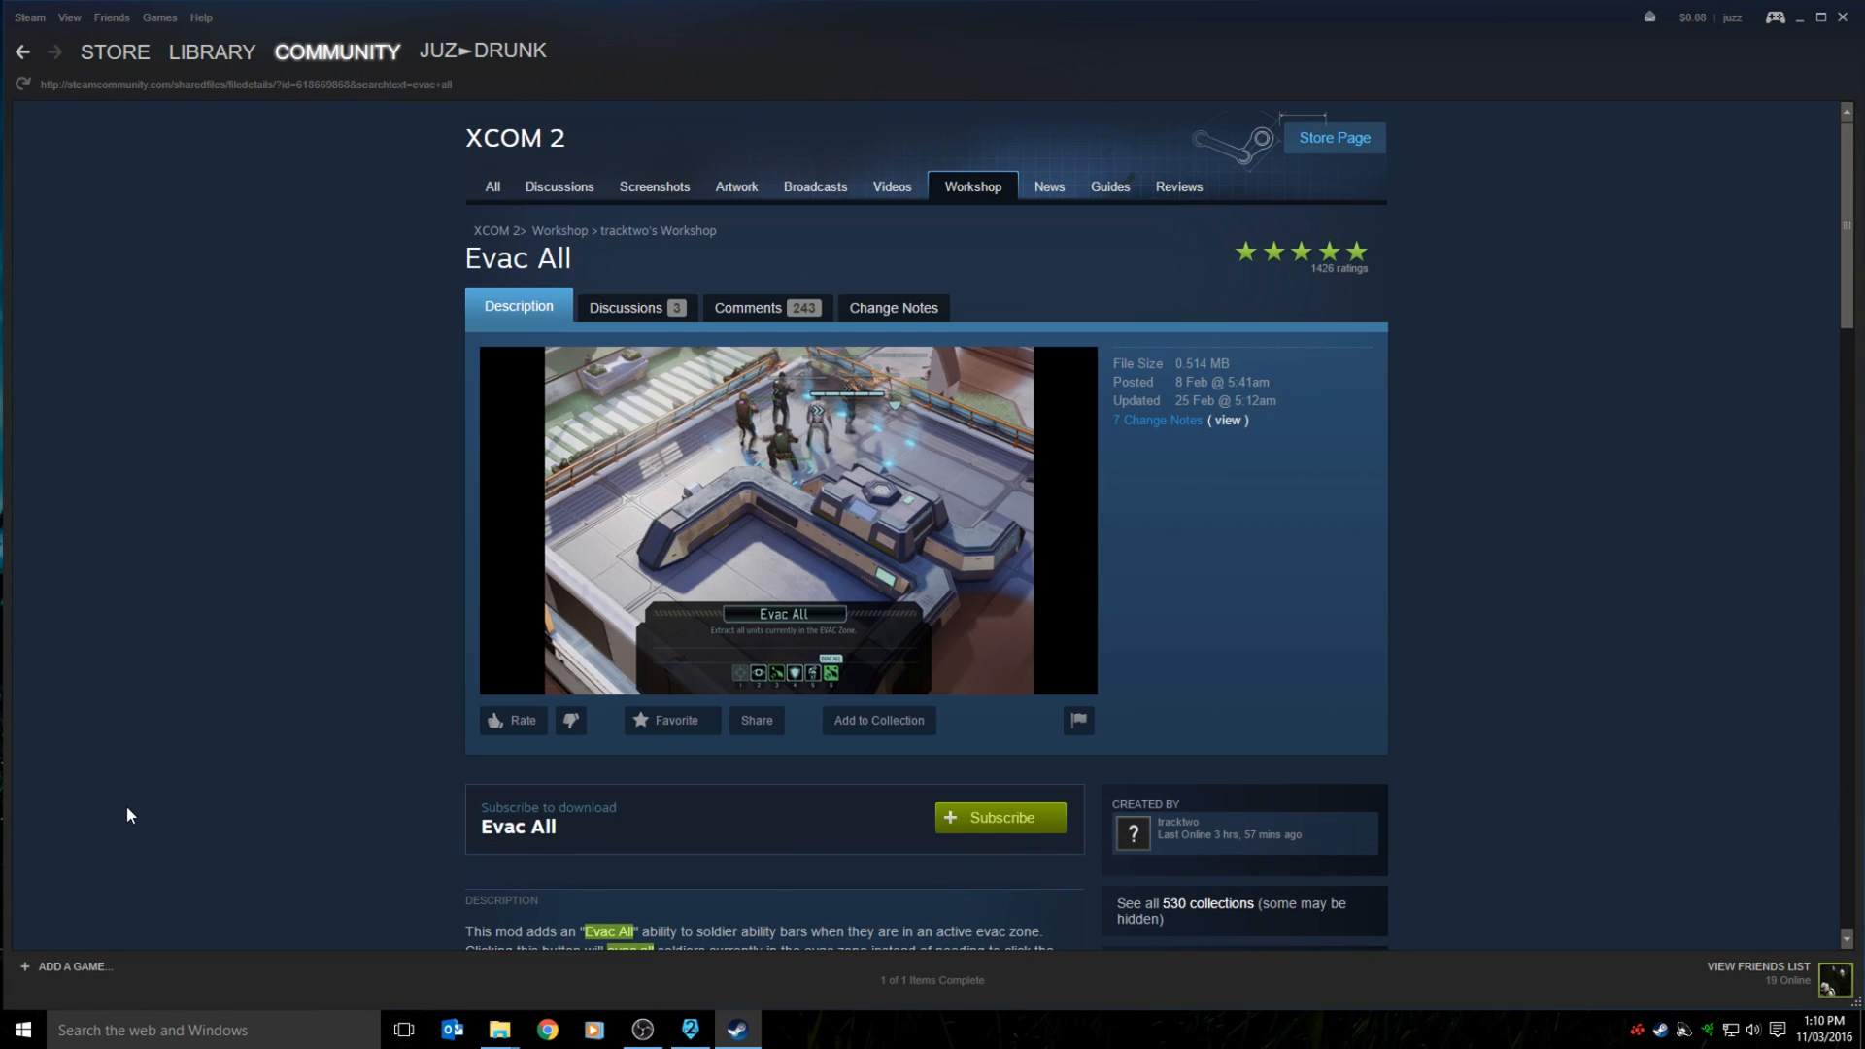
mouse_move(367, 767)
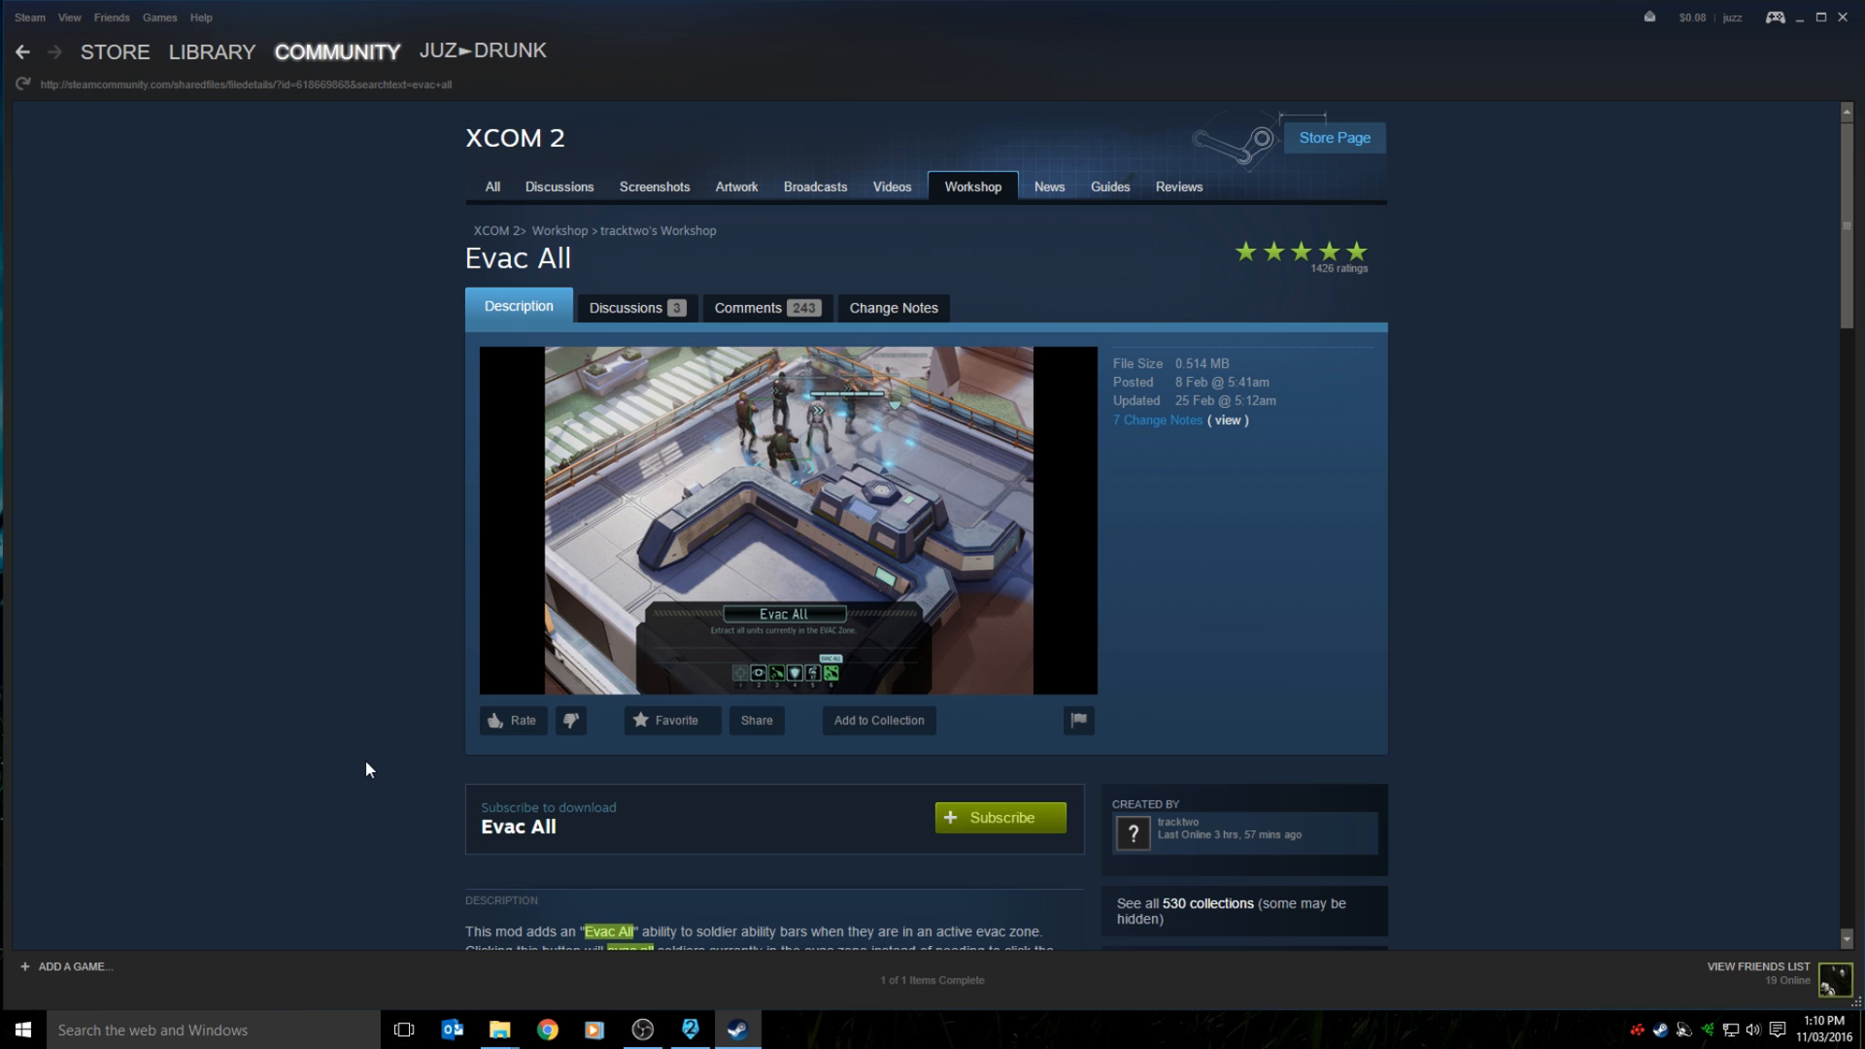
mouse_move(1058, 872)
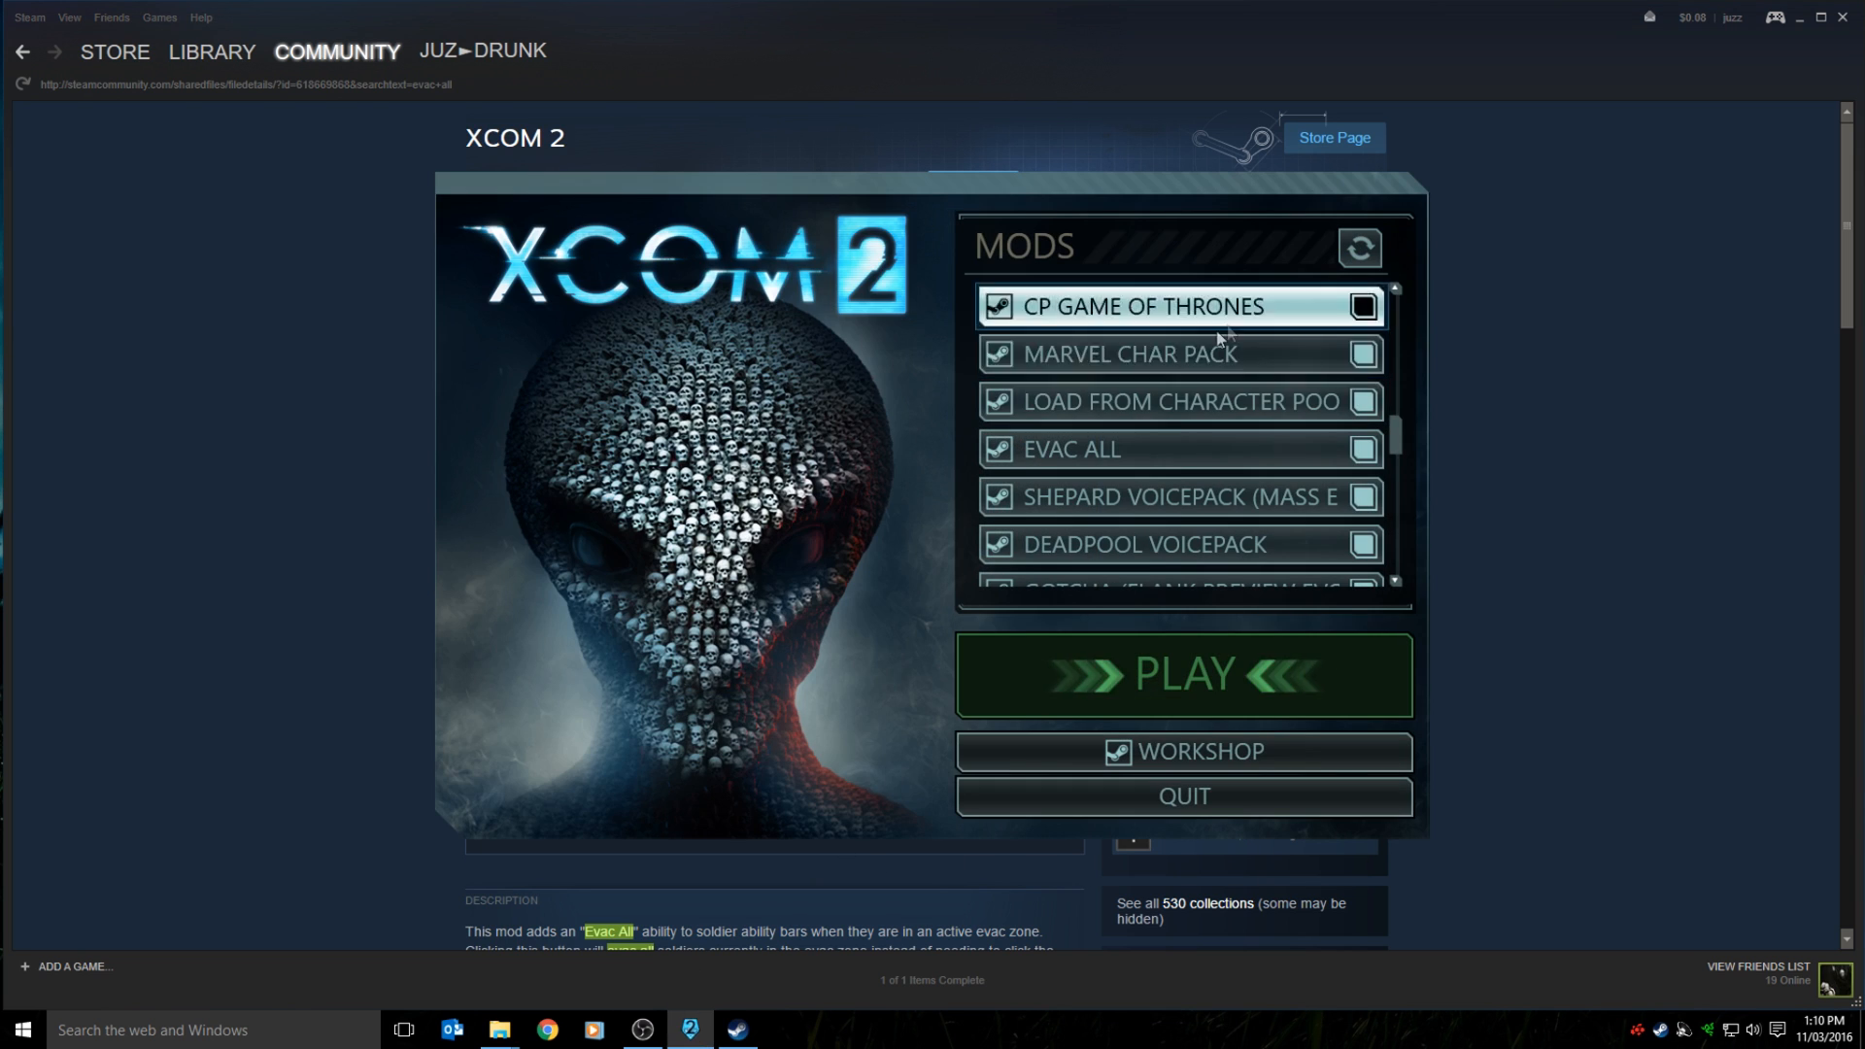
scroll("down", 3)
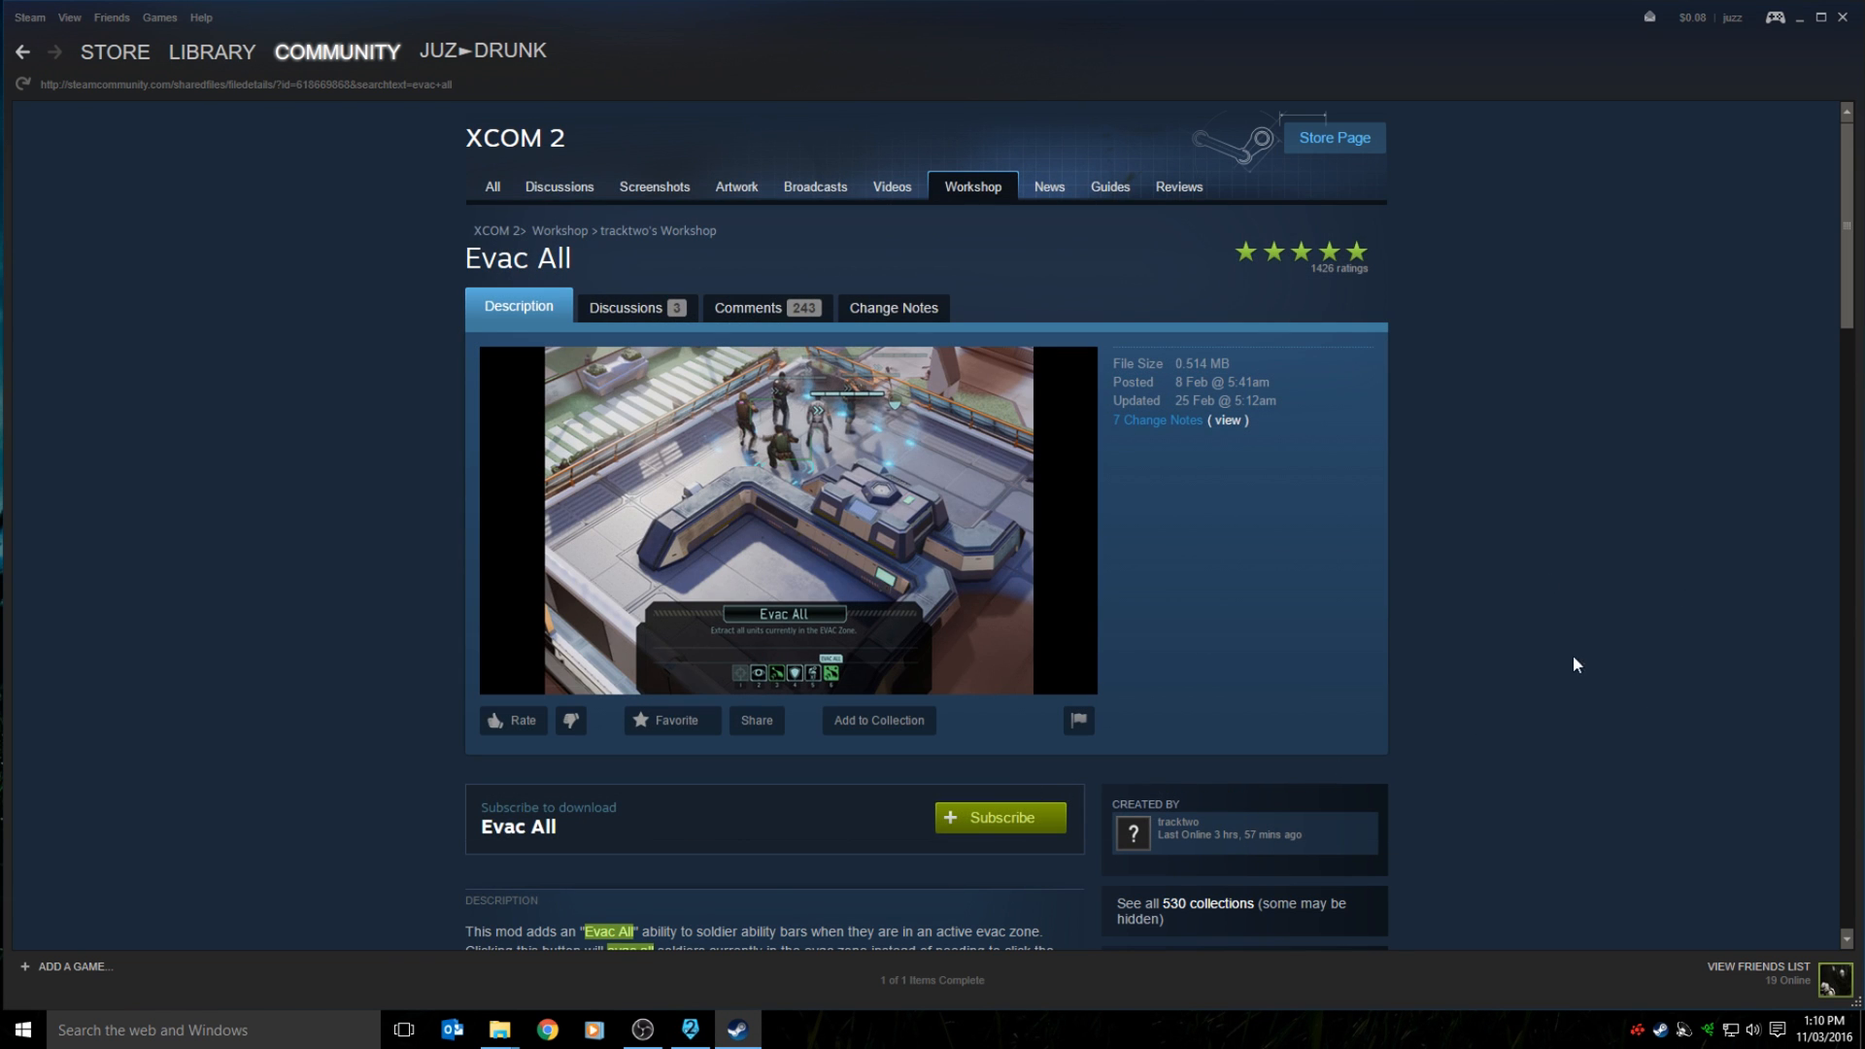
mouse_move(699, 860)
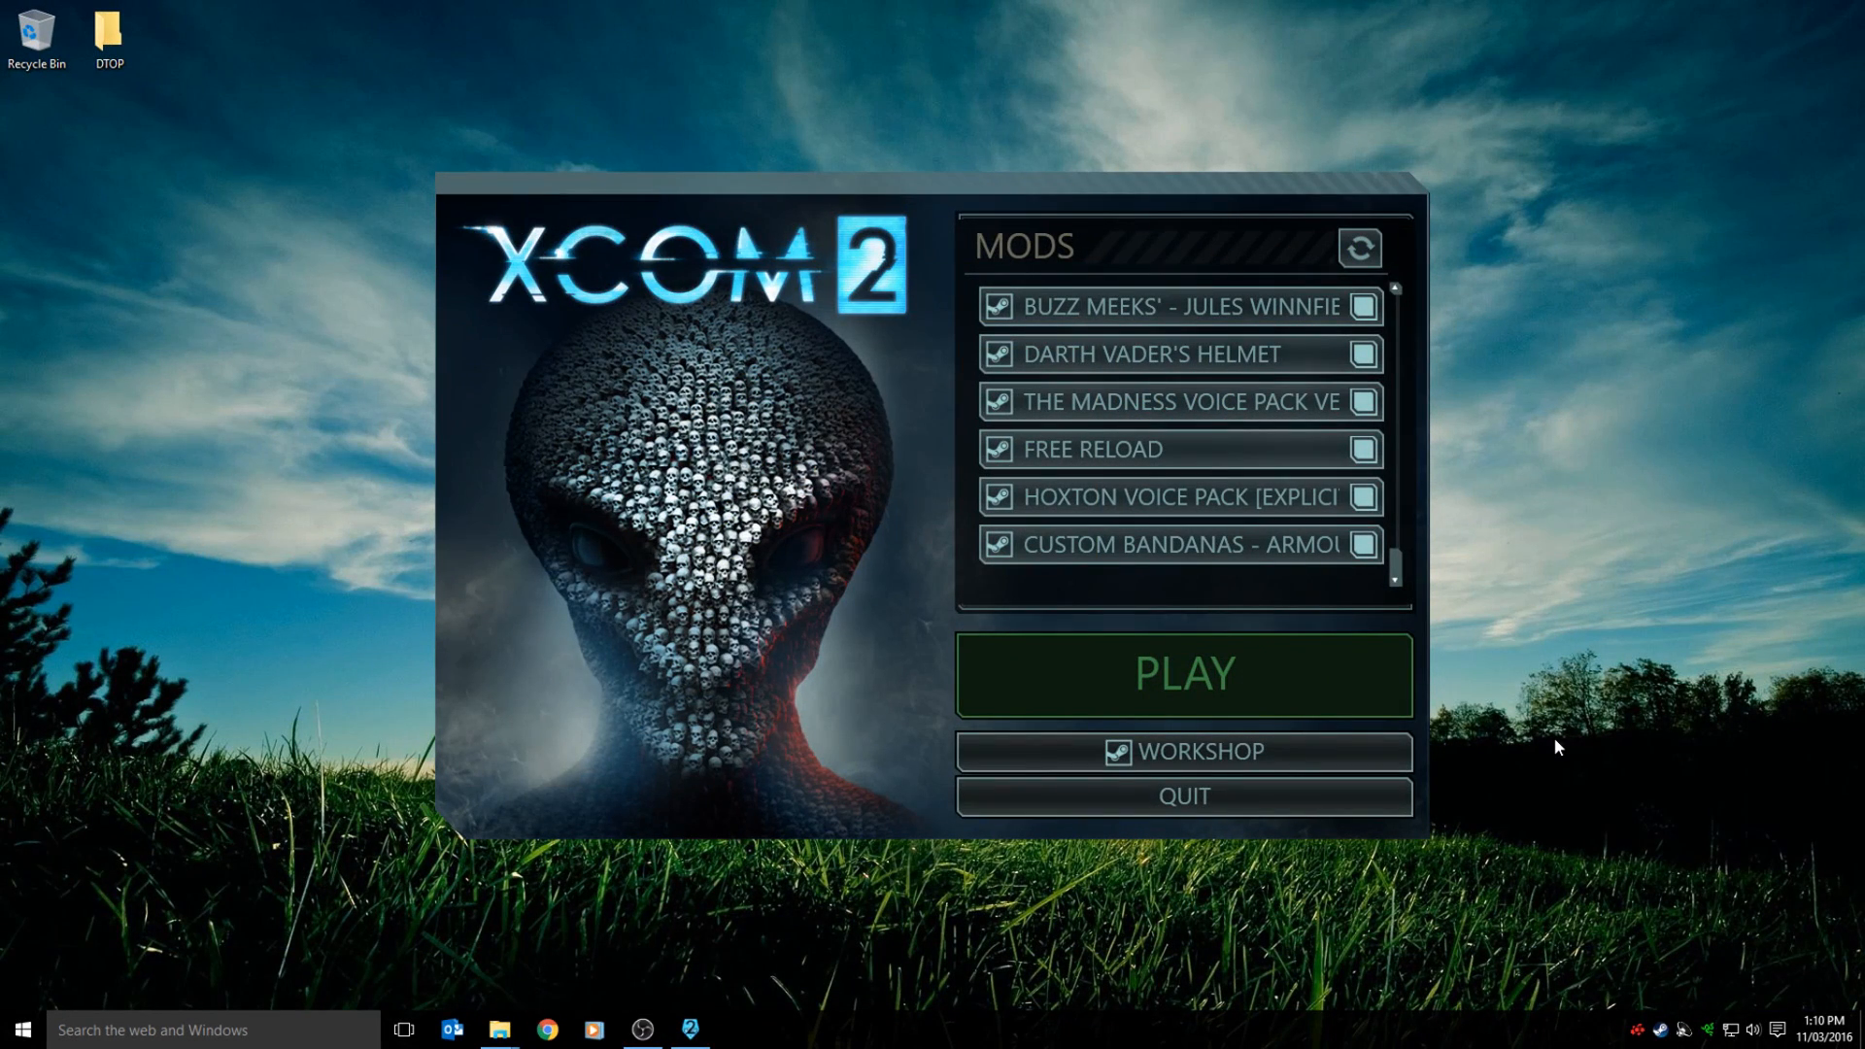
mouse_move(1183, 674)
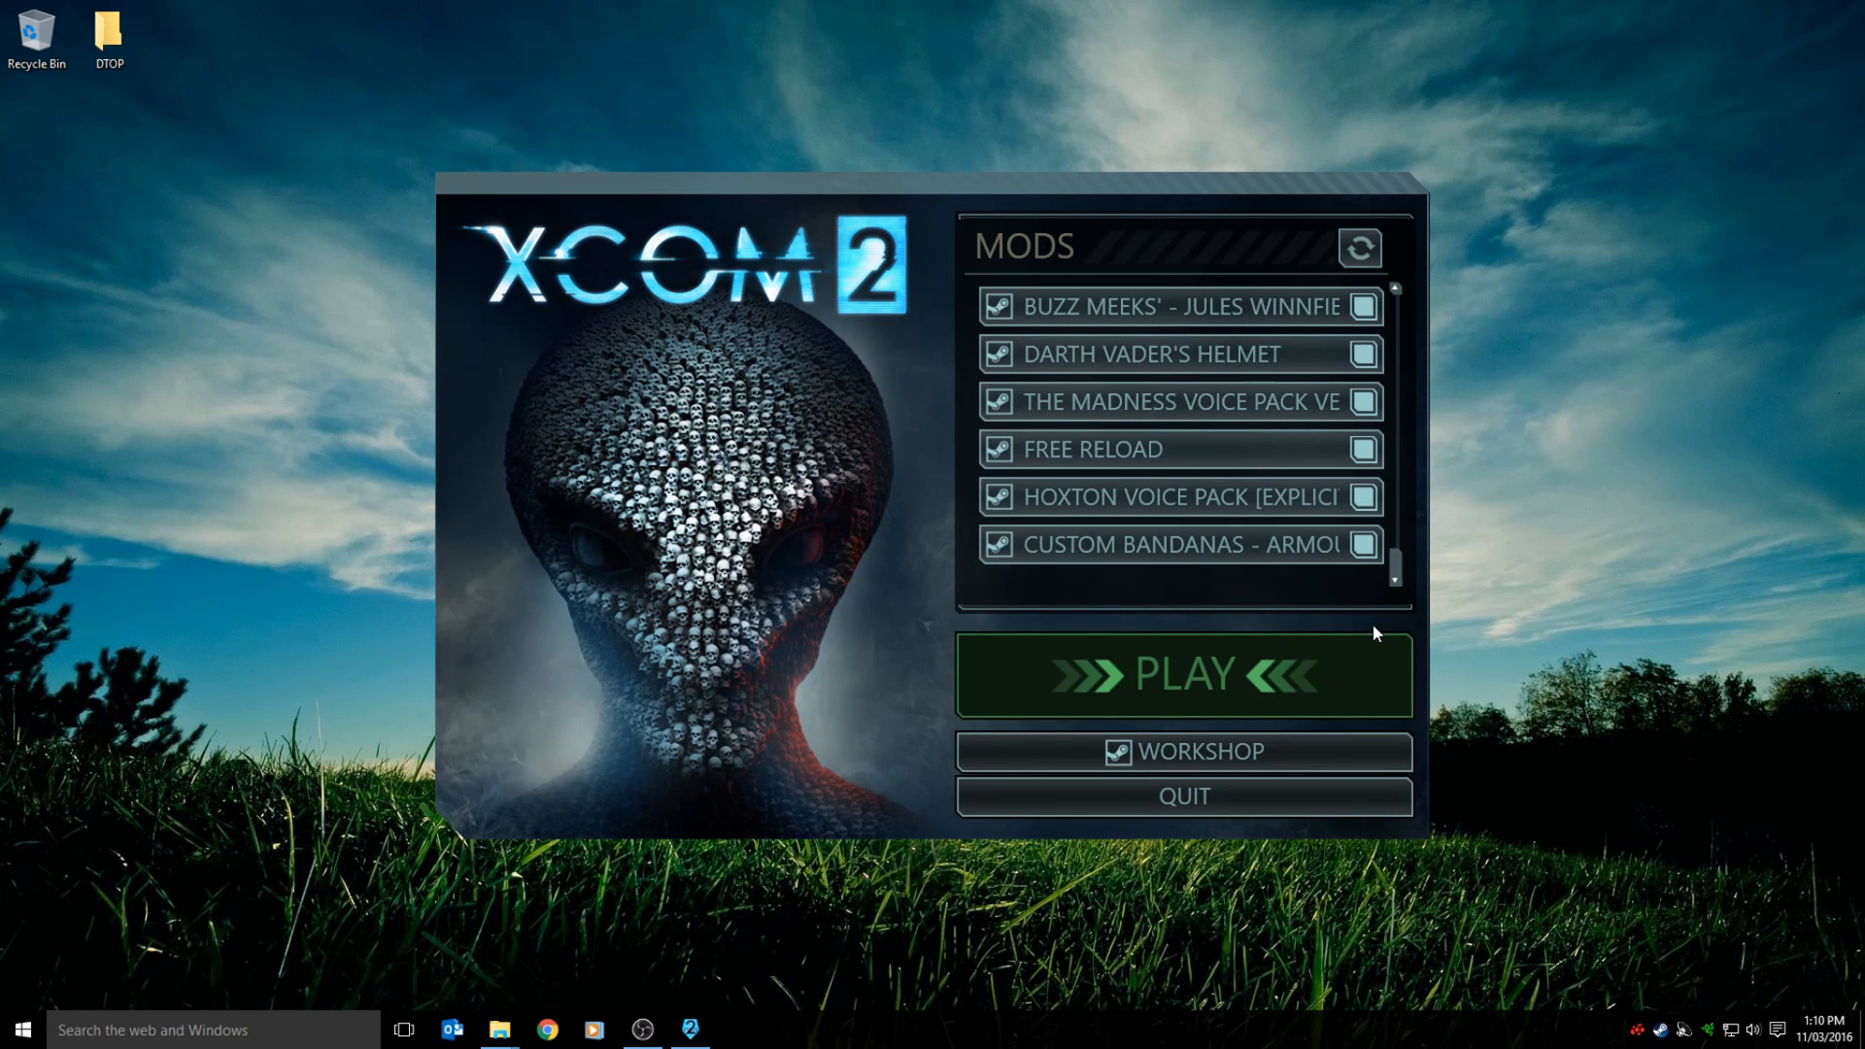
Launch XCOM 2 from the launcher with the checked mods enabled.
left_click(1176, 544)
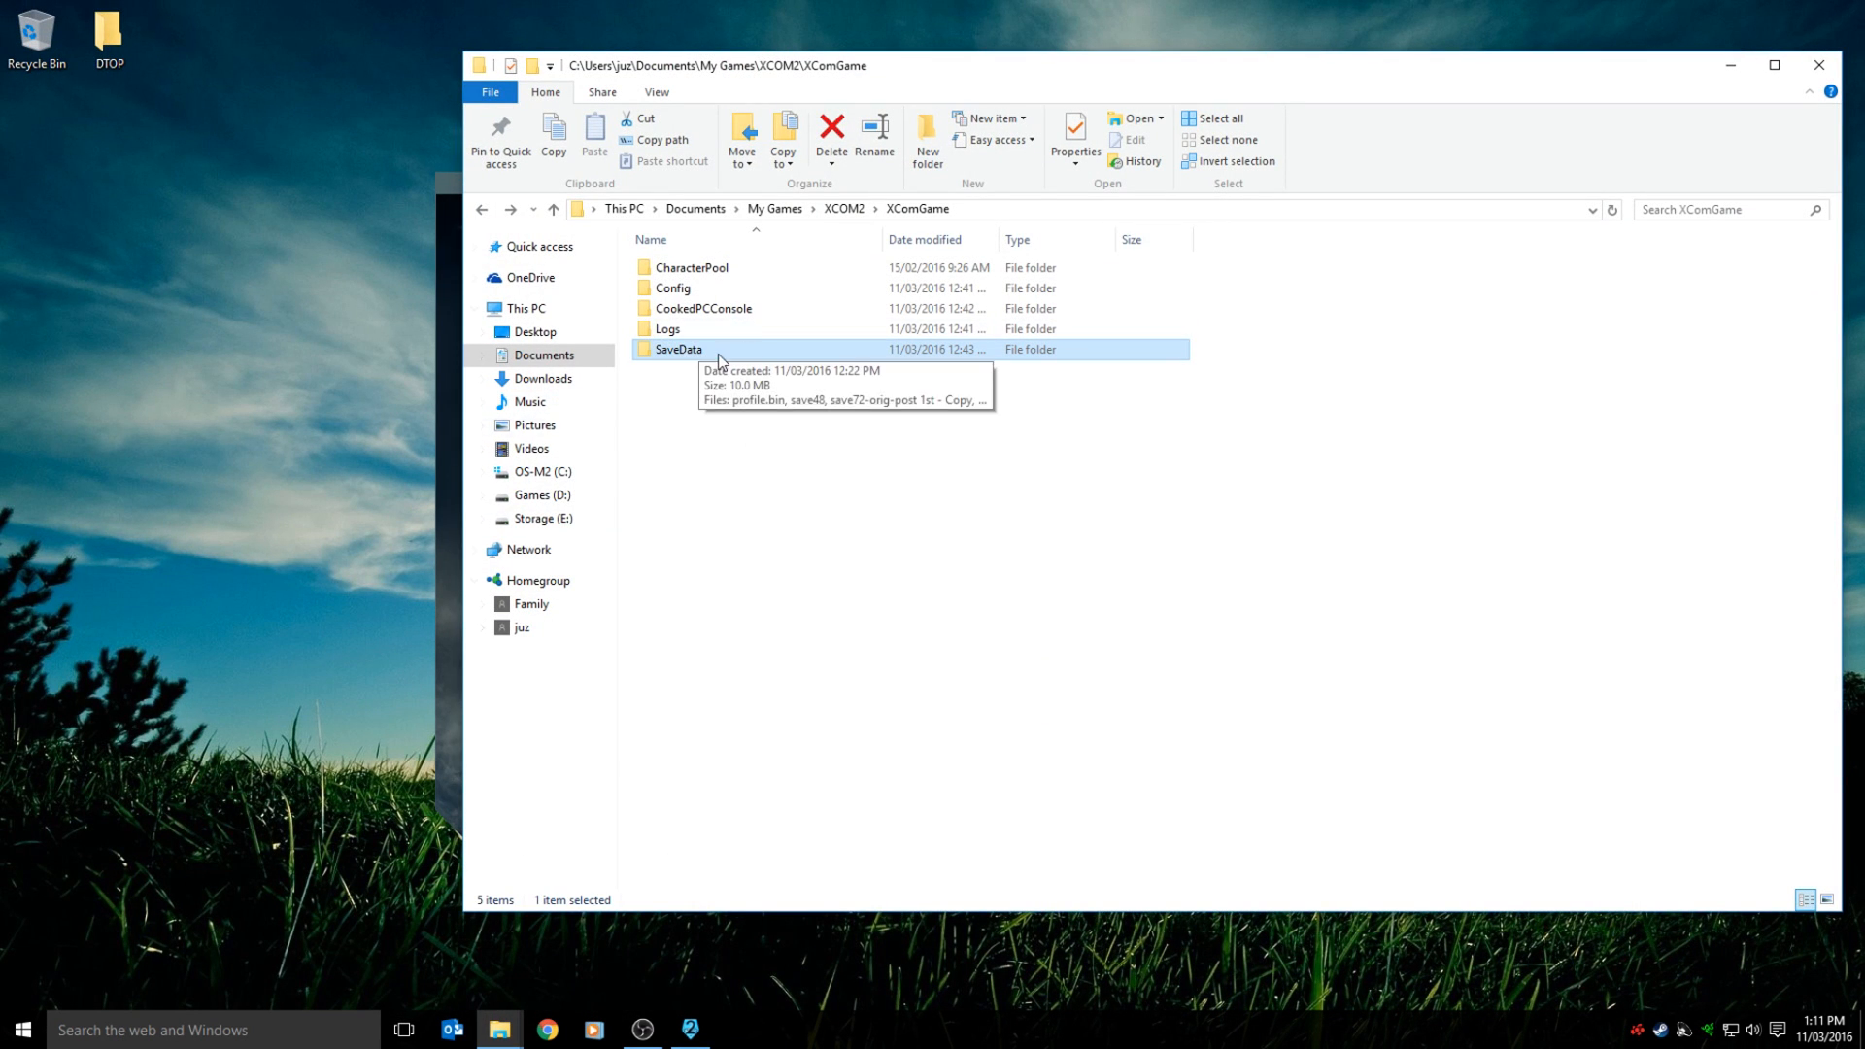
mouse_move(695, 357)
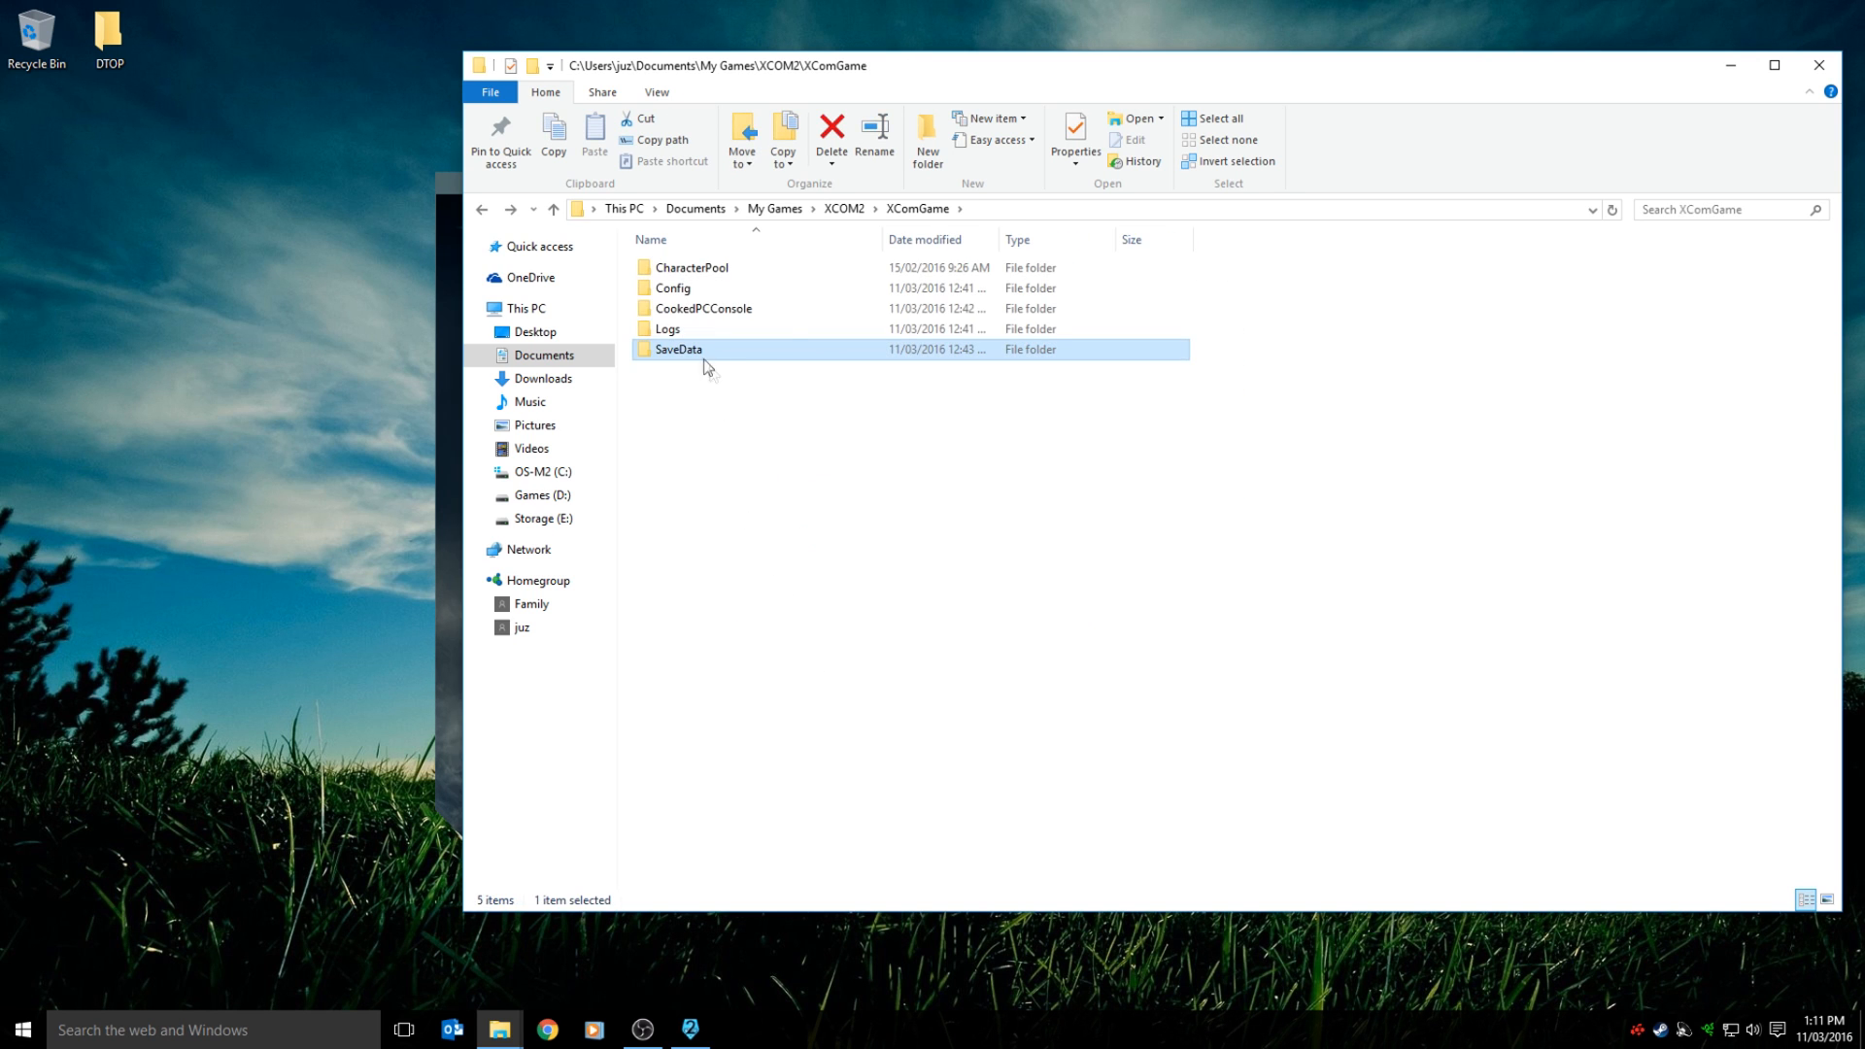
double_click(680, 347)
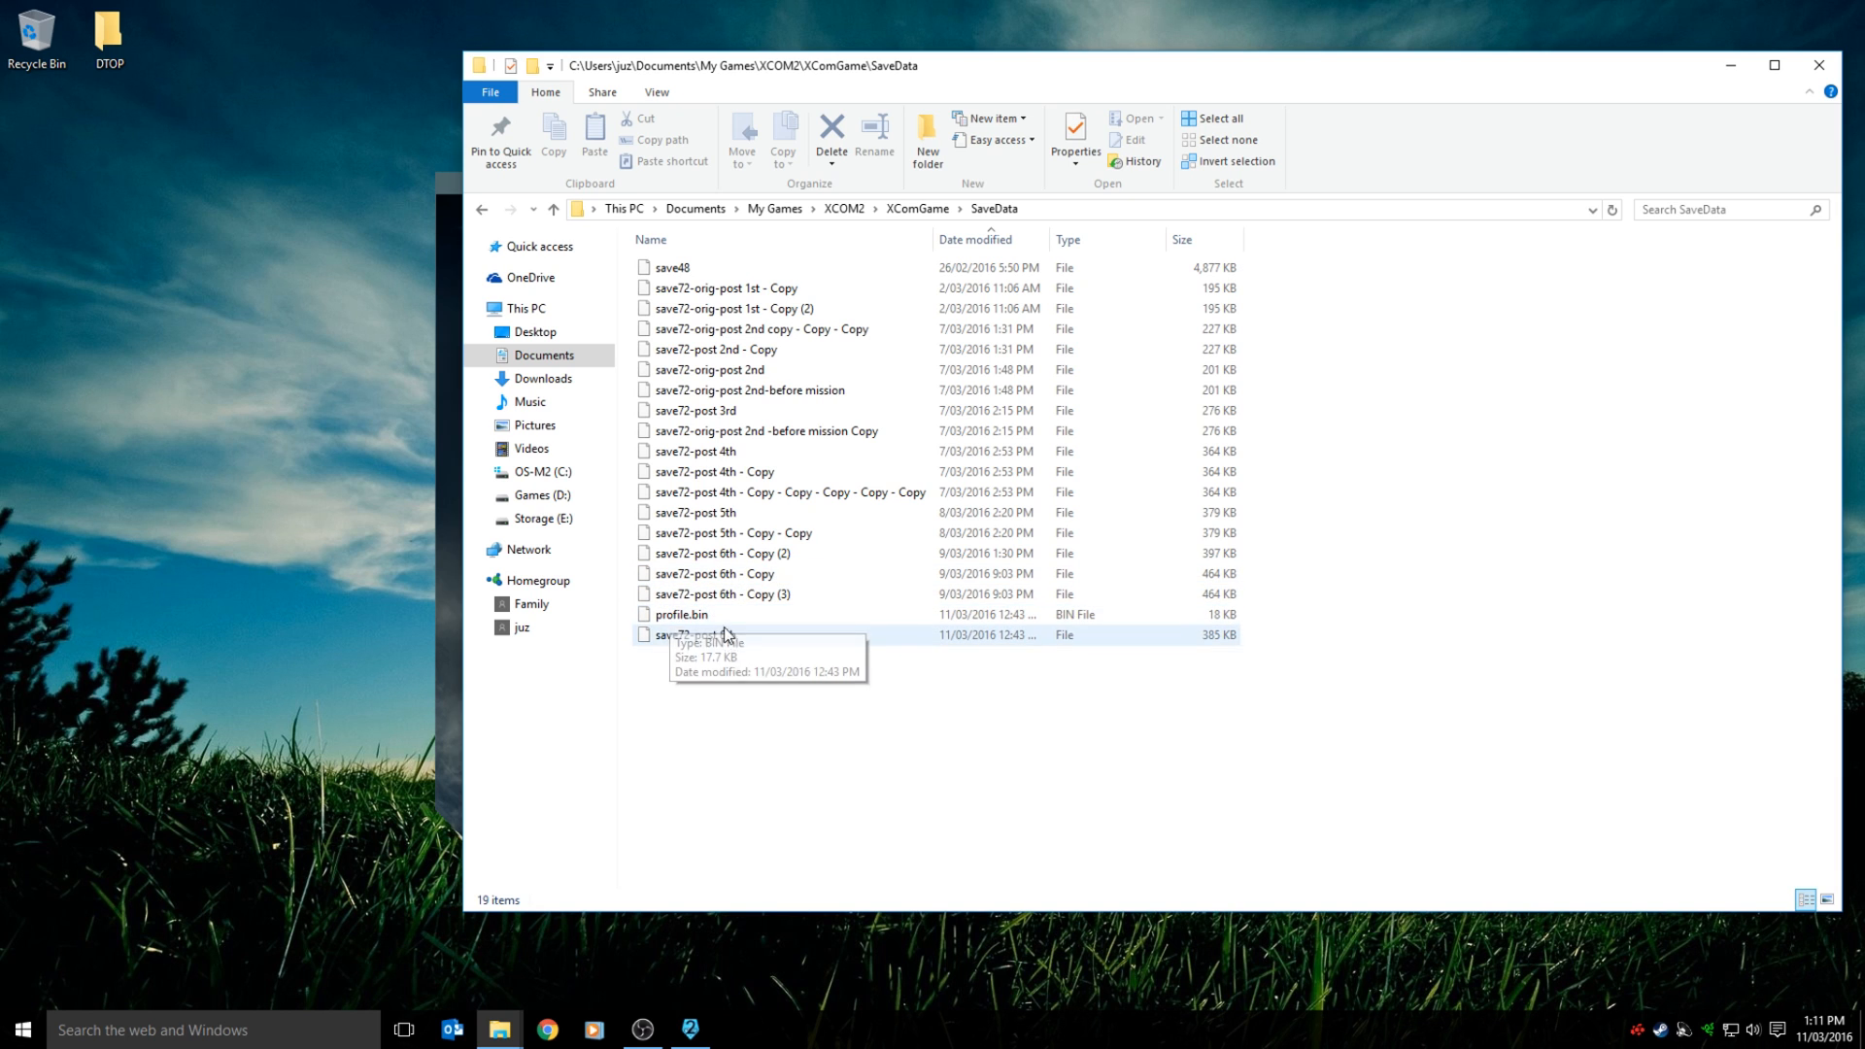
left_click(679, 614)
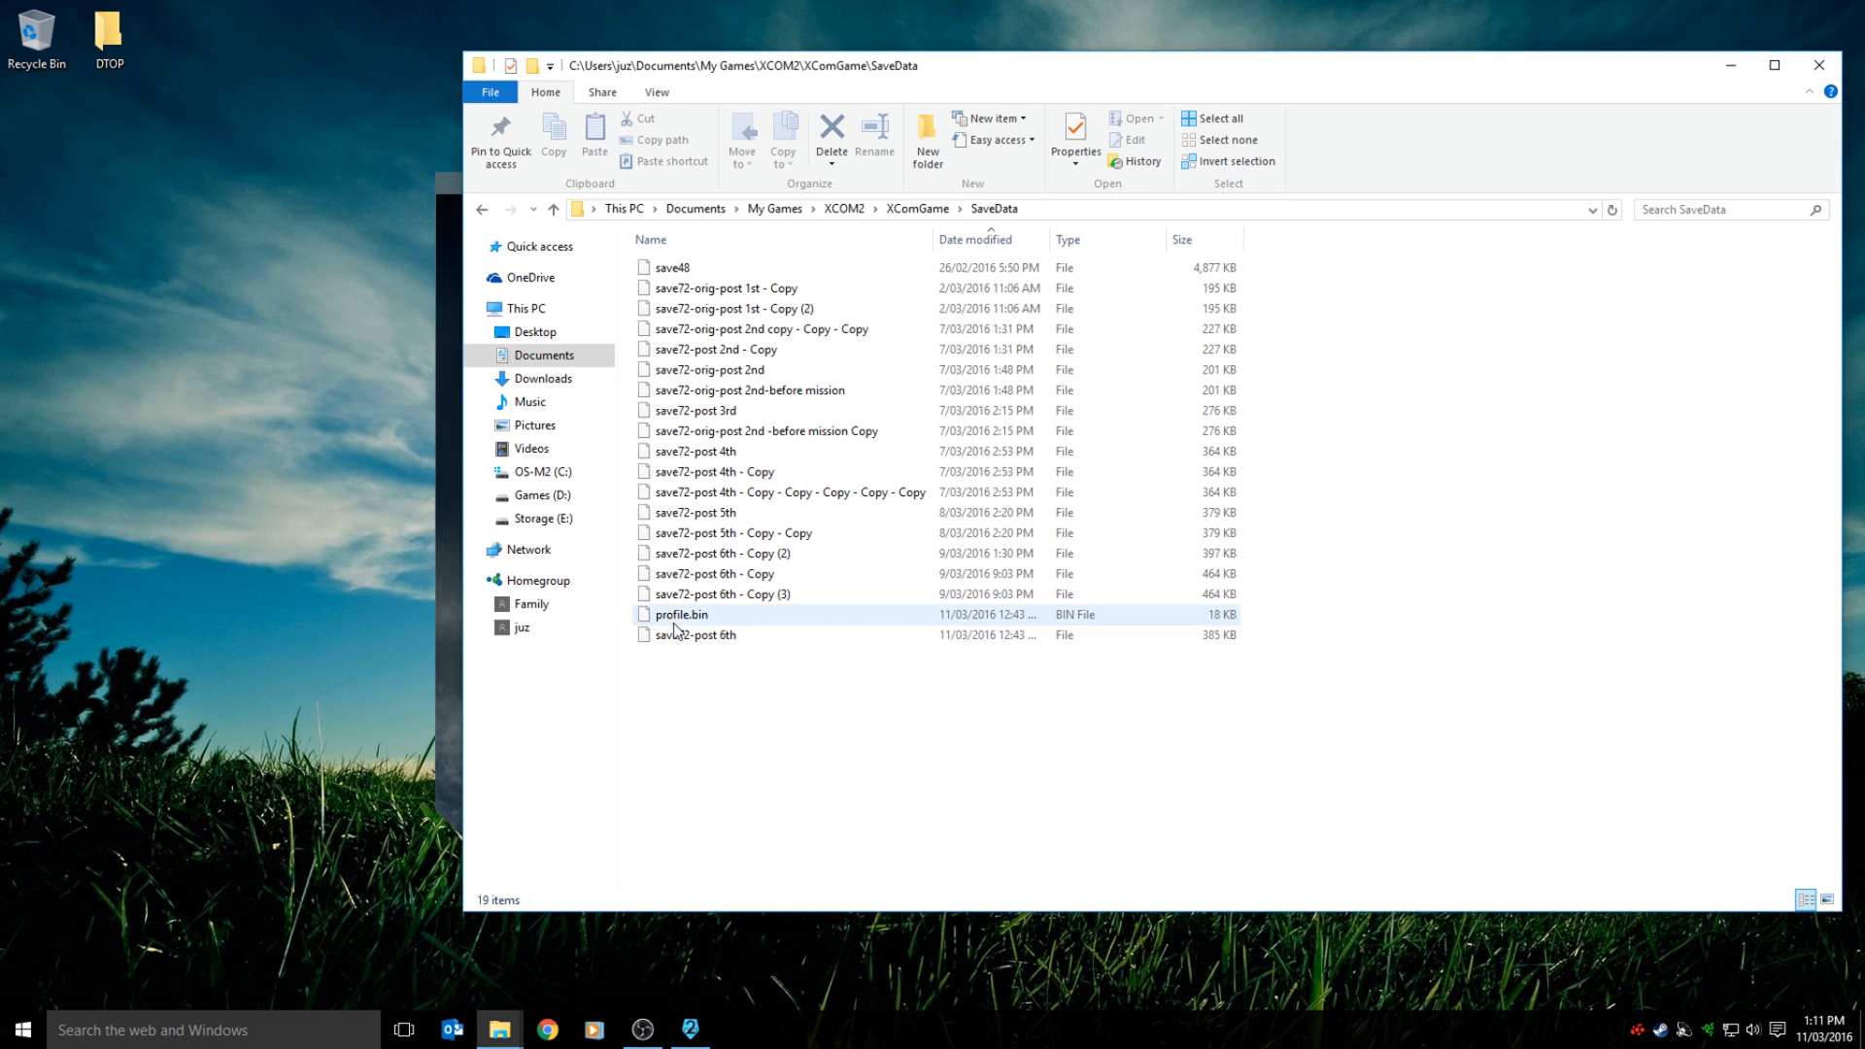
left_click(724, 684)
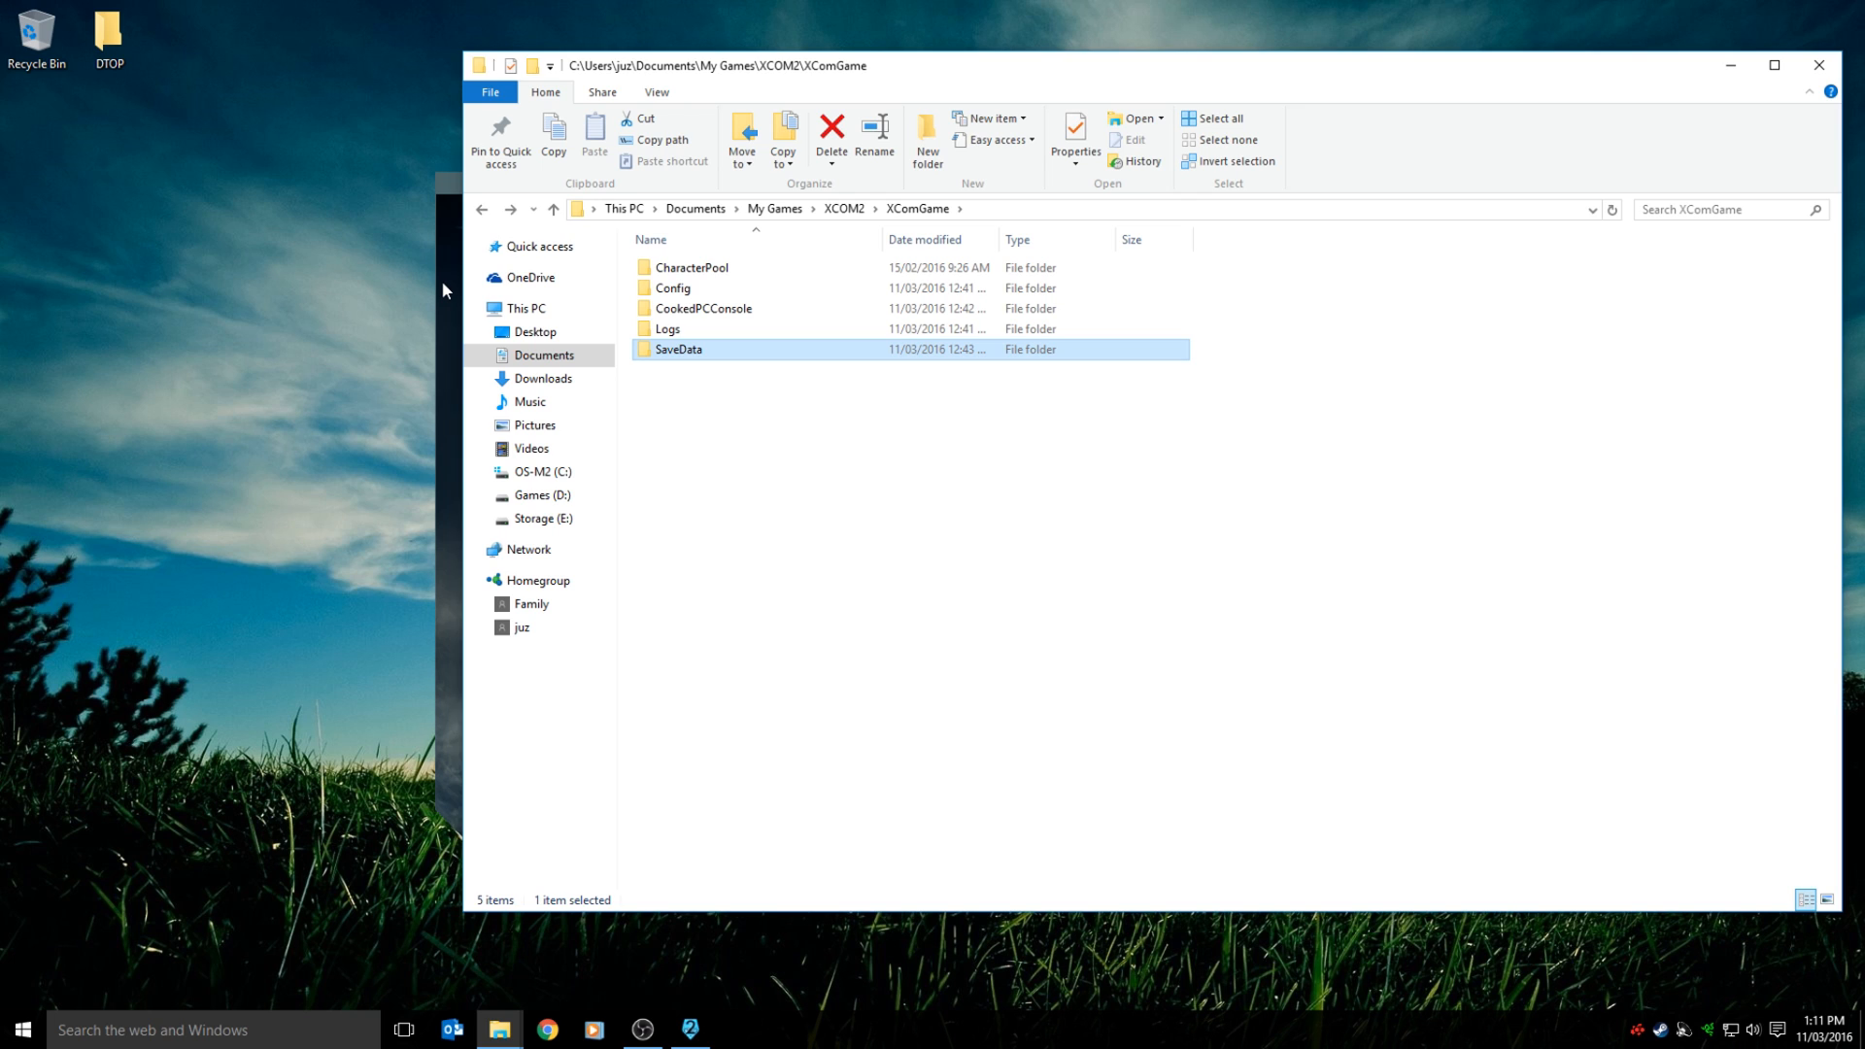
mouse_move(682, 934)
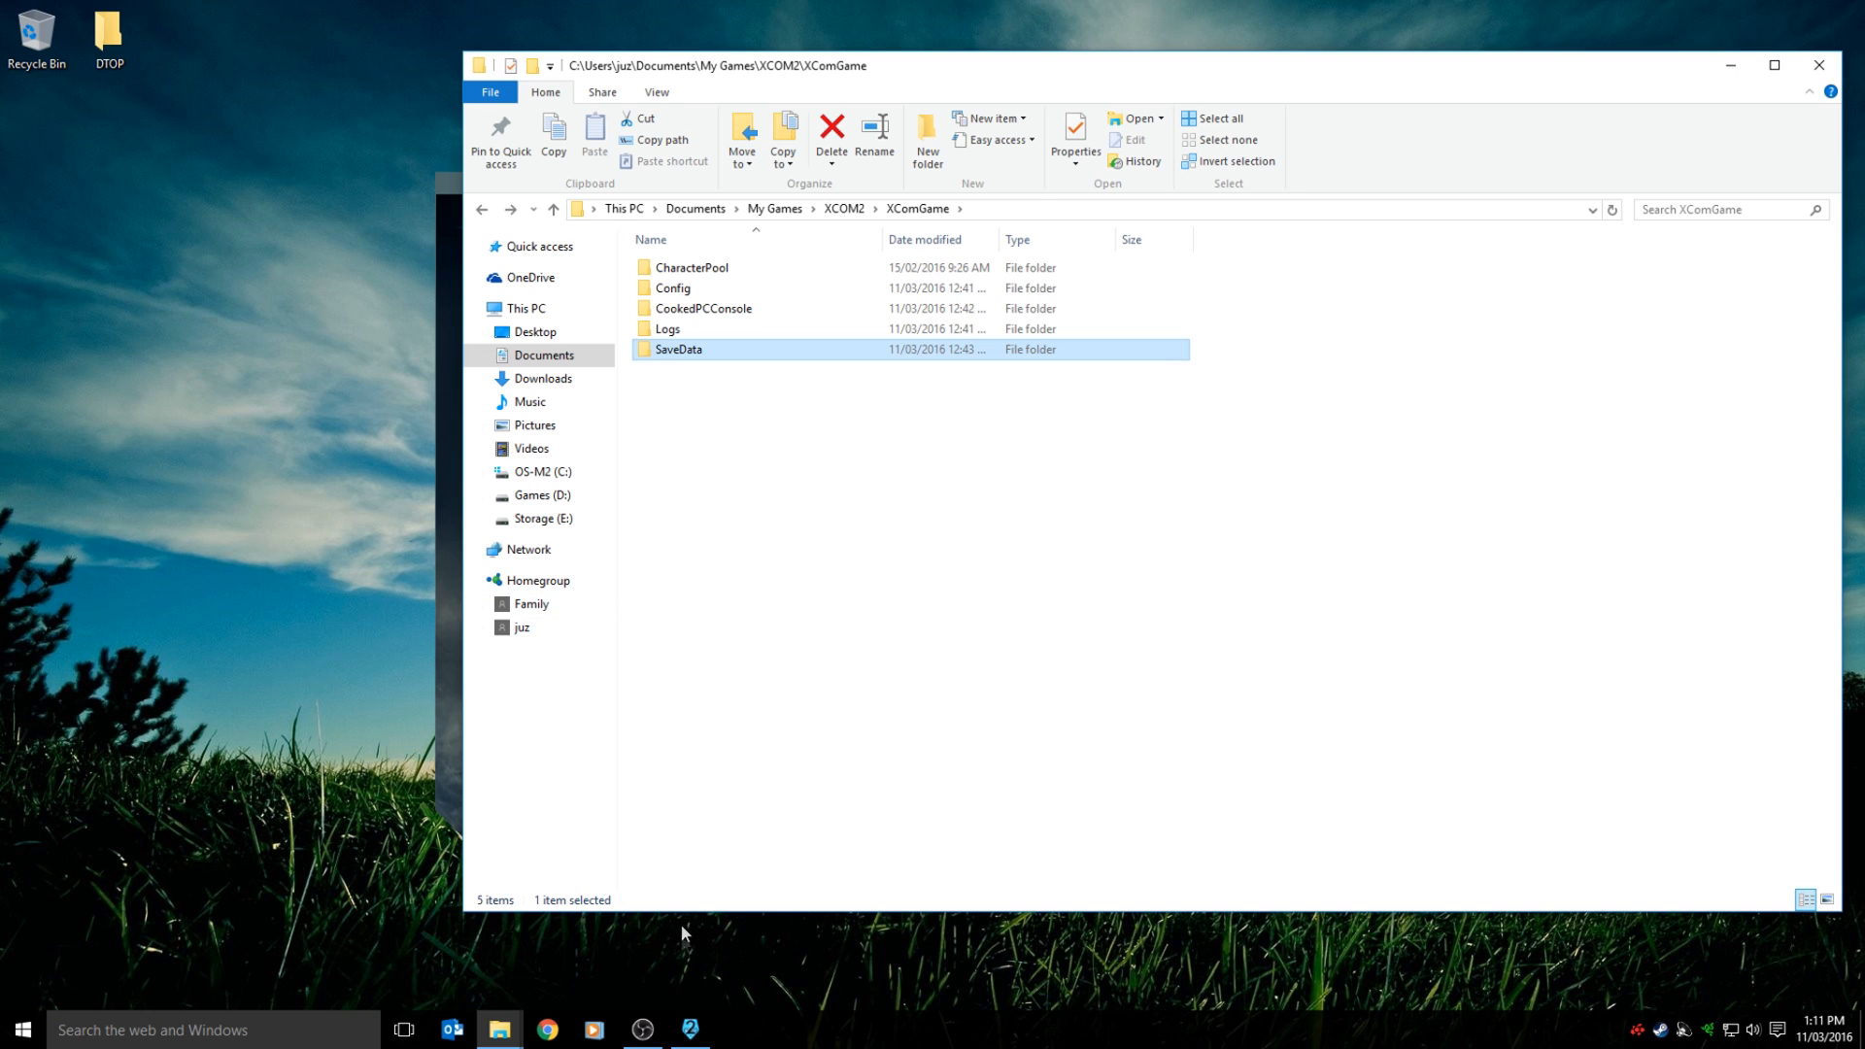